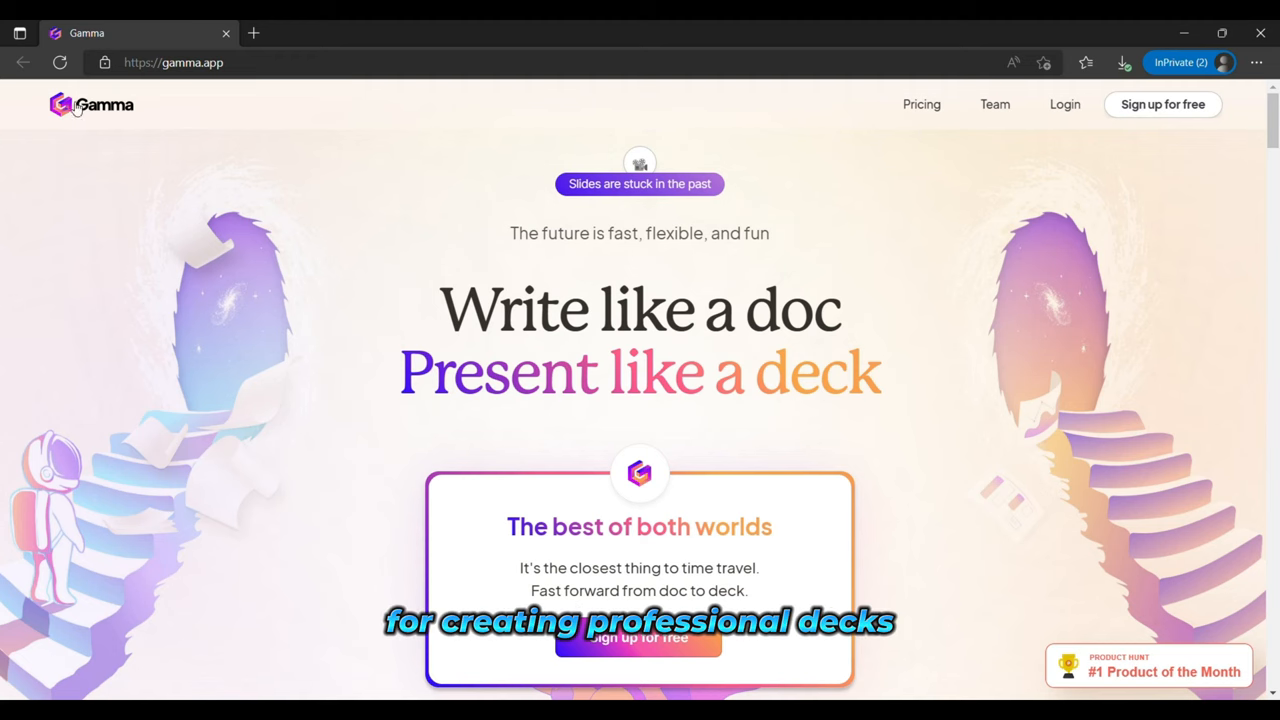
# Scroll the Gamma homepage past the hero banner to the 'See Gamma in action' and polished slides sections
pyautogui.scroll(-3)
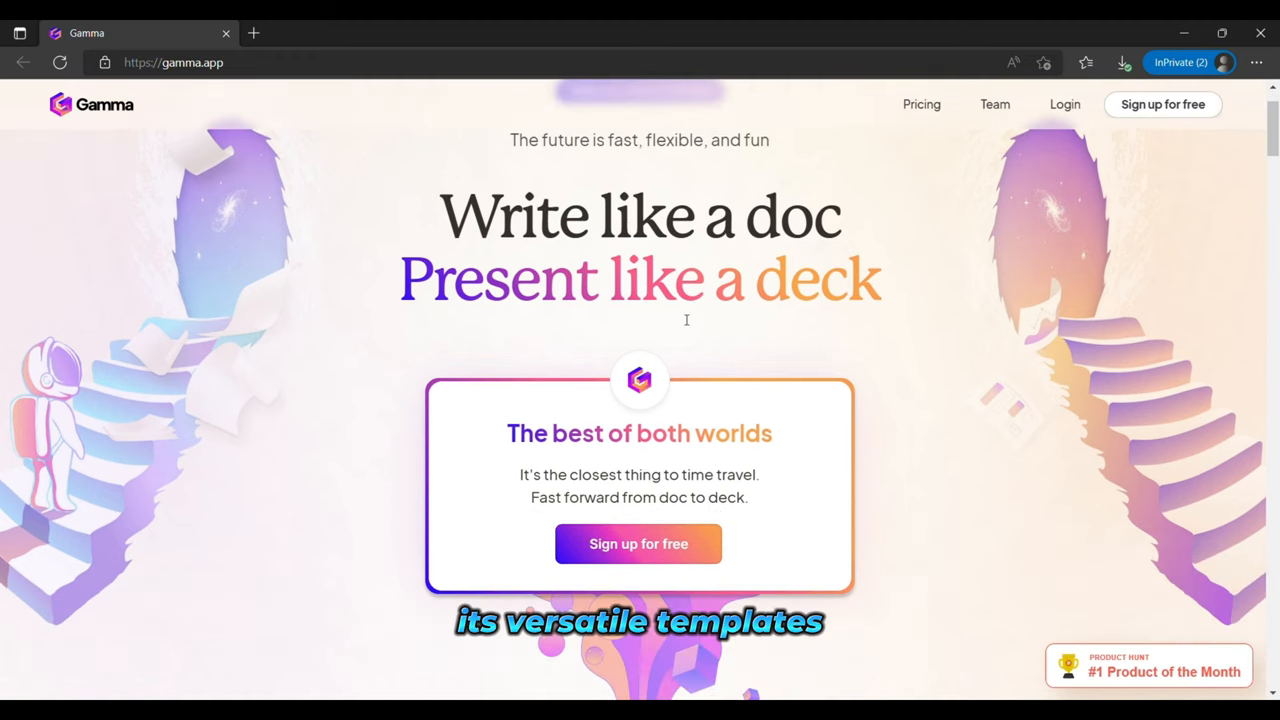
pyautogui.moveTo(620, 336)
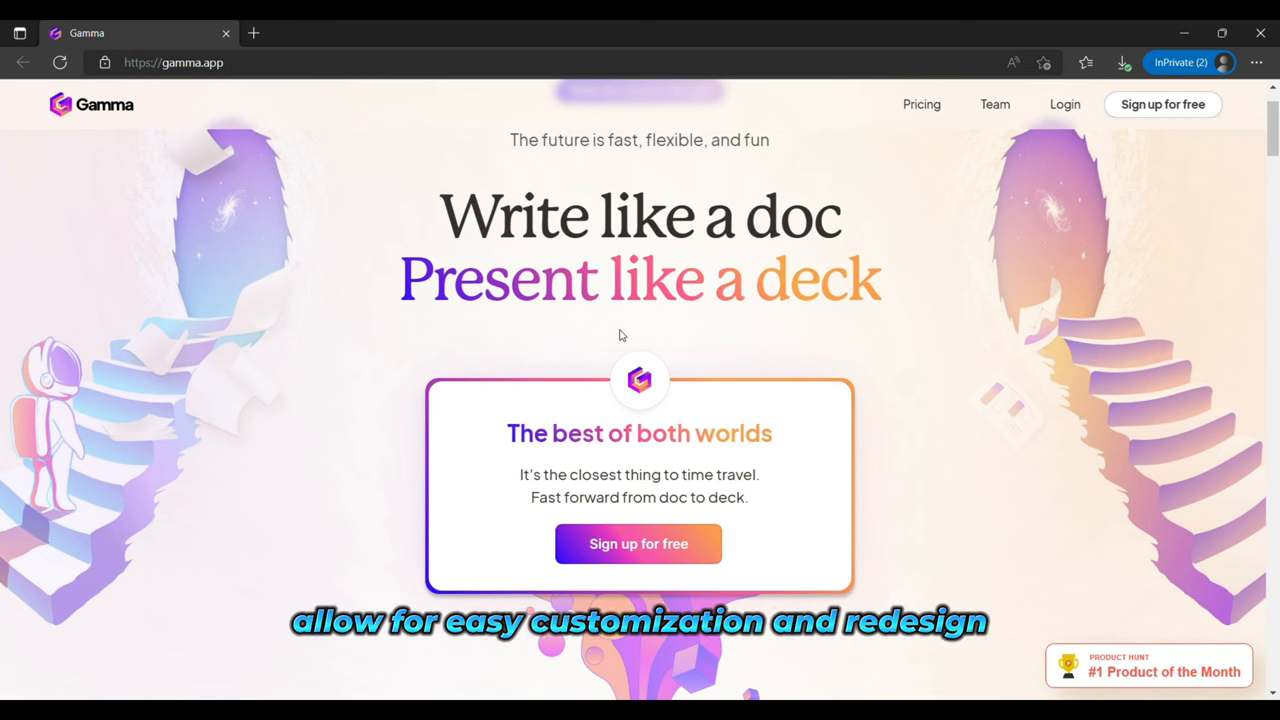
pyautogui.scroll(-3)
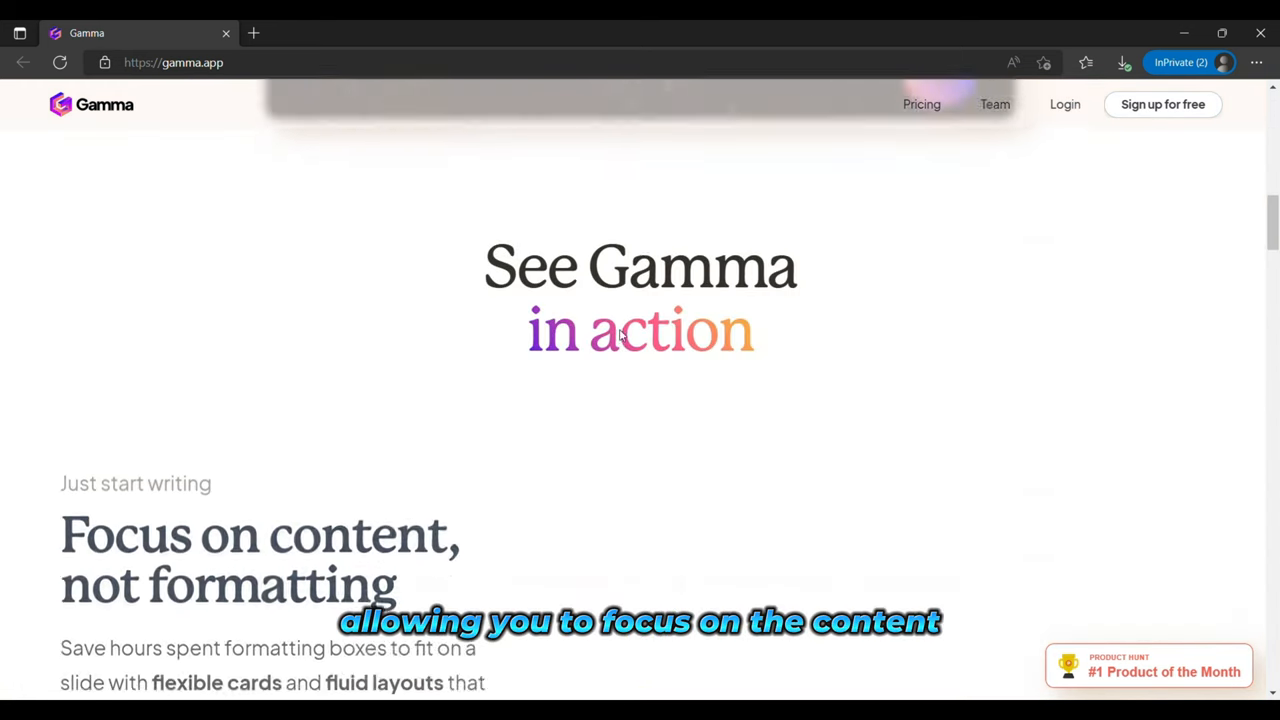
pyautogui.scroll(-3)
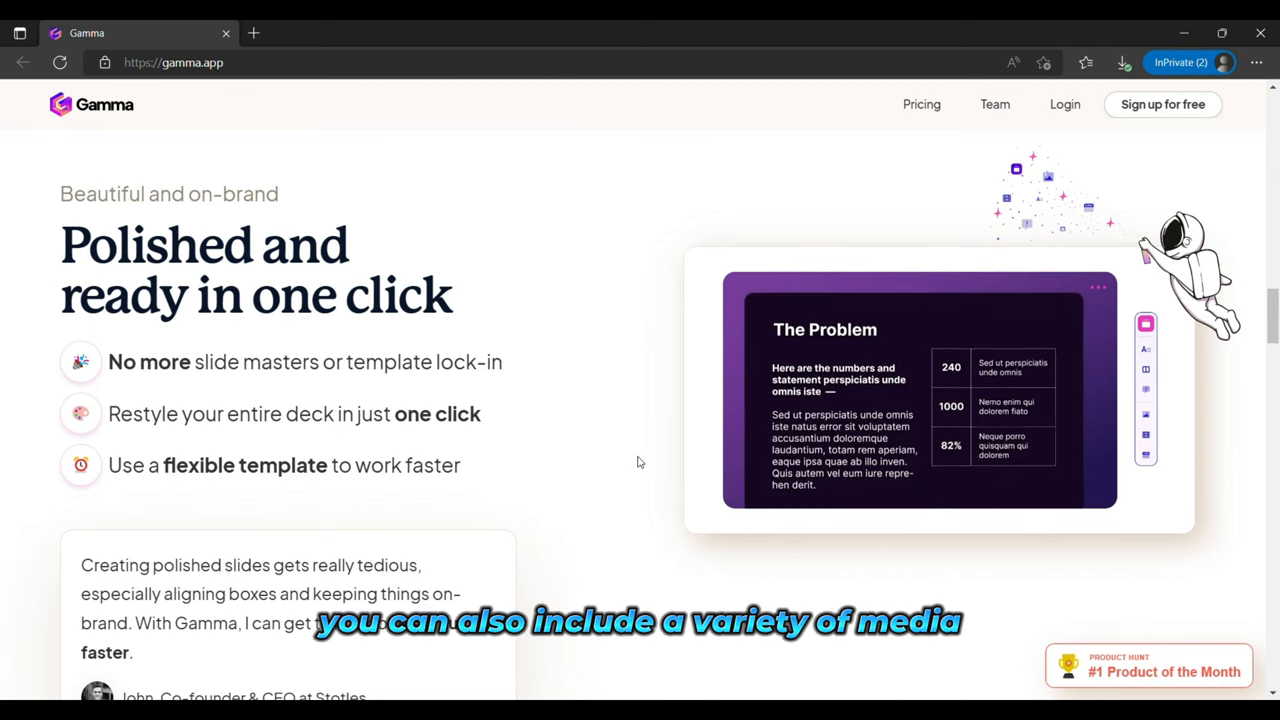
# Scroll on through Gamma's presenting and embedding sections to 'Bring your ideas to life' with the Key Metrics example
pyautogui.scroll(-3)
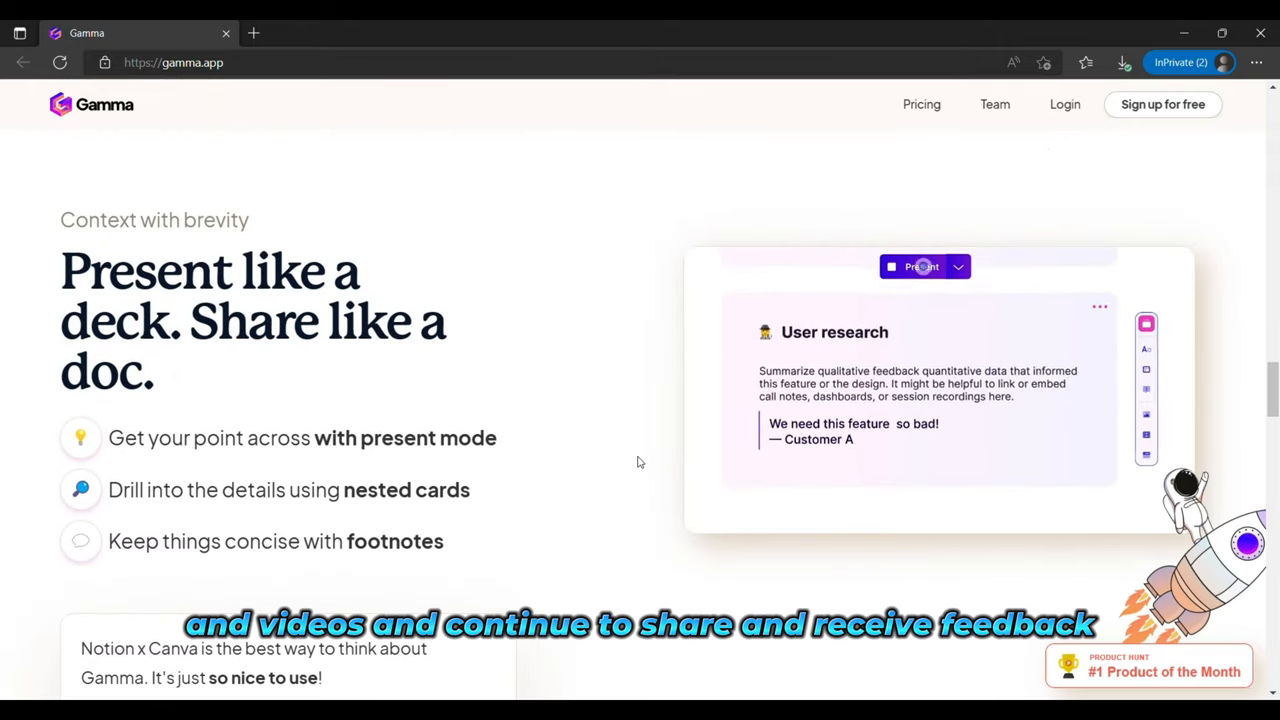
pyautogui.scroll(-3)
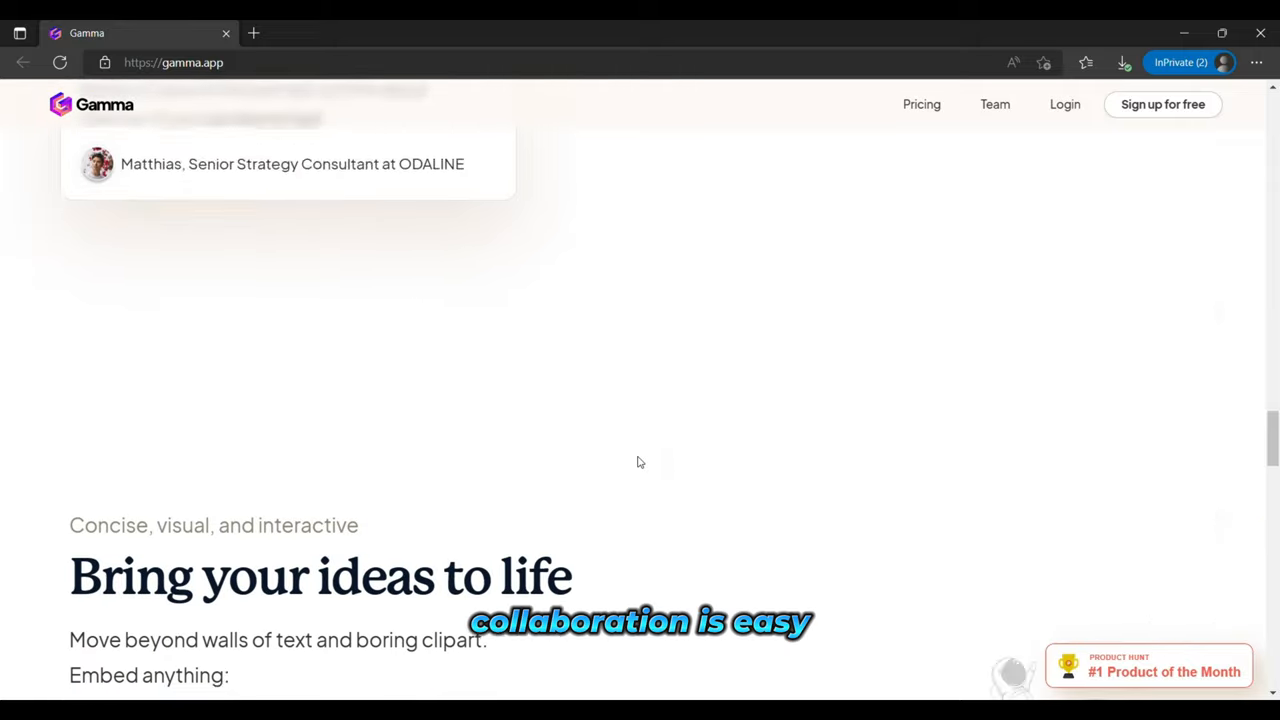
pyautogui.scroll(-3)
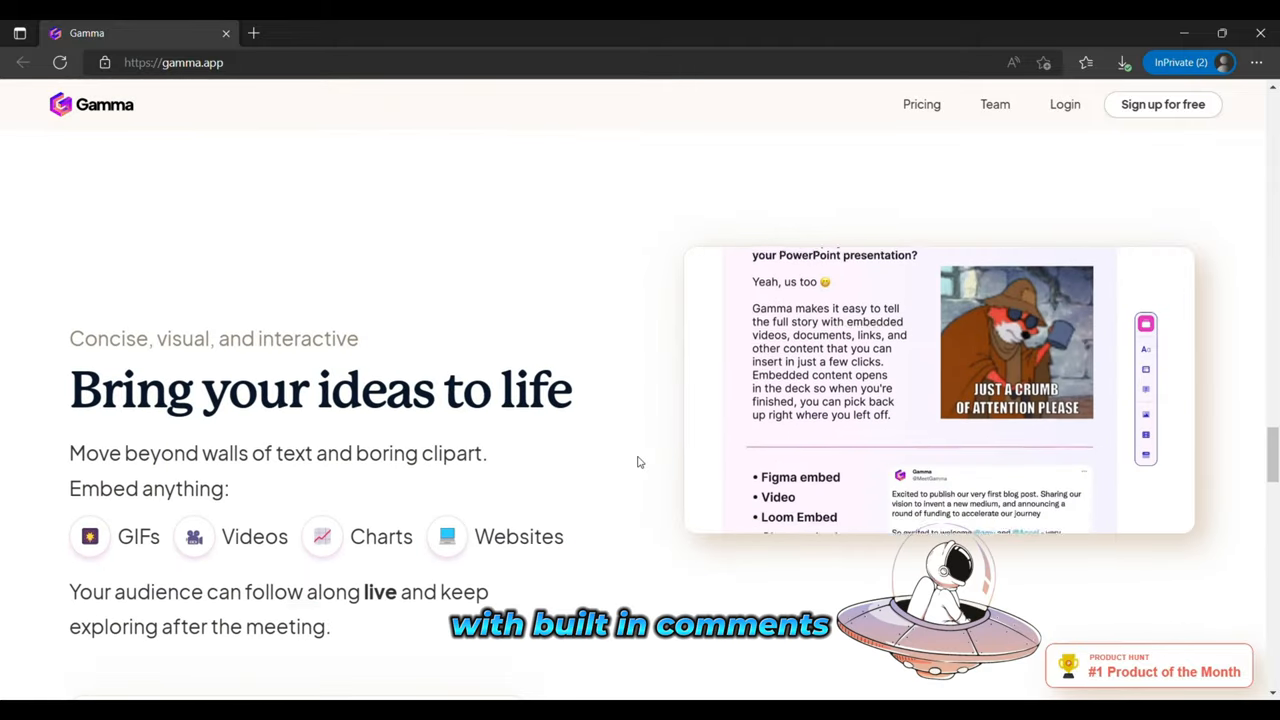
pyautogui.scroll(-3)
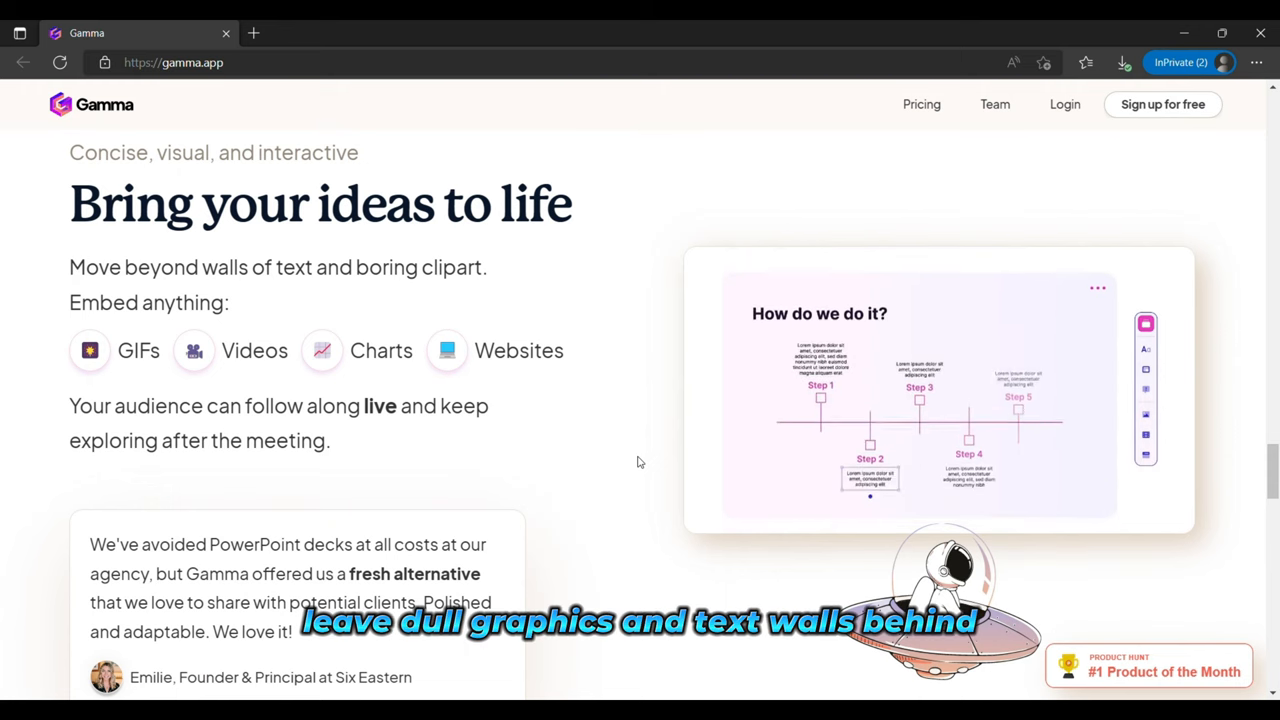
pyautogui.scroll(-3)
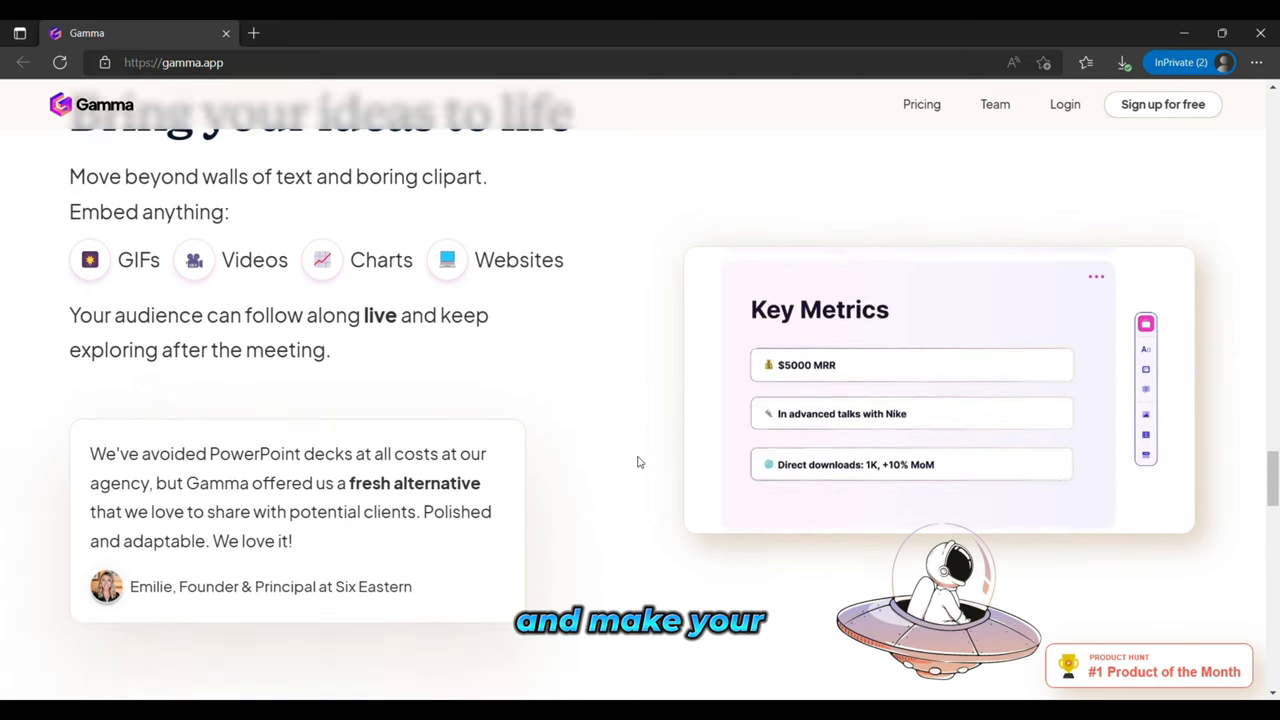
pyautogui.scroll(-3)
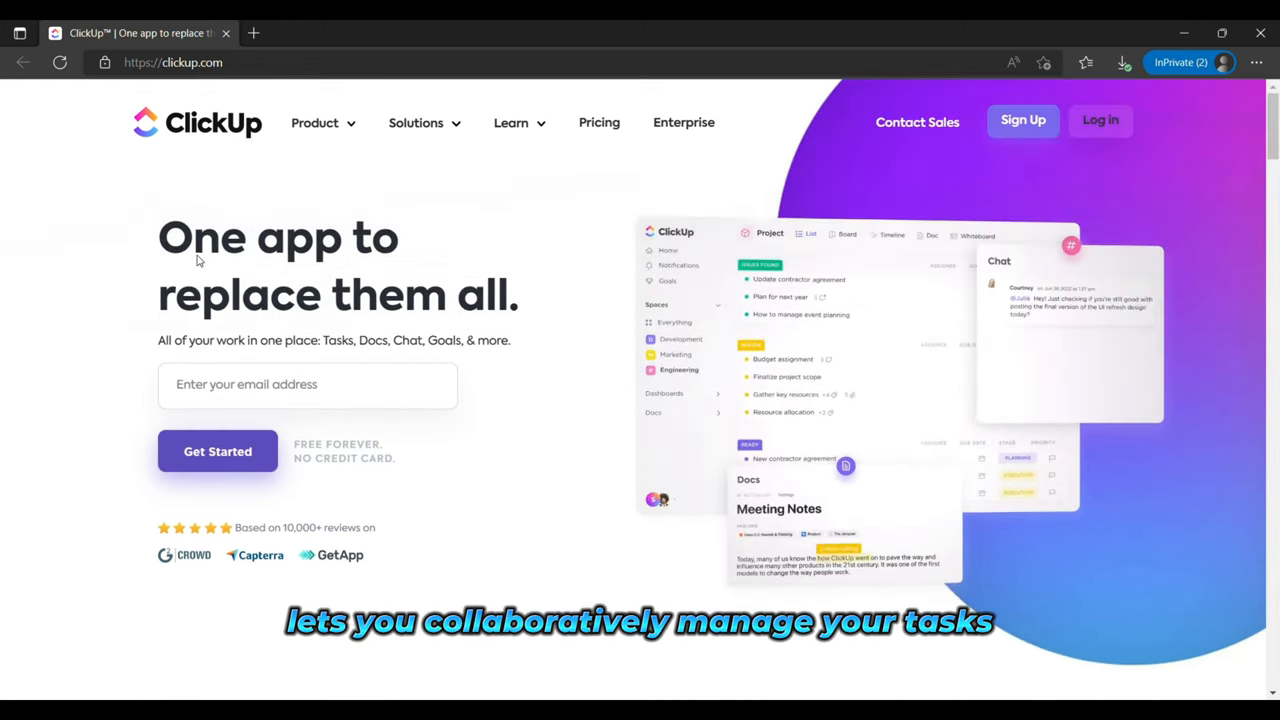
# Scroll ClickUp's homepage through views, dashboards, ClickApps and footer, then back up to the Engineering use-case tab
pyautogui.scroll(-3)
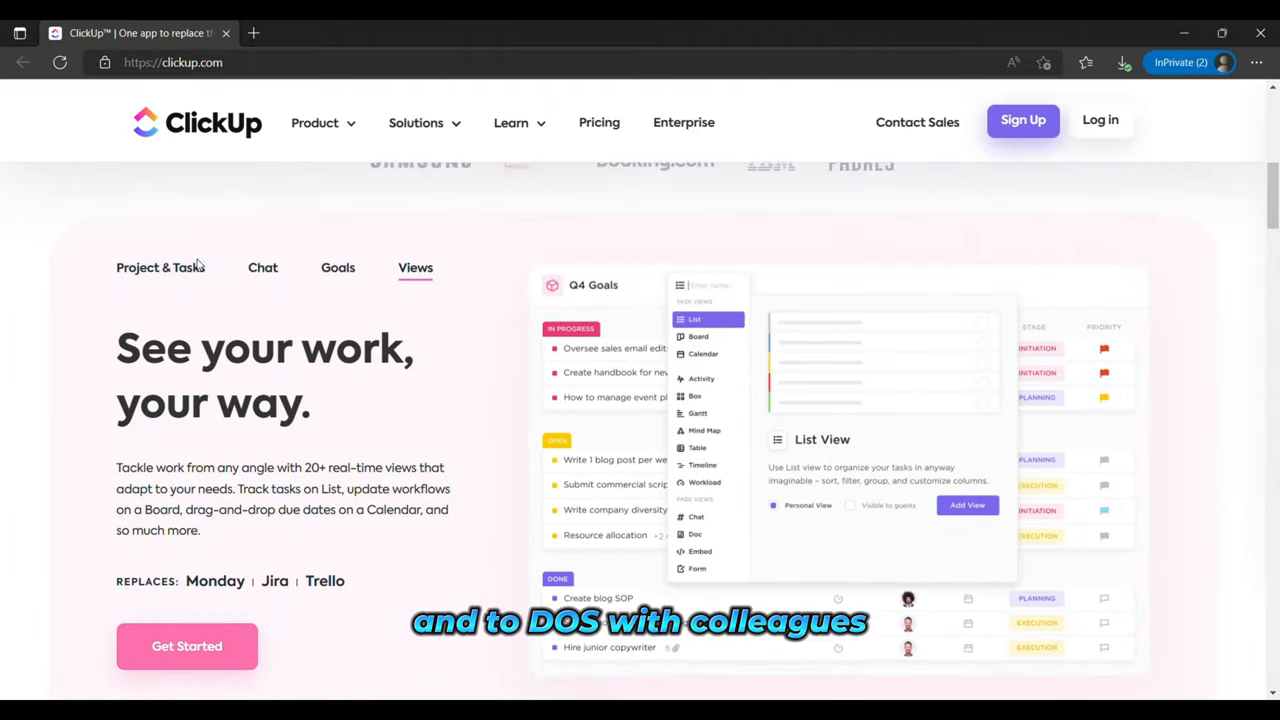
pyautogui.scroll(-3)
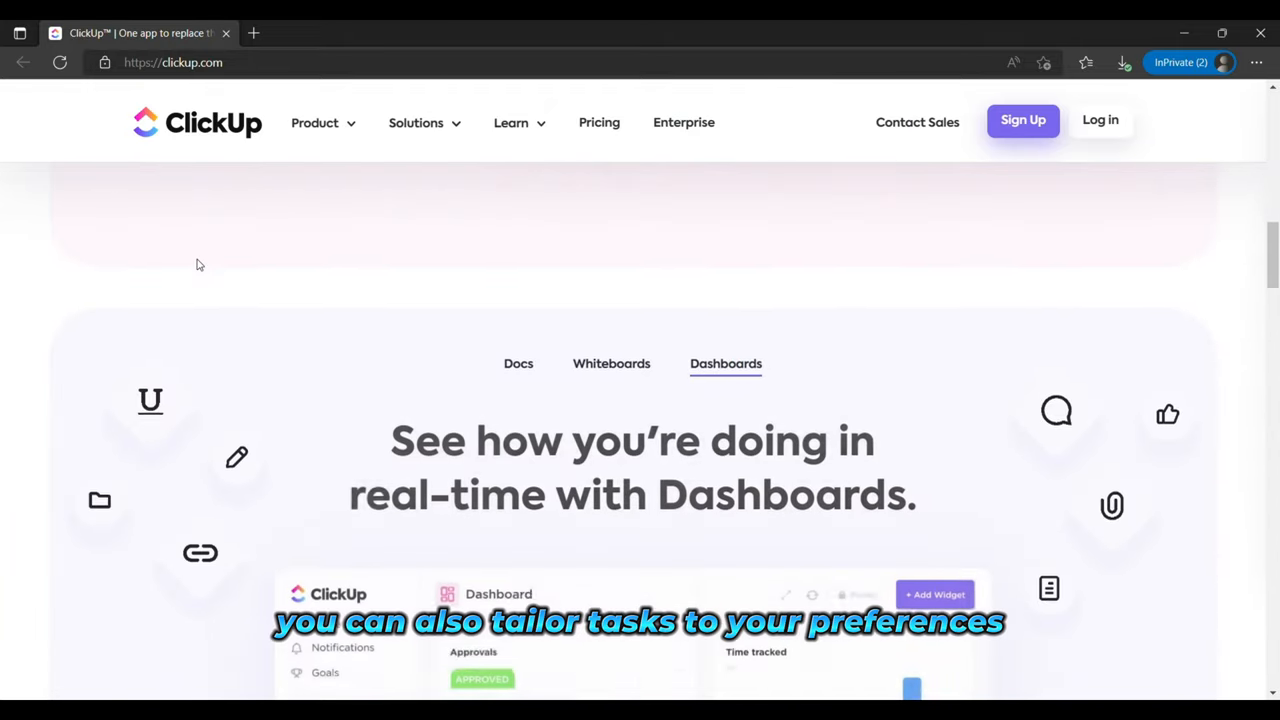
pyautogui.scroll(-3)
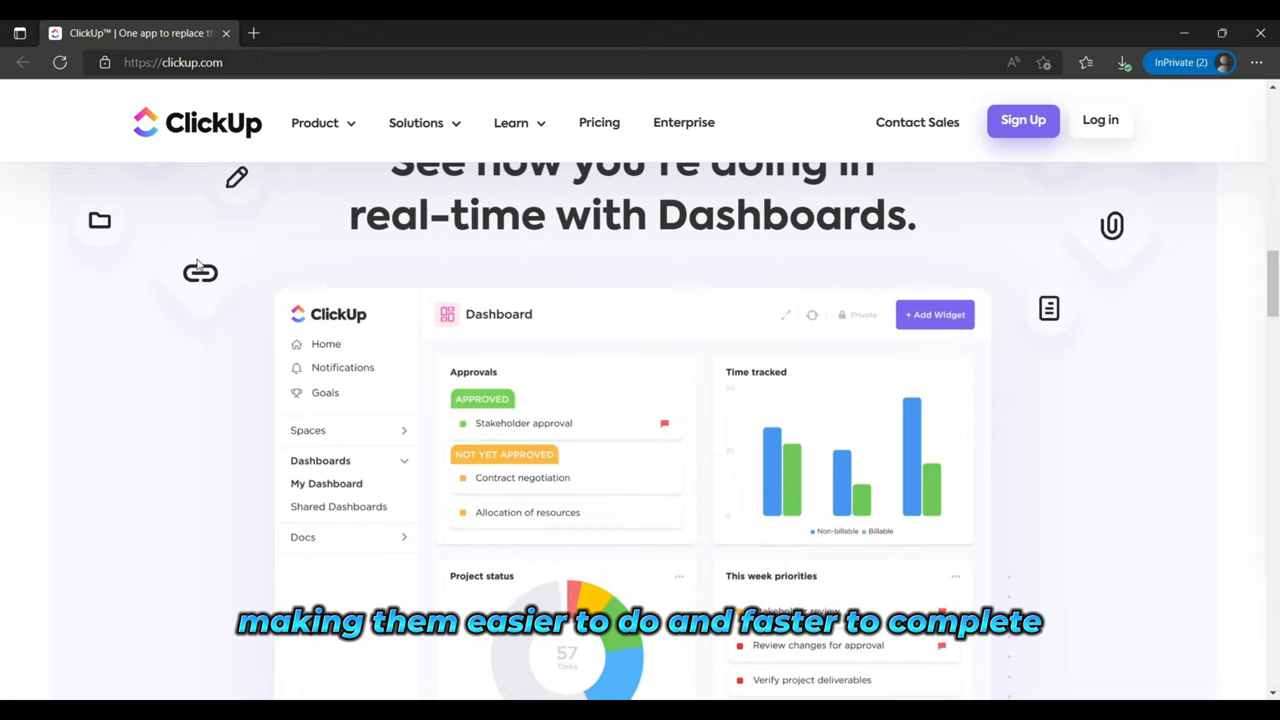
pyautogui.scroll(-3)
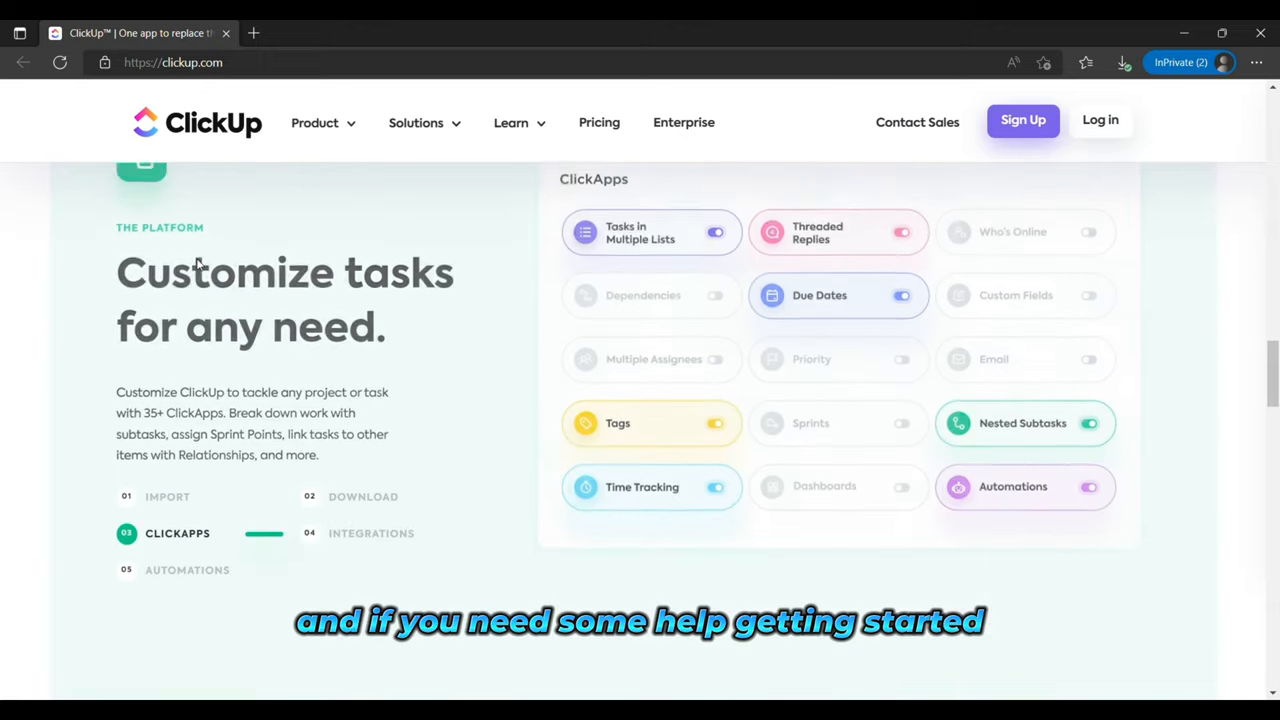
pyautogui.scroll(-3)
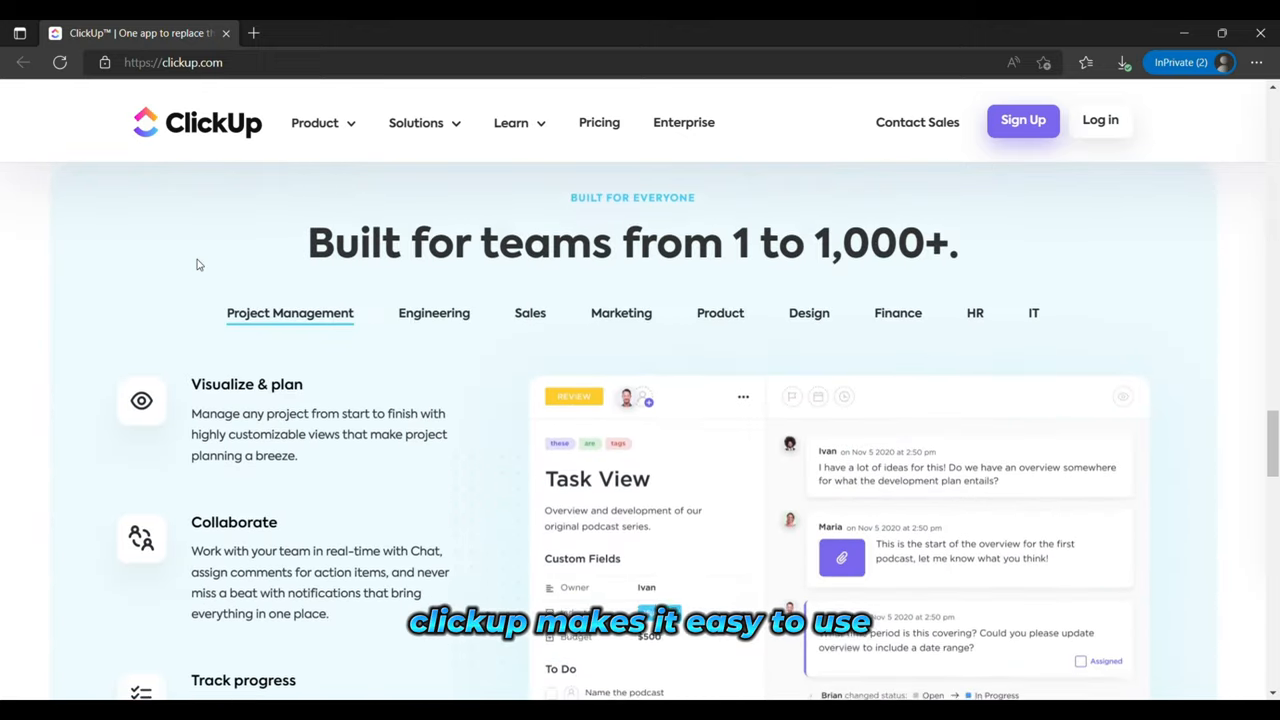
pyautogui.scroll(-3)
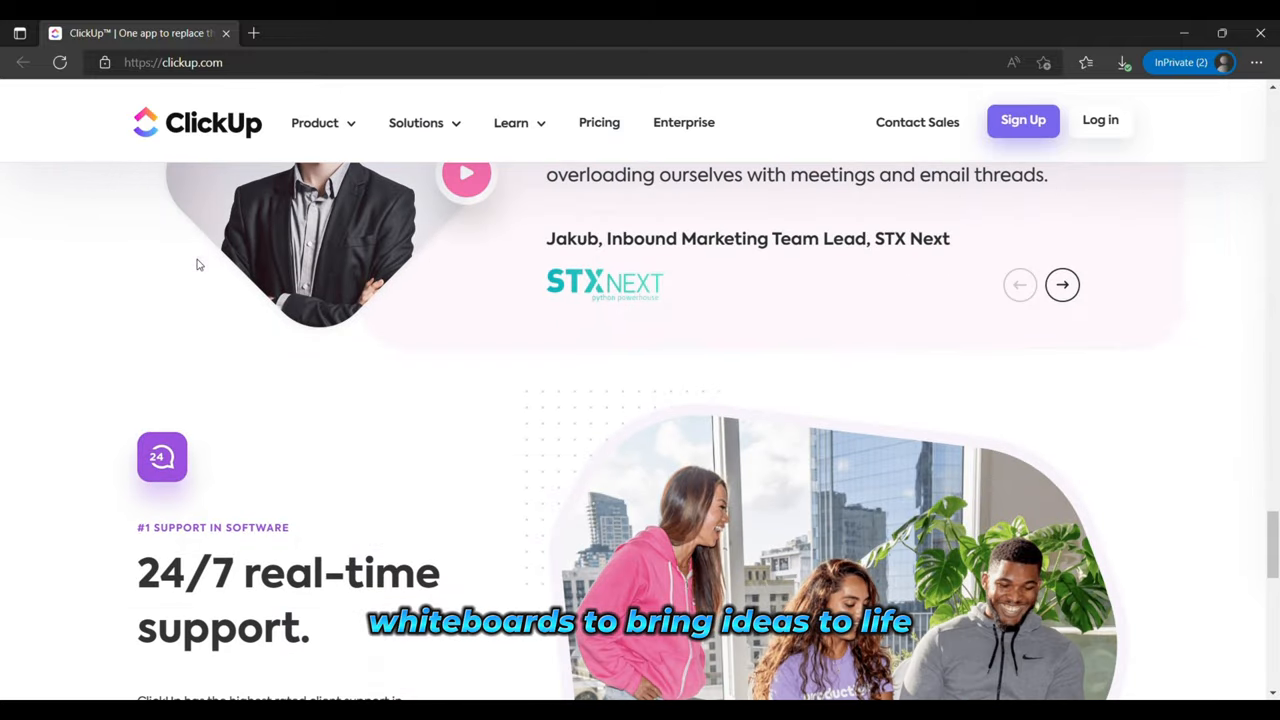
pyautogui.scroll(-3)
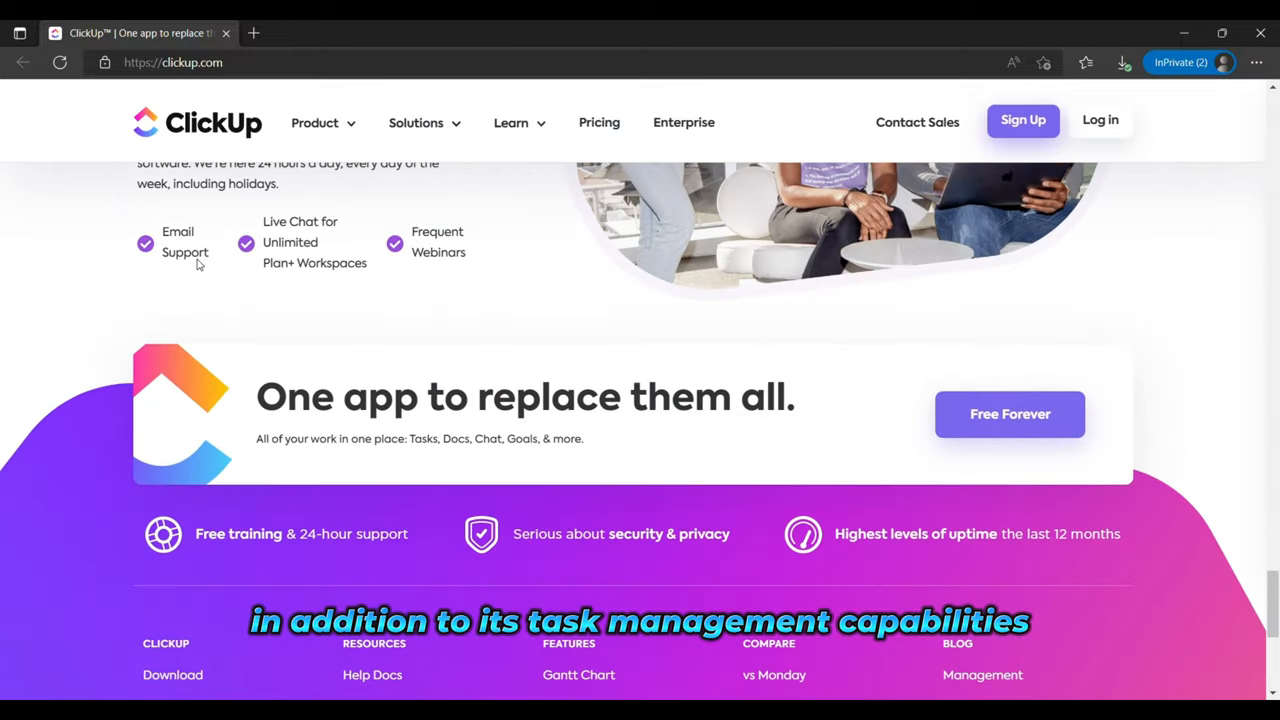
pyautogui.scroll(3)
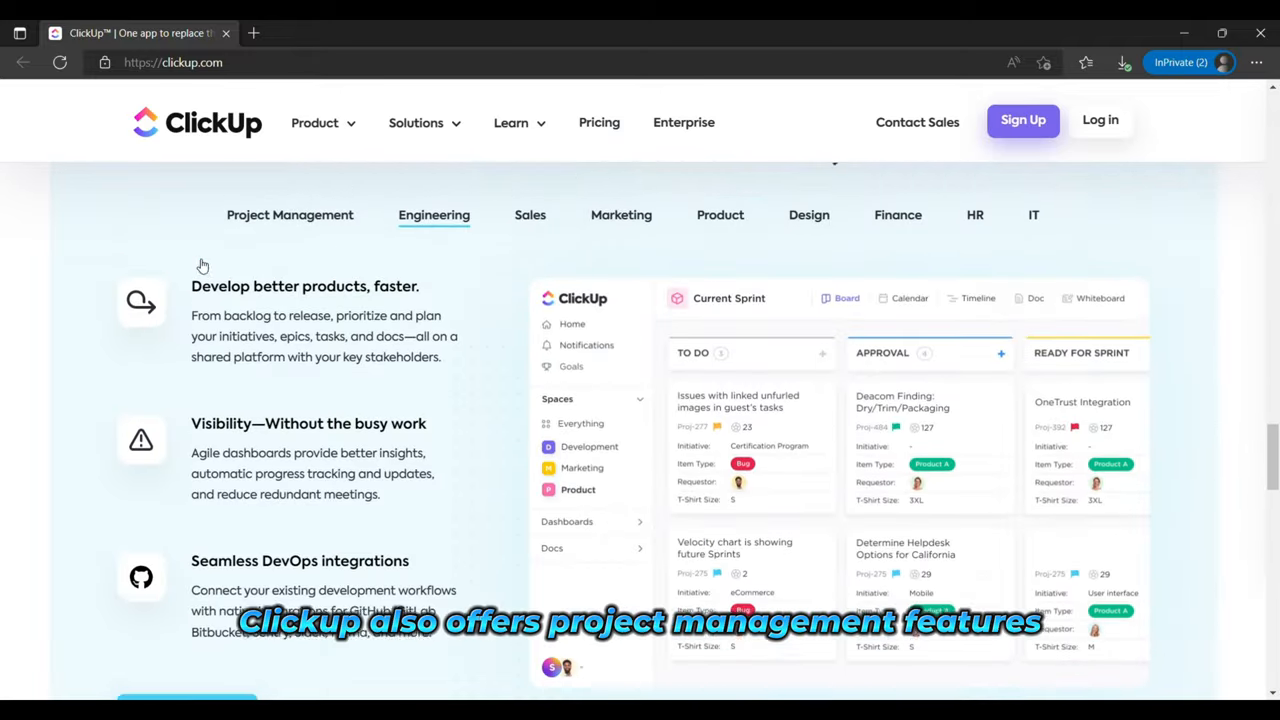
# Review ClickUp's projects, docs and import sections again, scrolling down and back up
pyautogui.click(530, 214)
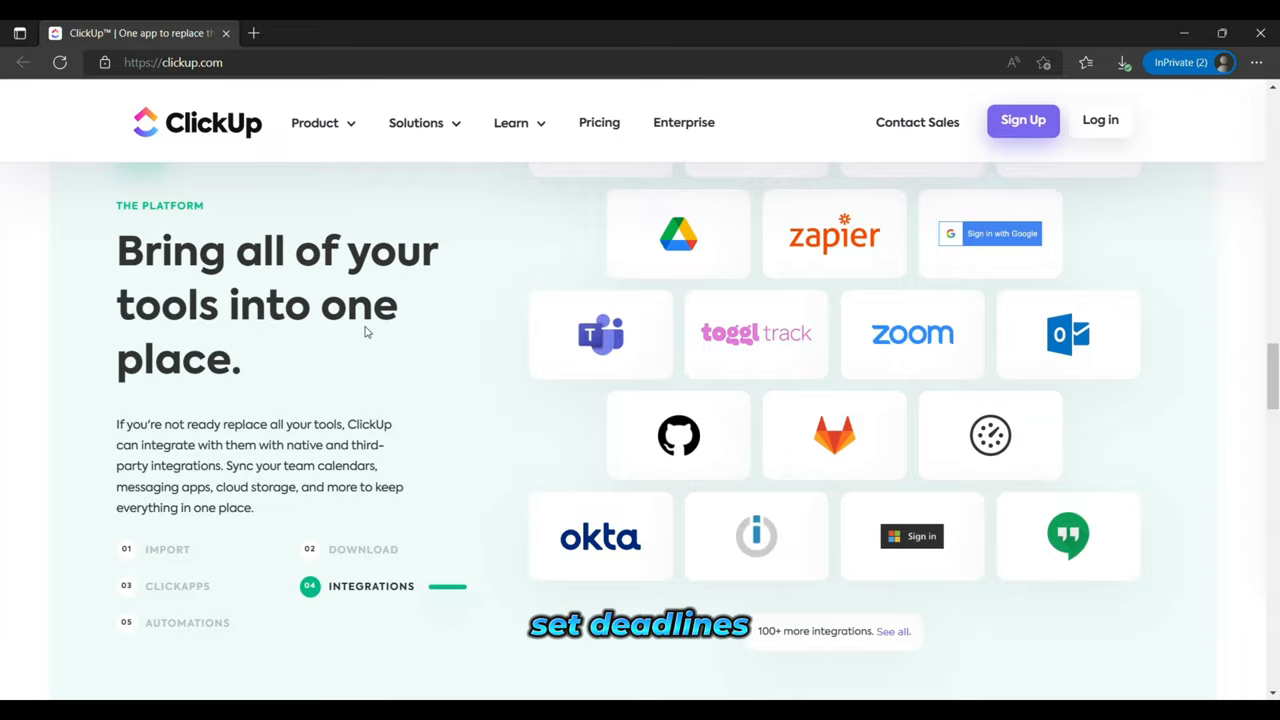
pyautogui.scroll(-3)
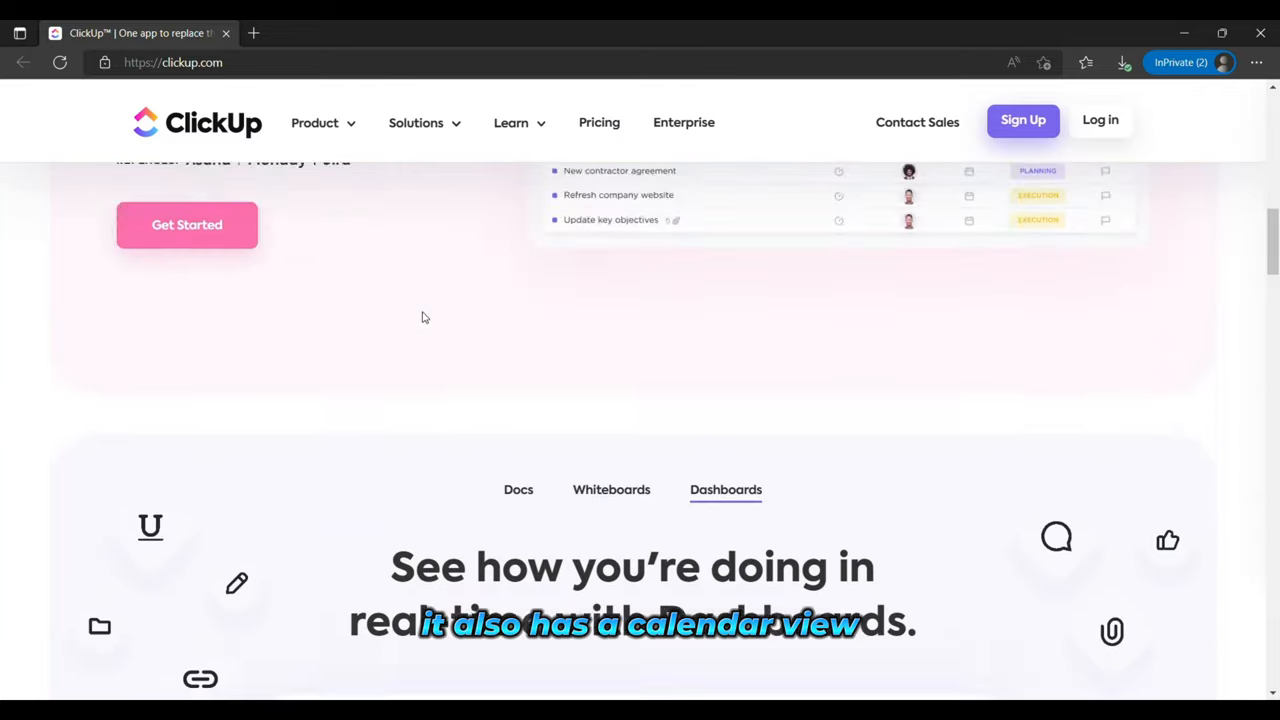
pyautogui.scroll(-3)
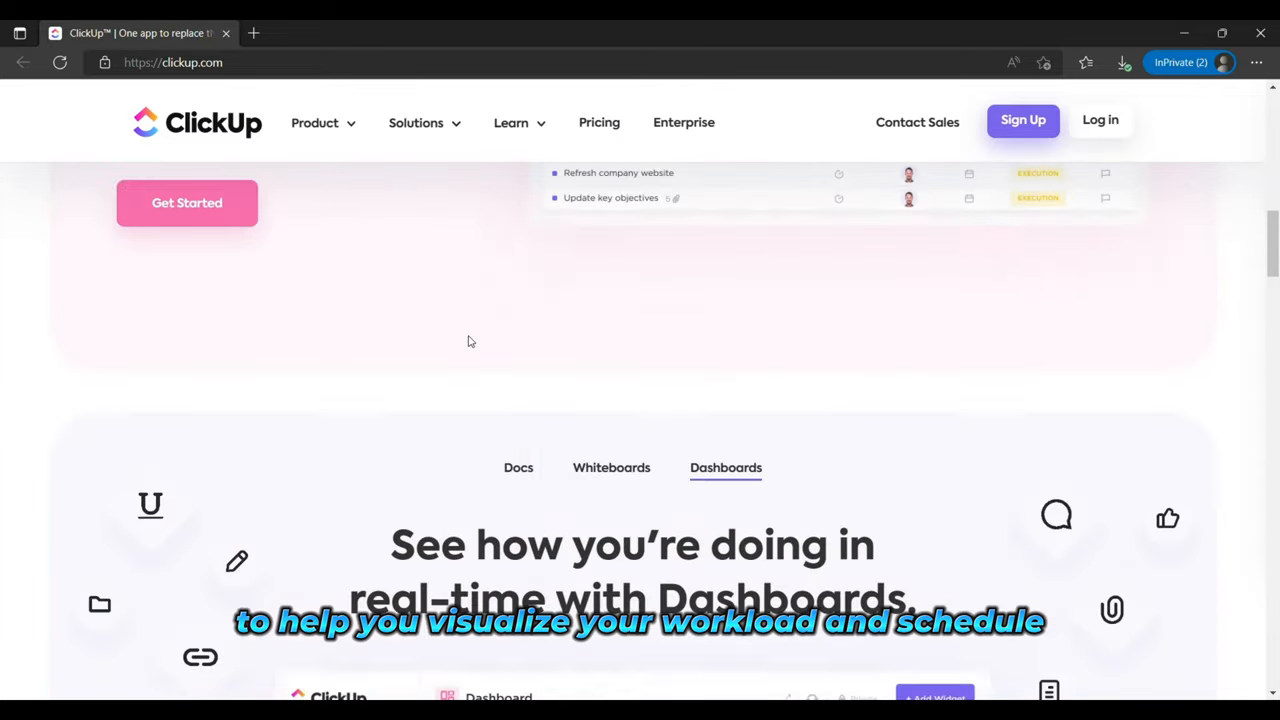
pyautogui.scroll(-3)
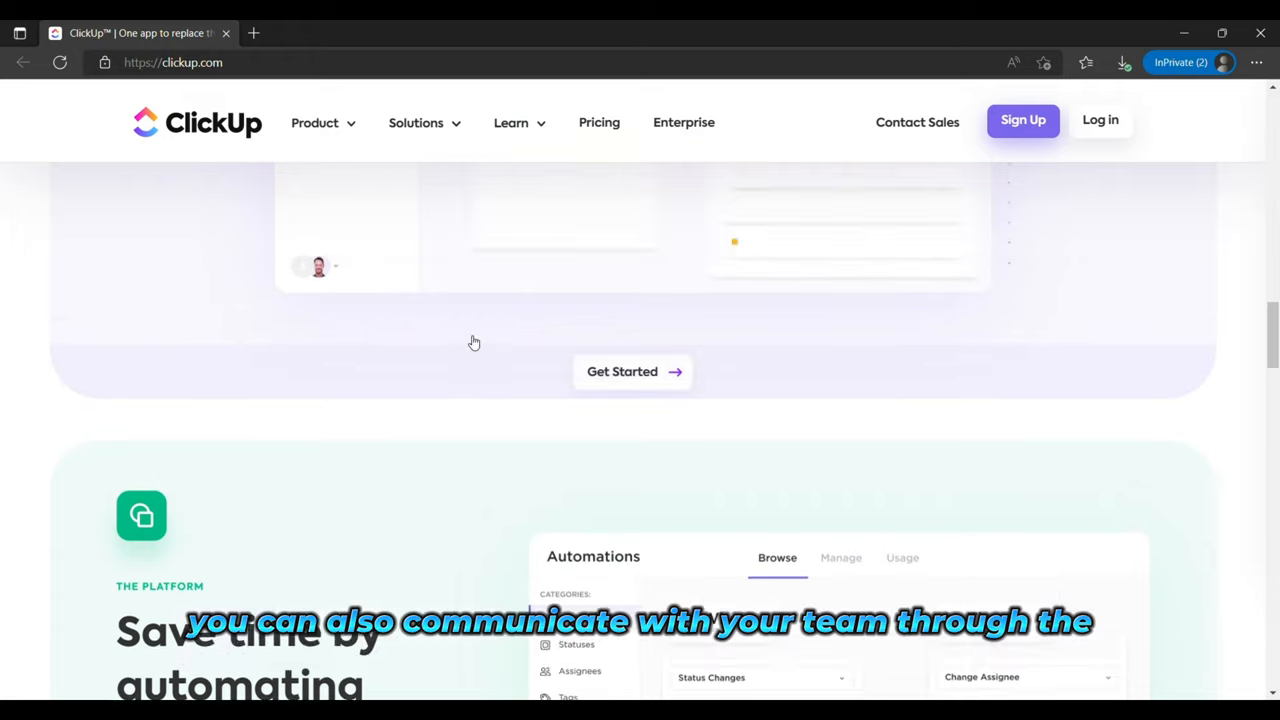
pyautogui.scroll(3)
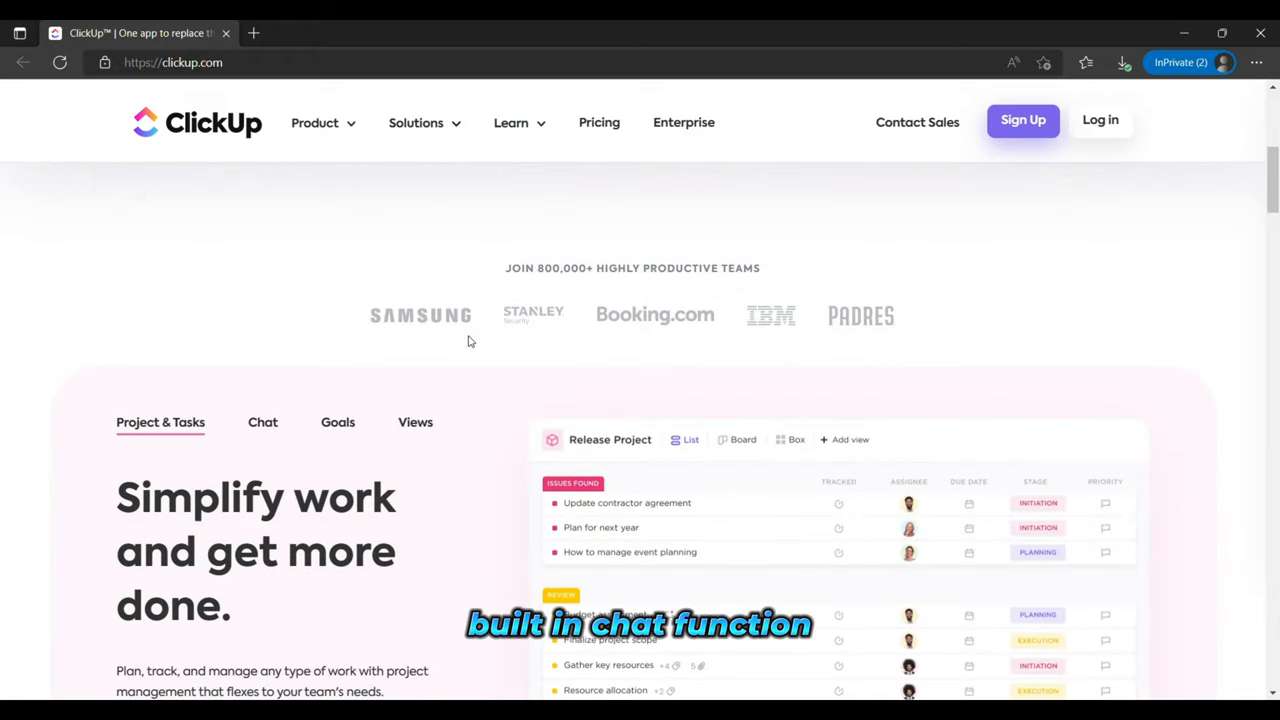
pyautogui.scroll(-3)
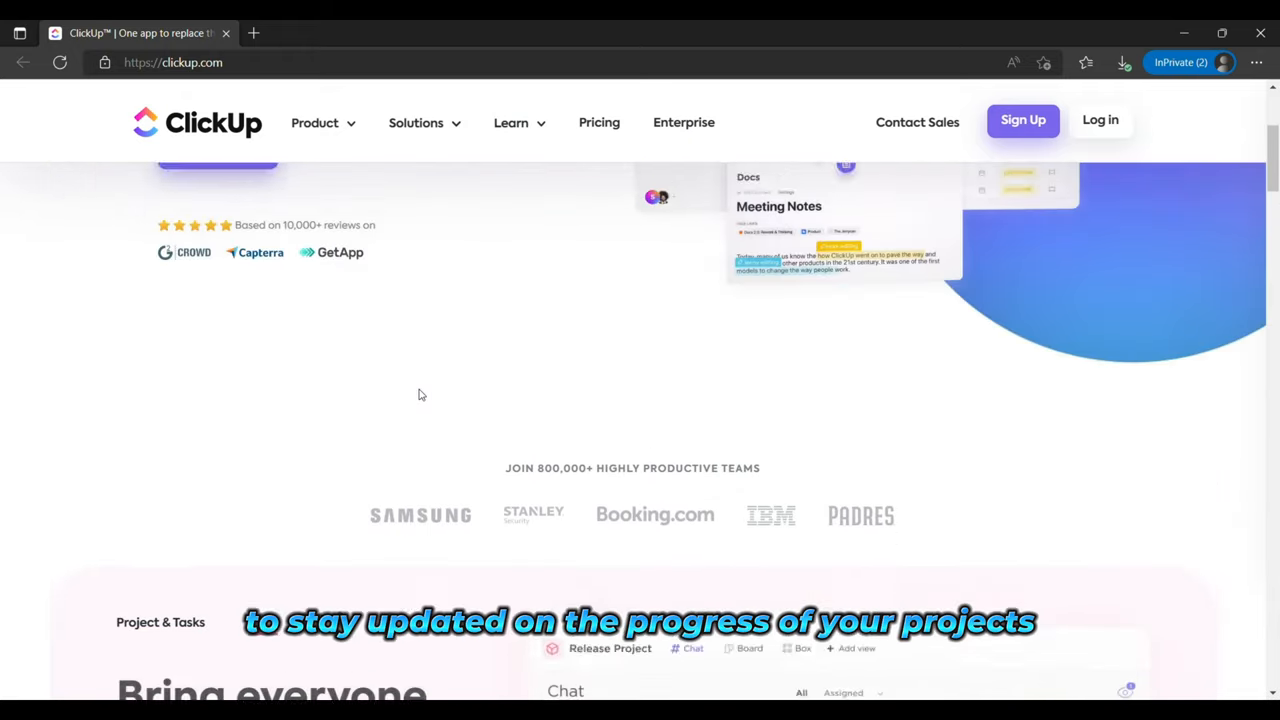
# Scroll through the teams and platform sections and return to the 'One app to replace them all.' hero
pyautogui.scroll(-3)
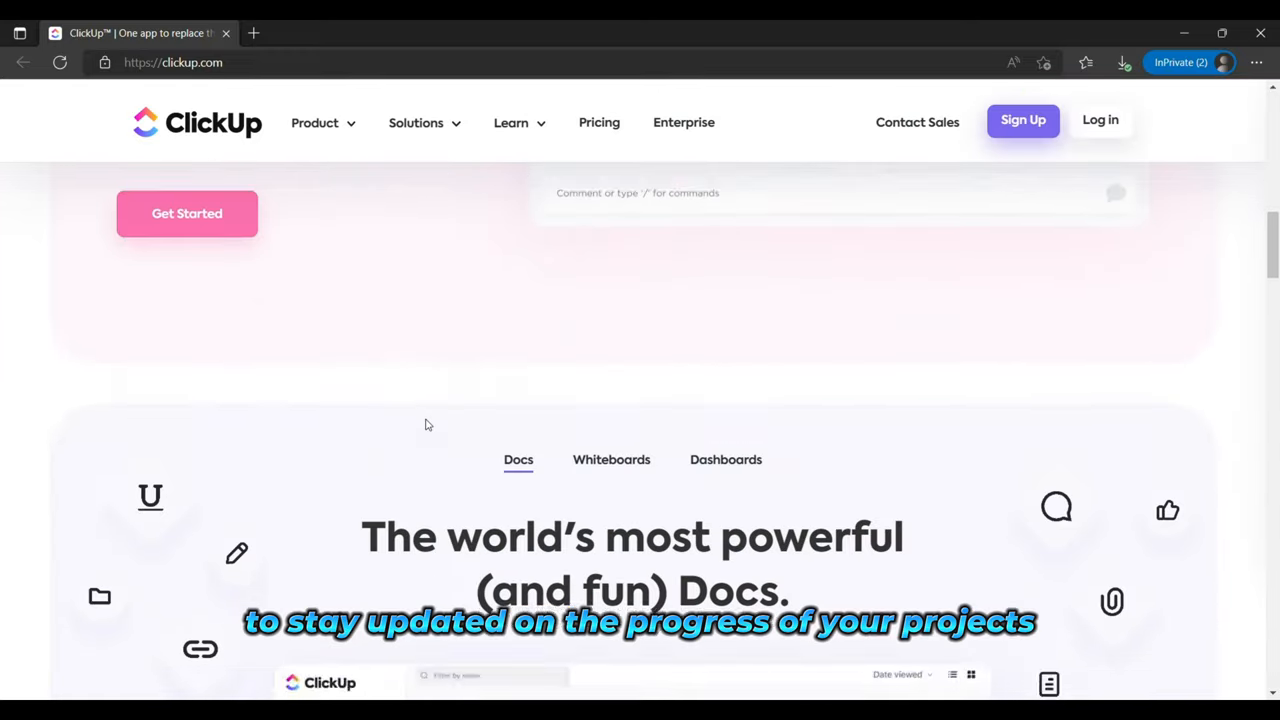
pyautogui.scroll(-3)
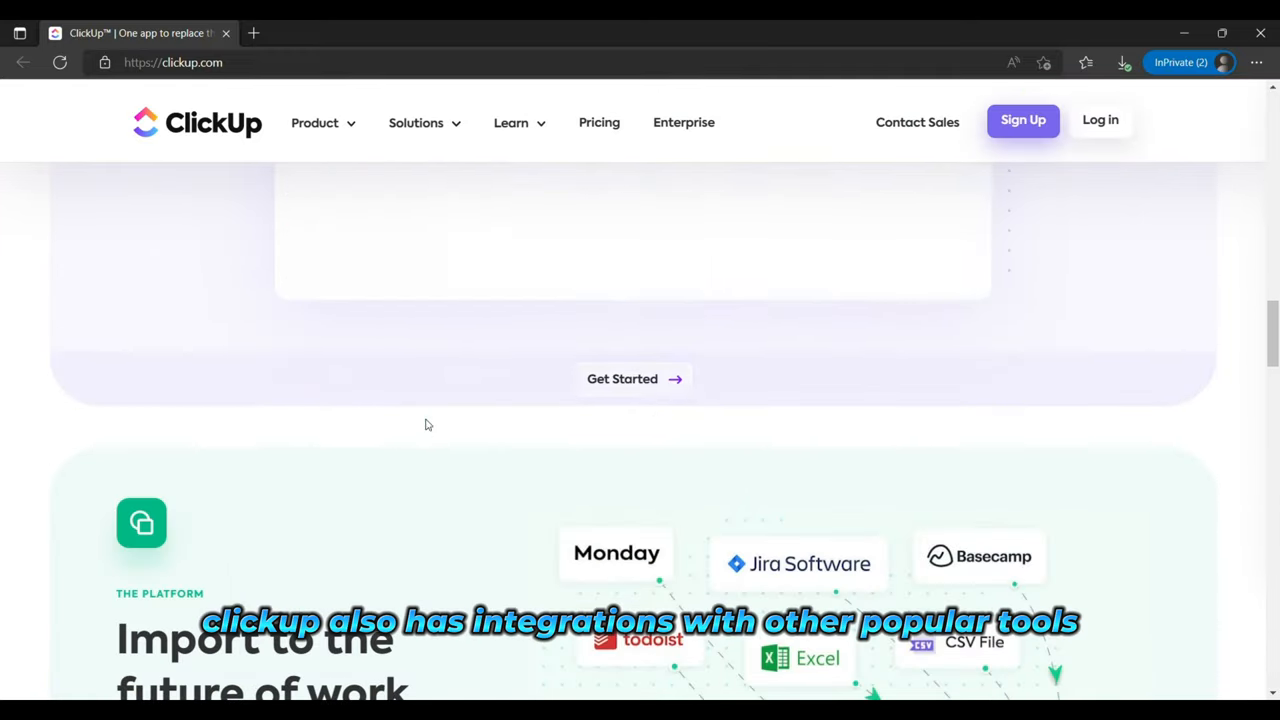
pyautogui.scroll(-3)
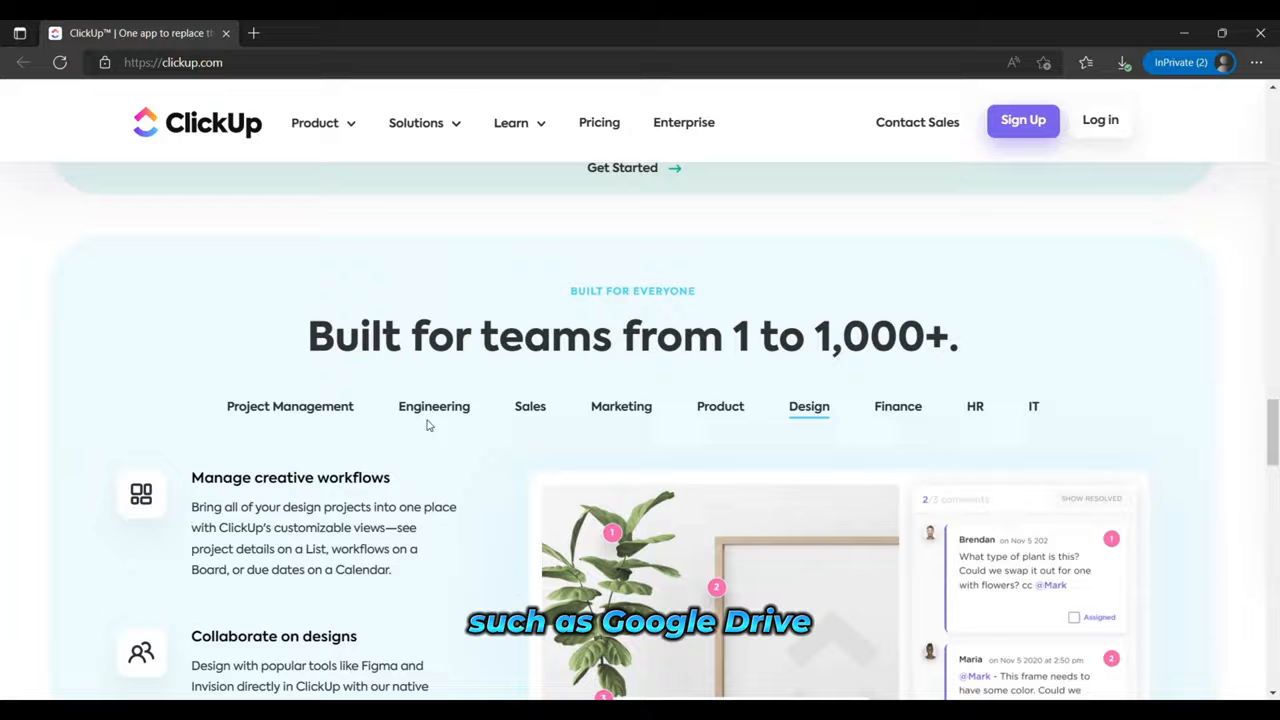
pyautogui.scroll(-3)
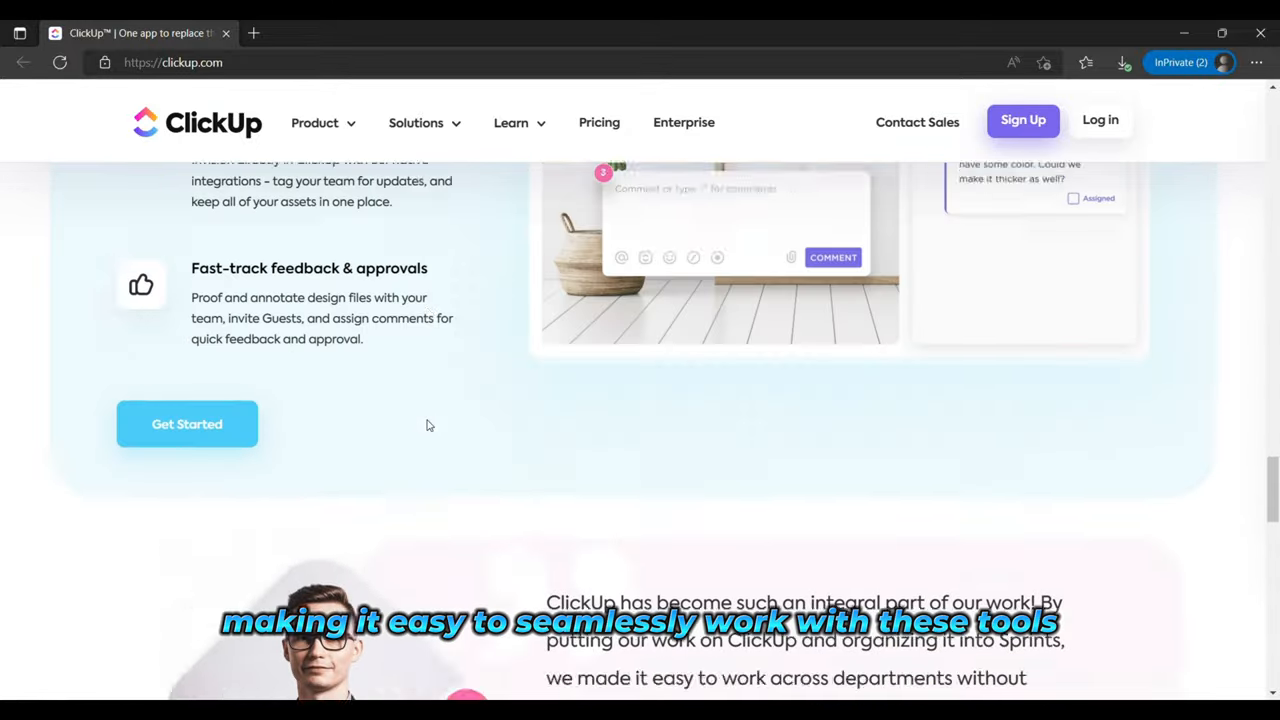
pyautogui.scroll(-3)
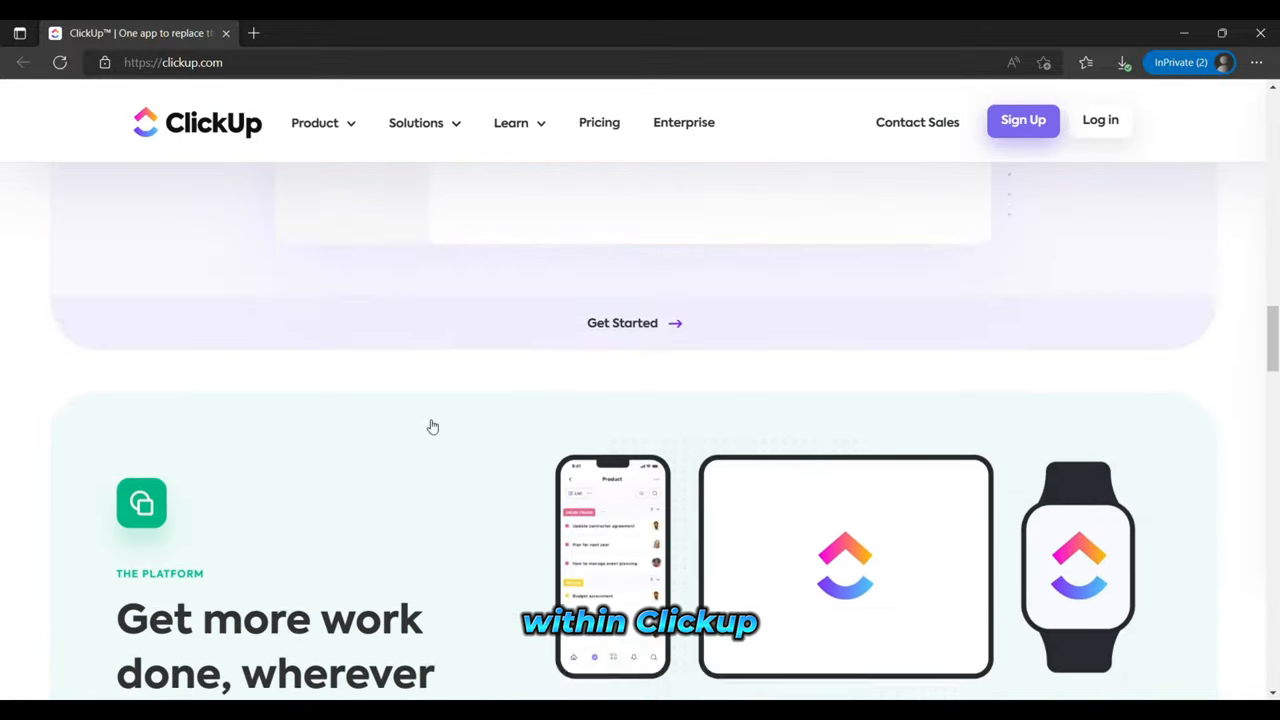
pyautogui.scroll(-3)
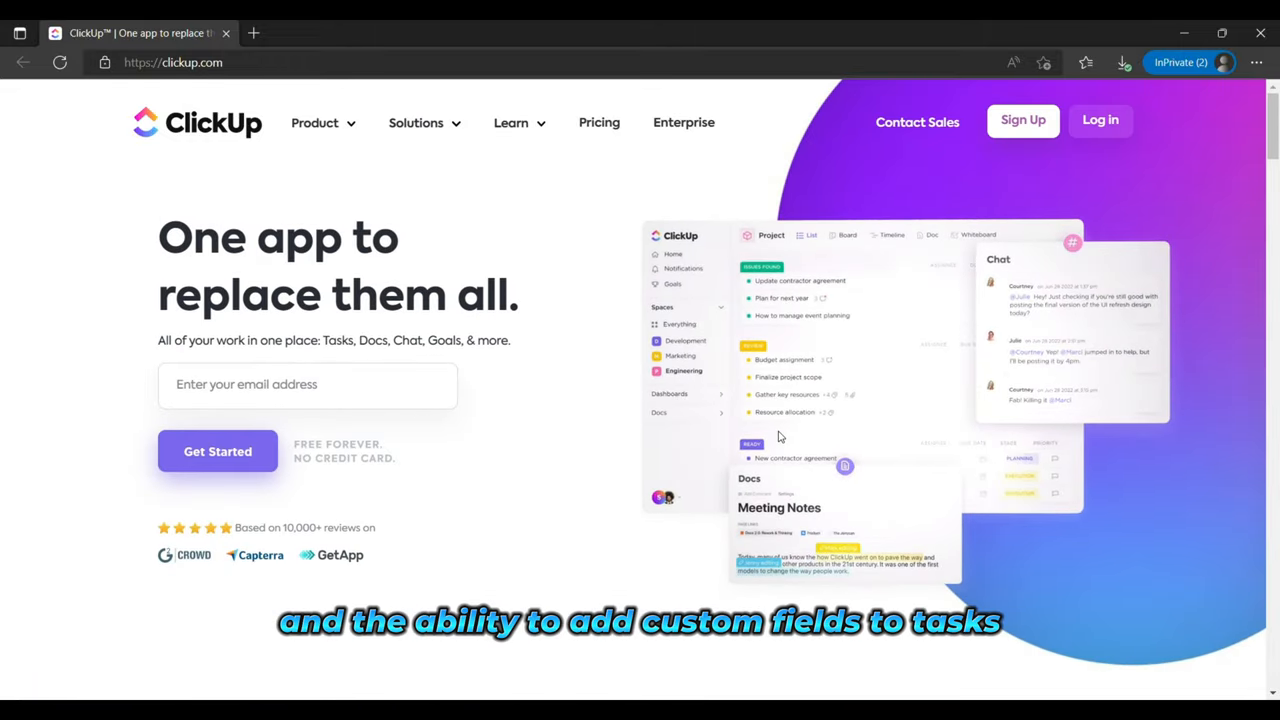
pyautogui.click(336, 180)
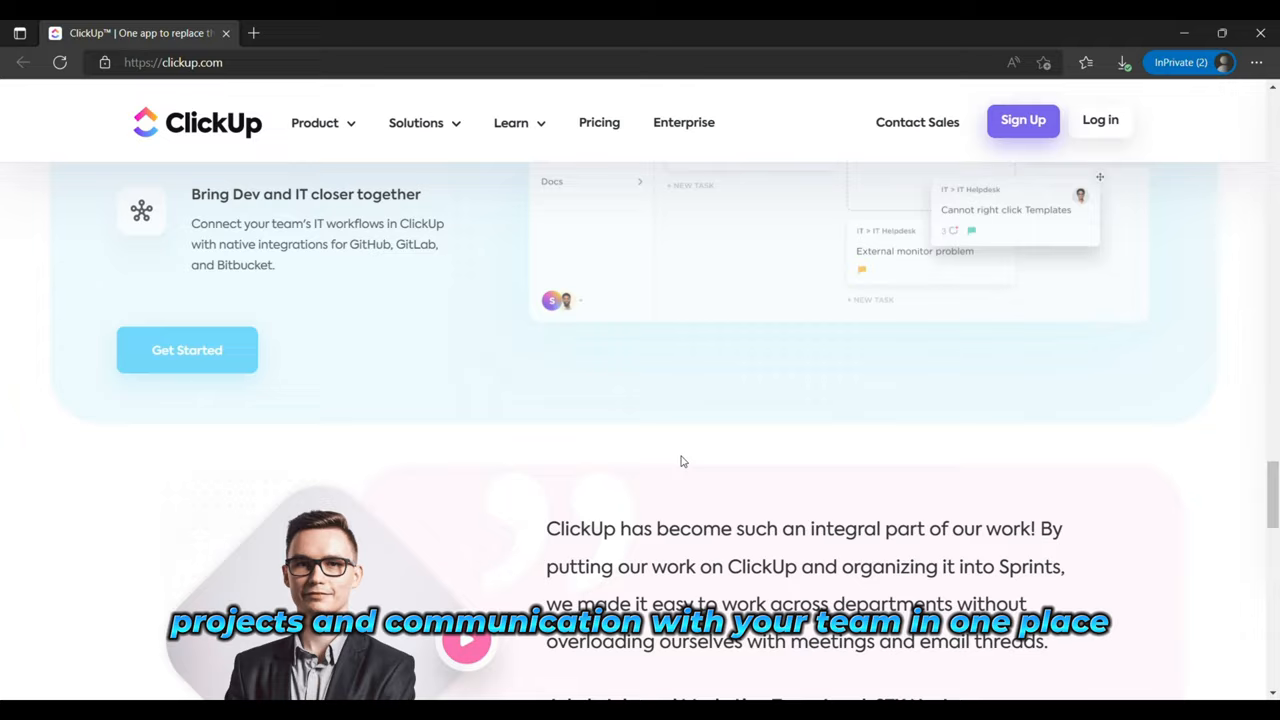
pyautogui.scroll(-3)
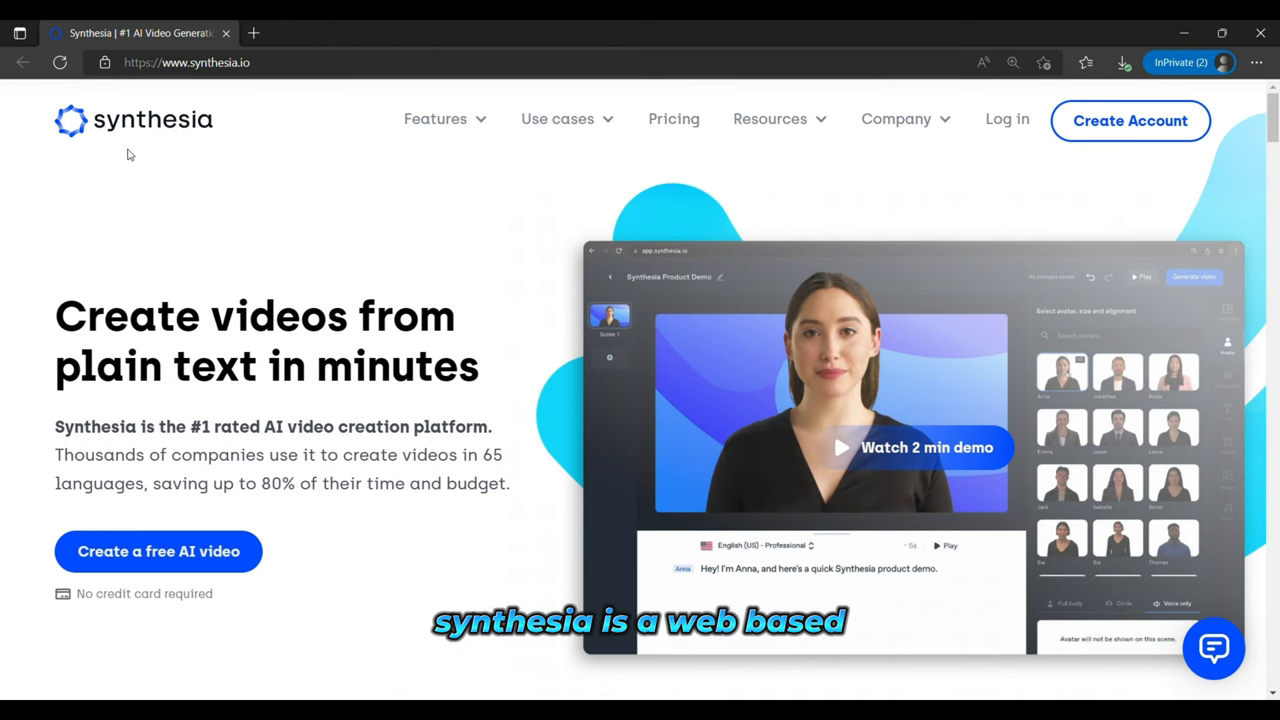
# Scroll Synthesia's comparison and use-case sections and switch the customer examples to How-To videos
pyautogui.scroll(-3)
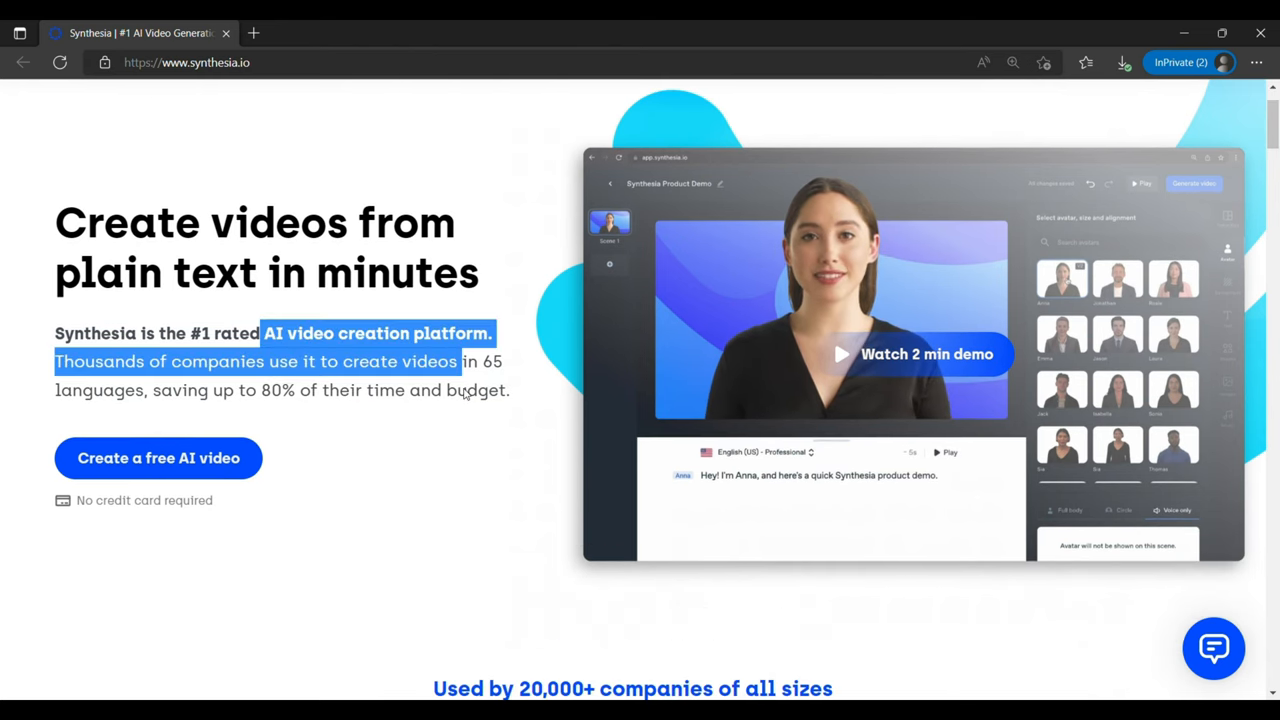
pyautogui.scroll(-3)
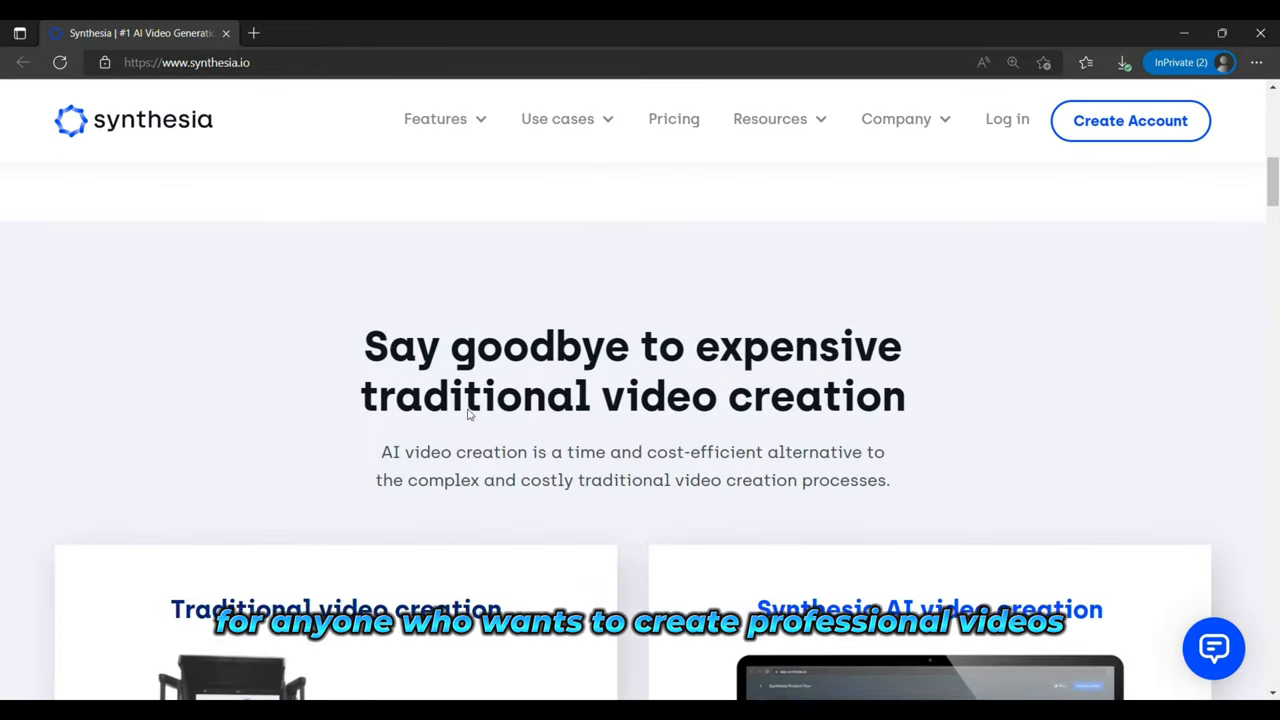
pyautogui.scroll(-3)
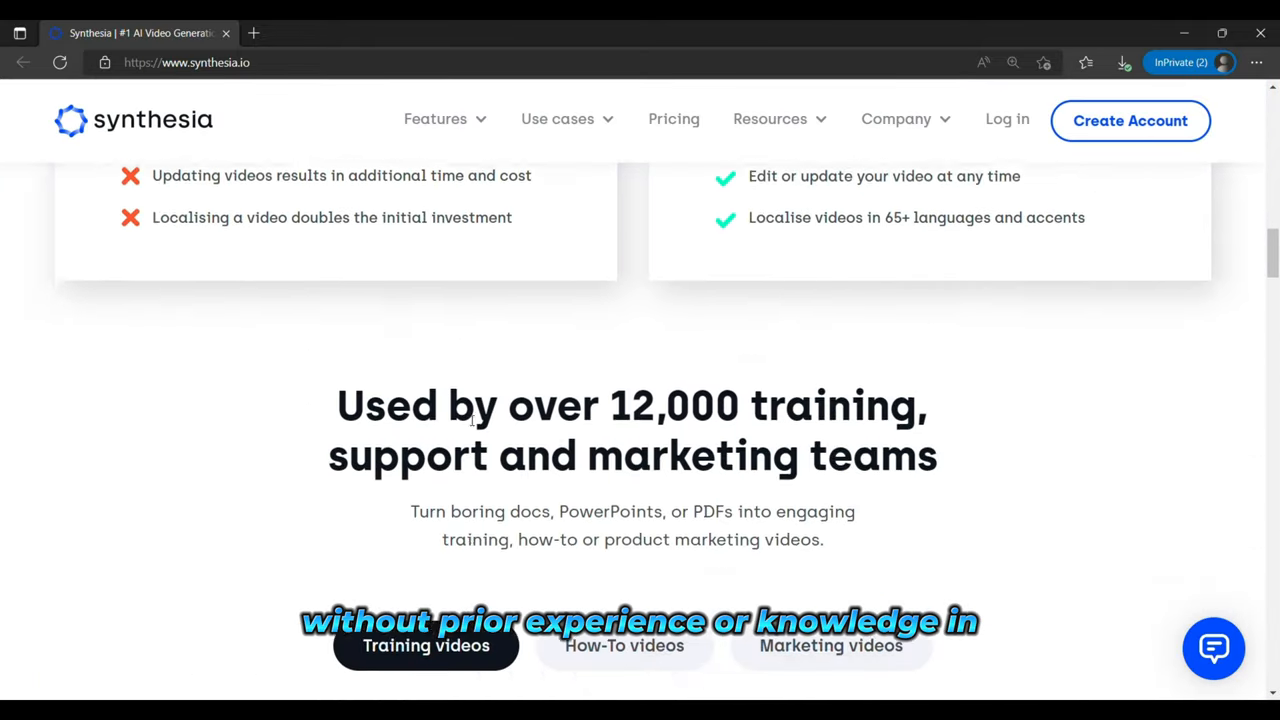
pyautogui.scroll(-3)
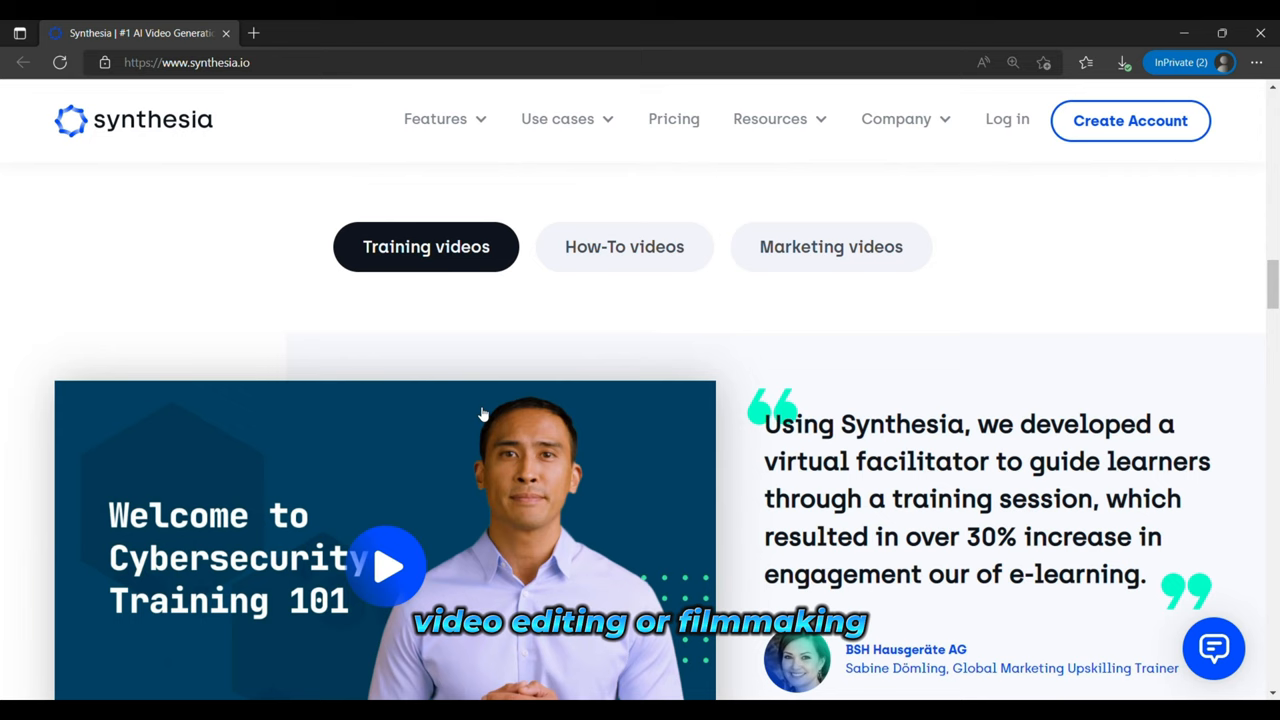
pyautogui.click(624, 248)
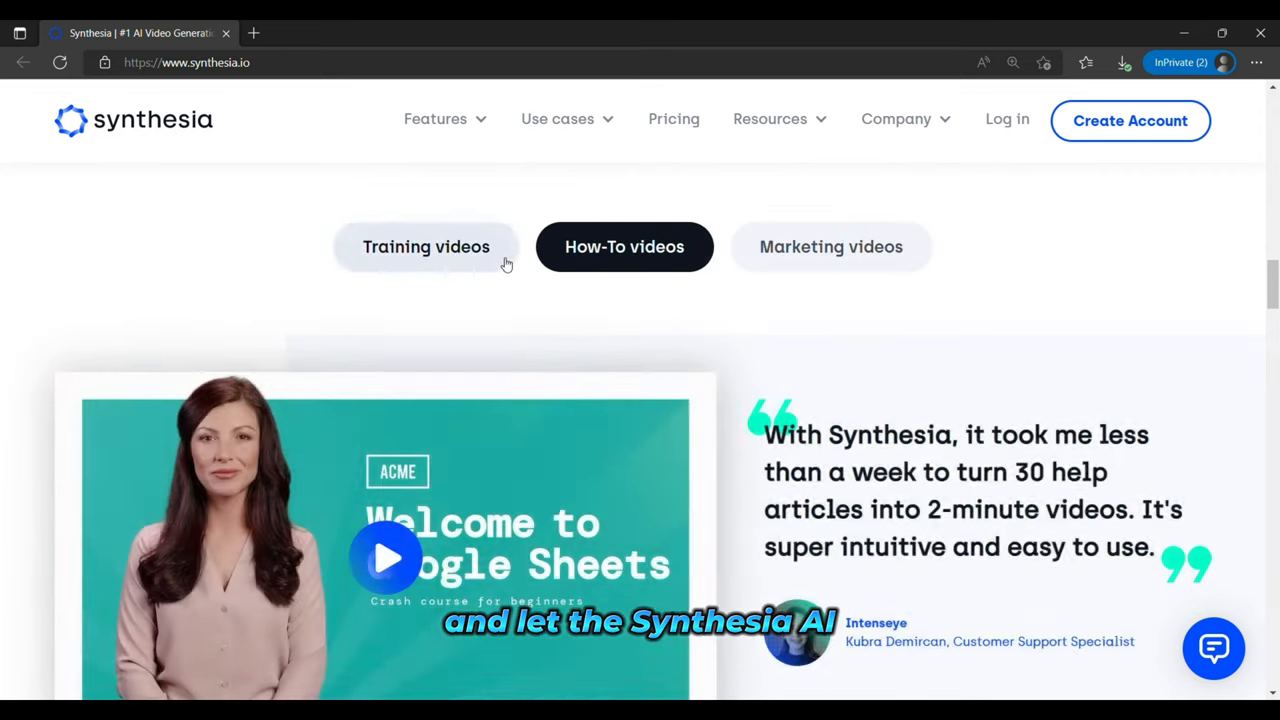
# In the AI avatars section, play an avatar's preview video and close it again
pyautogui.scroll(-3)
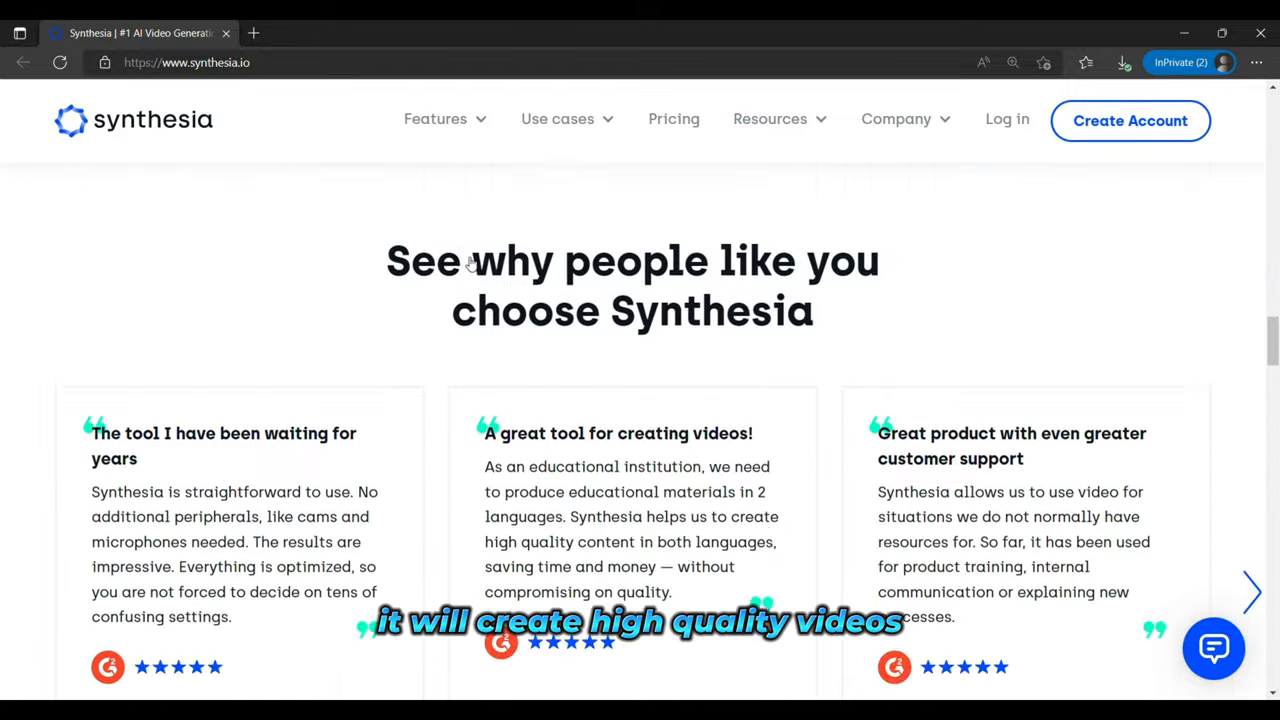
pyautogui.scroll(3)
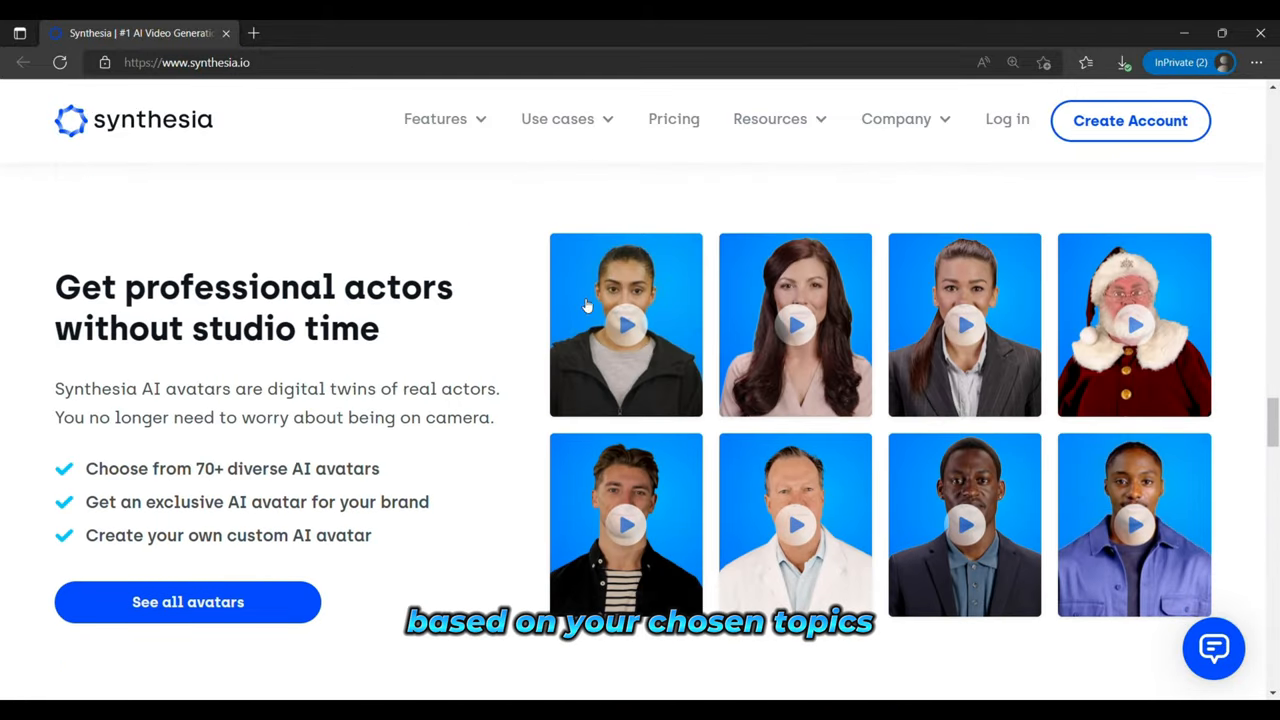
pyautogui.click(626, 324)
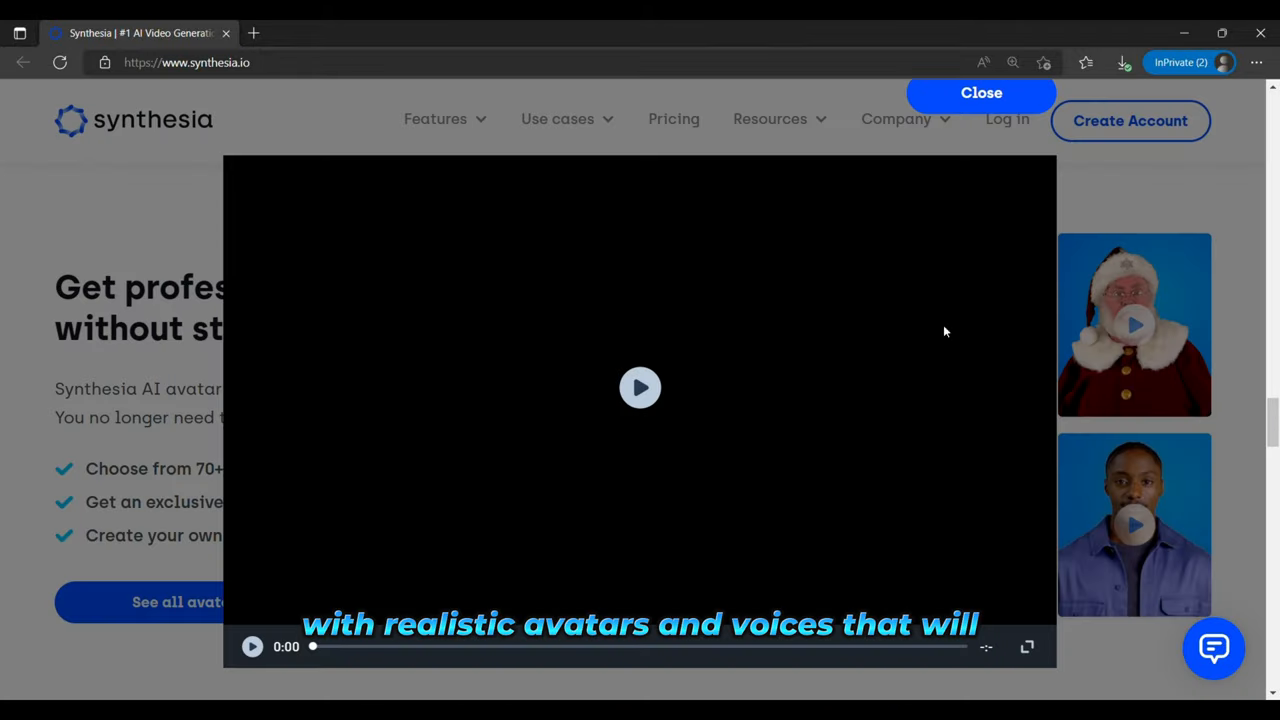
pyautogui.click(980, 92)
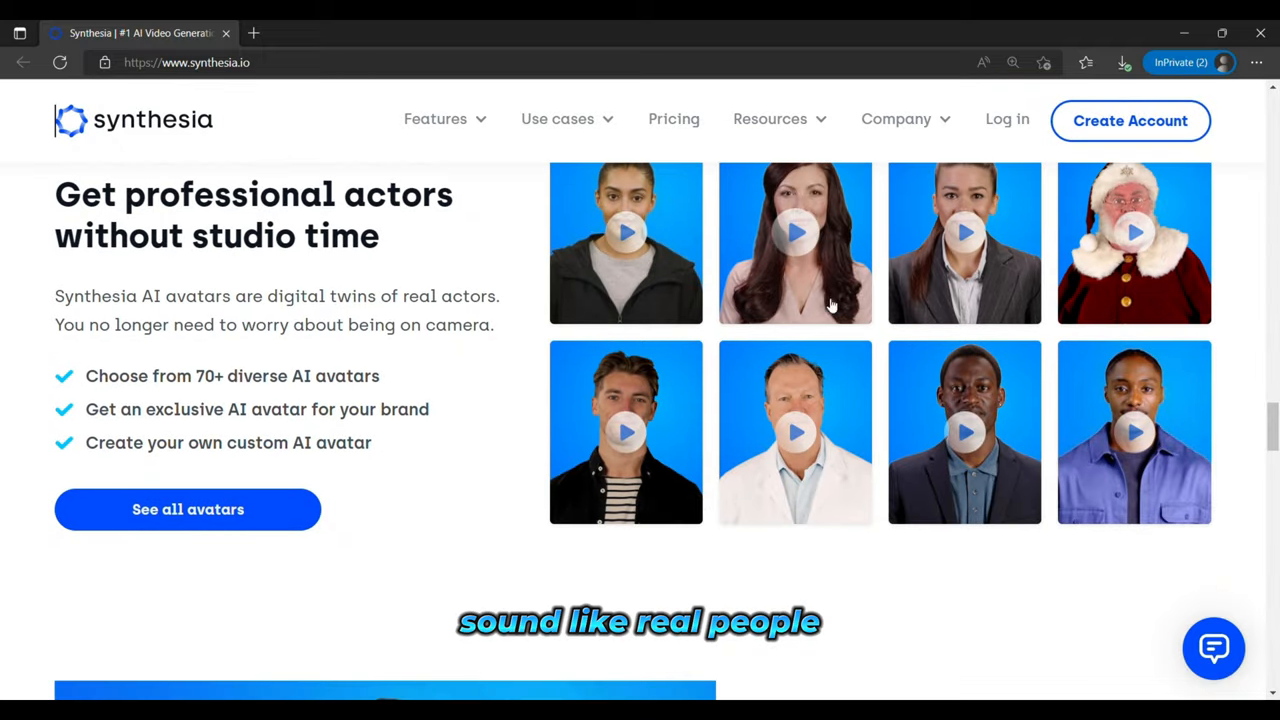
pyautogui.scroll(-3)
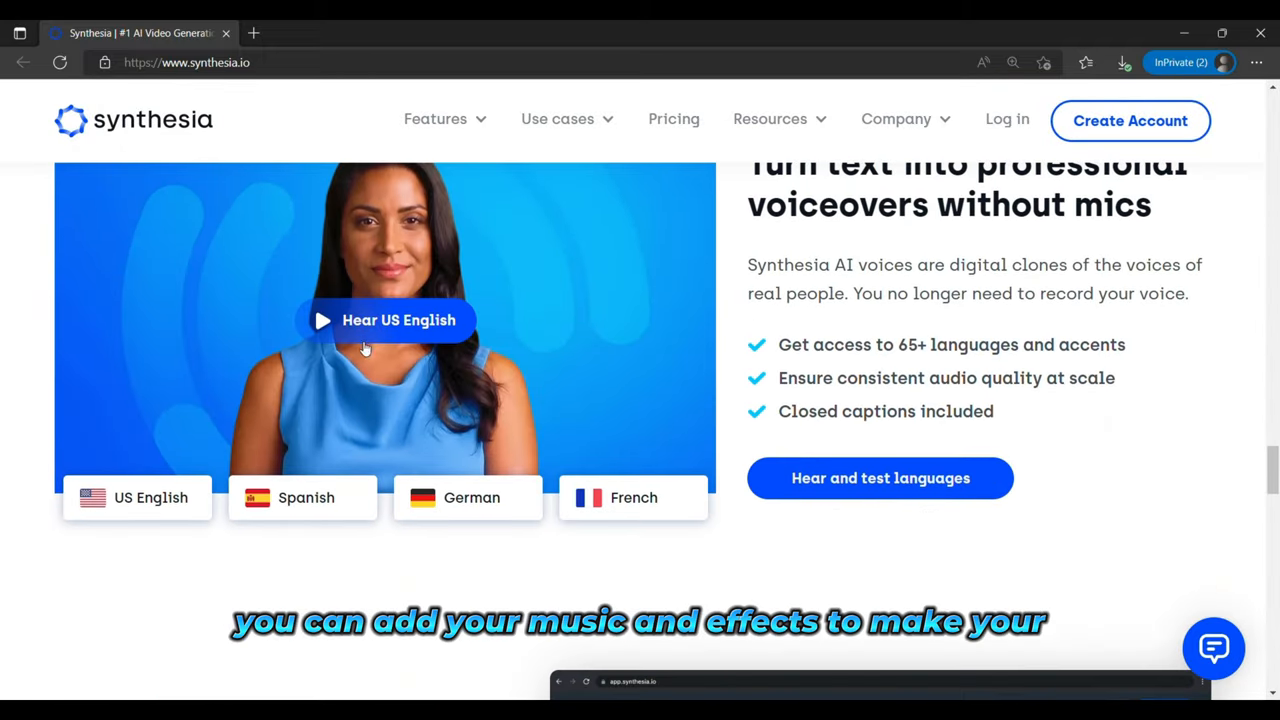
pyautogui.scroll(-3)
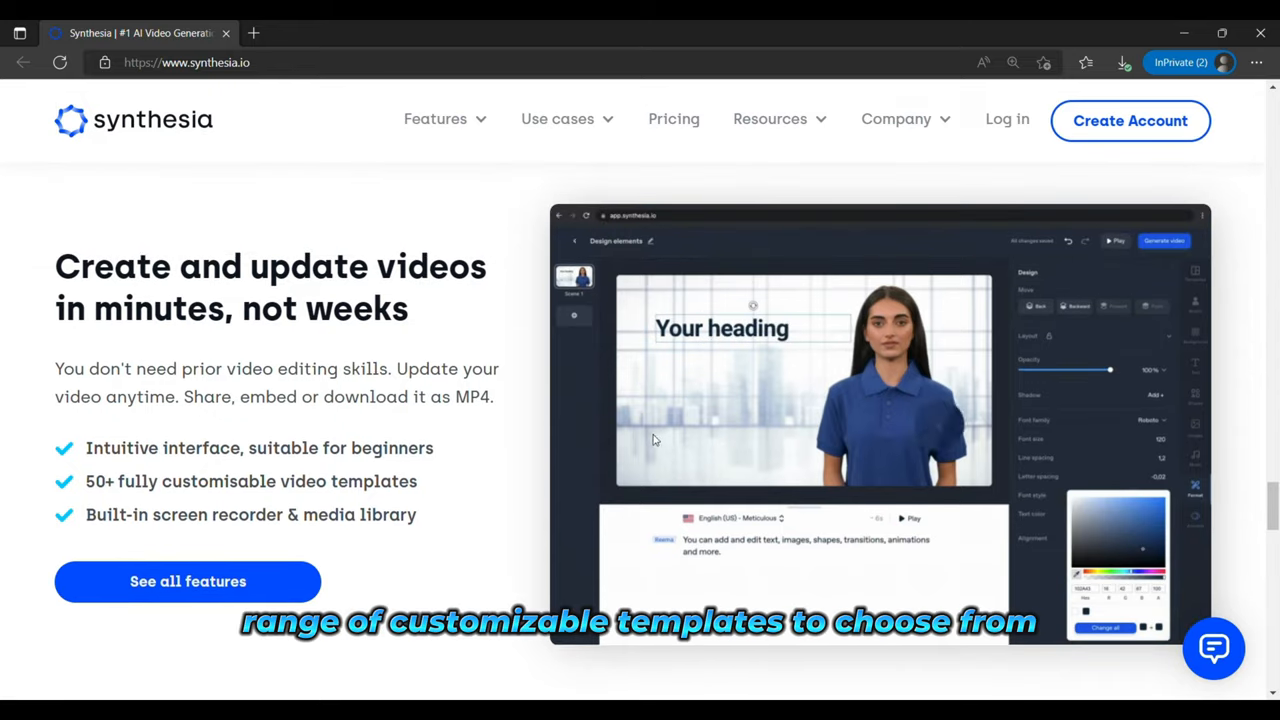
pyautogui.moveTo(732, 448)
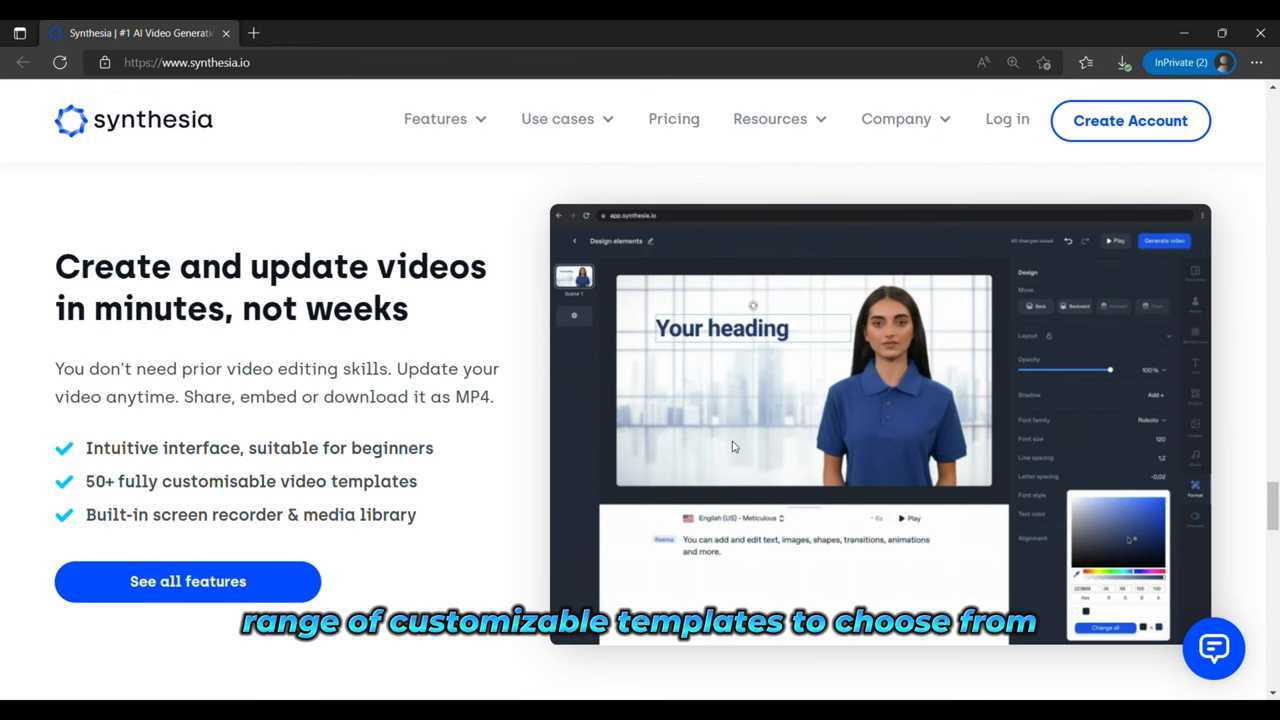
pyautogui.scroll(-3)
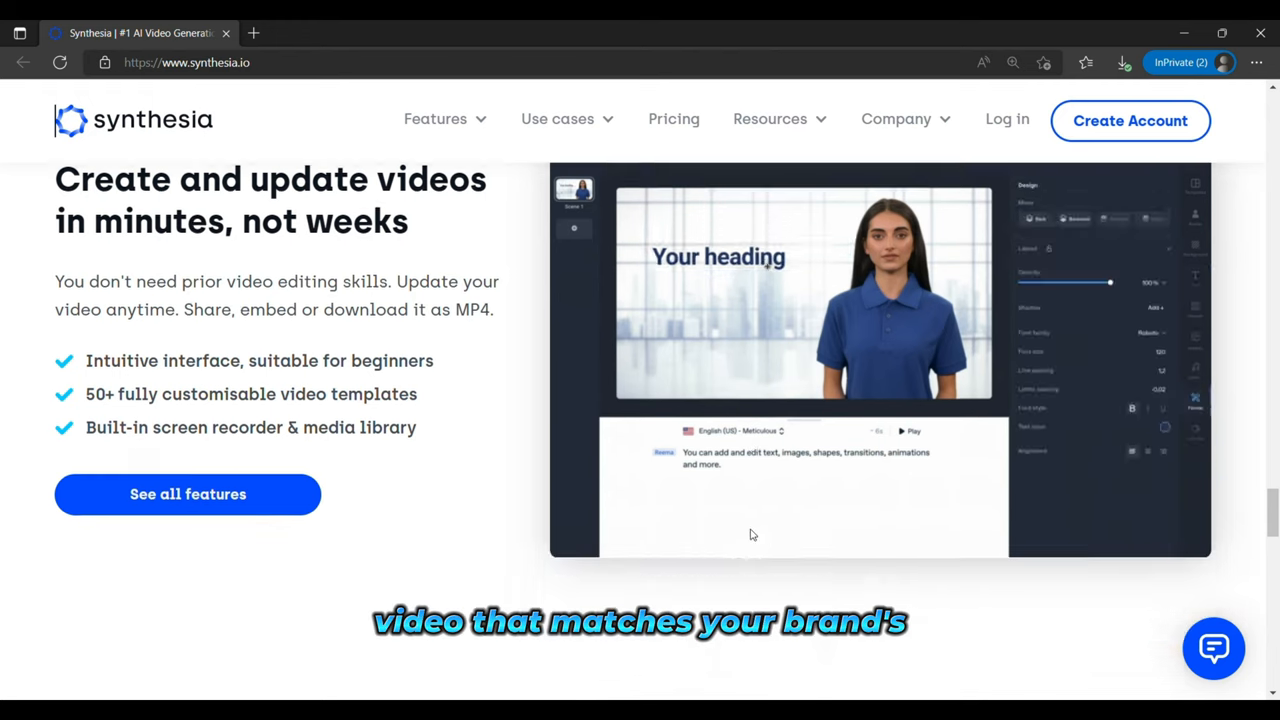
pyautogui.scroll(-3)
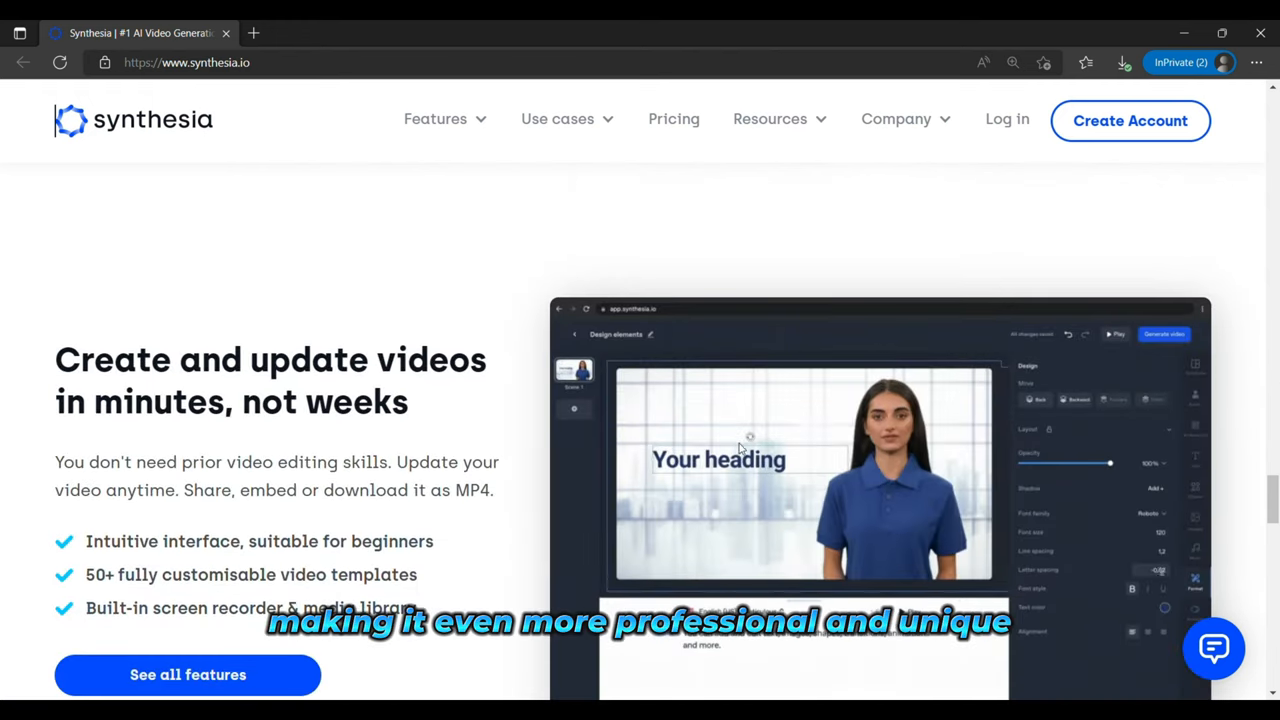
pyautogui.scroll(-3)
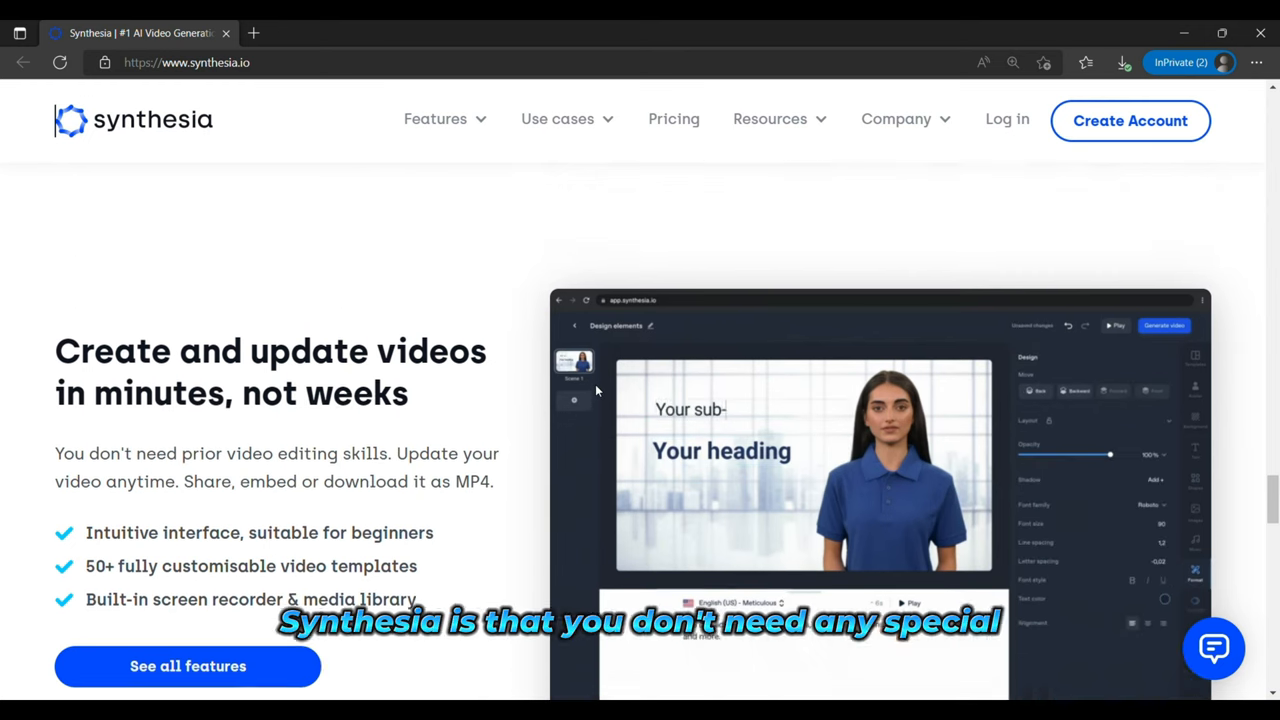
pyautogui.scroll(3)
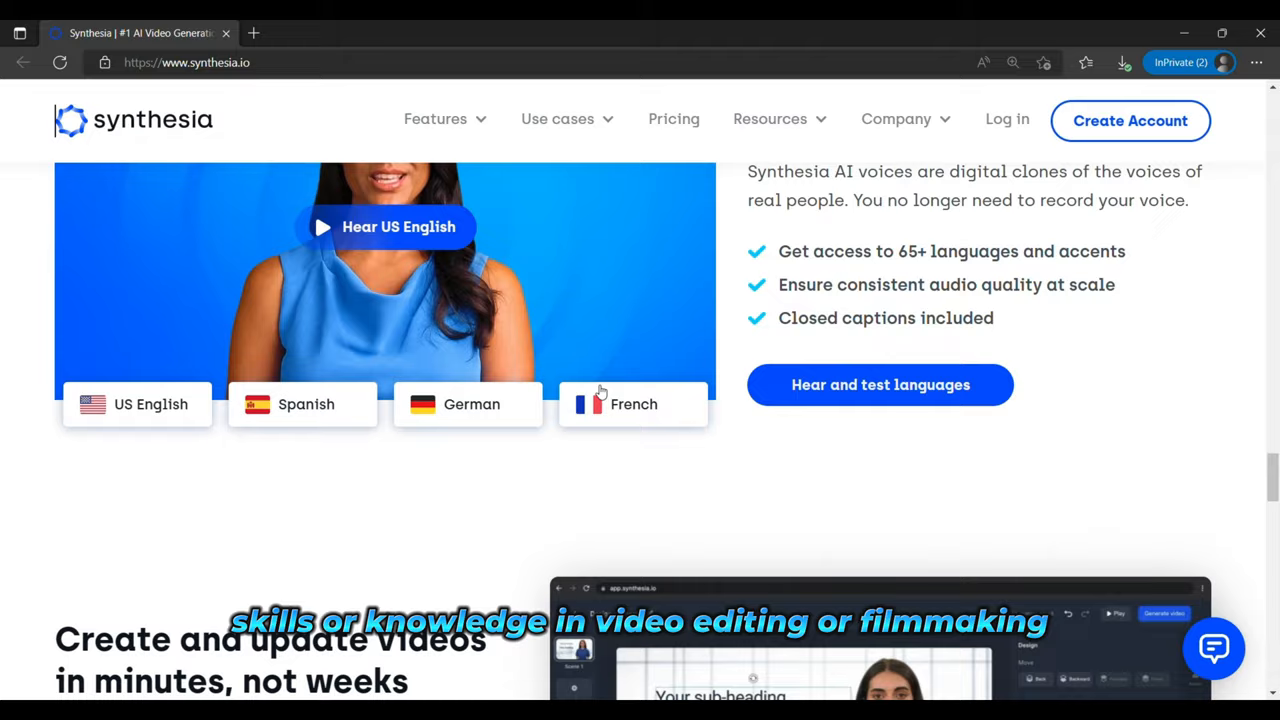
pyautogui.scroll(3)
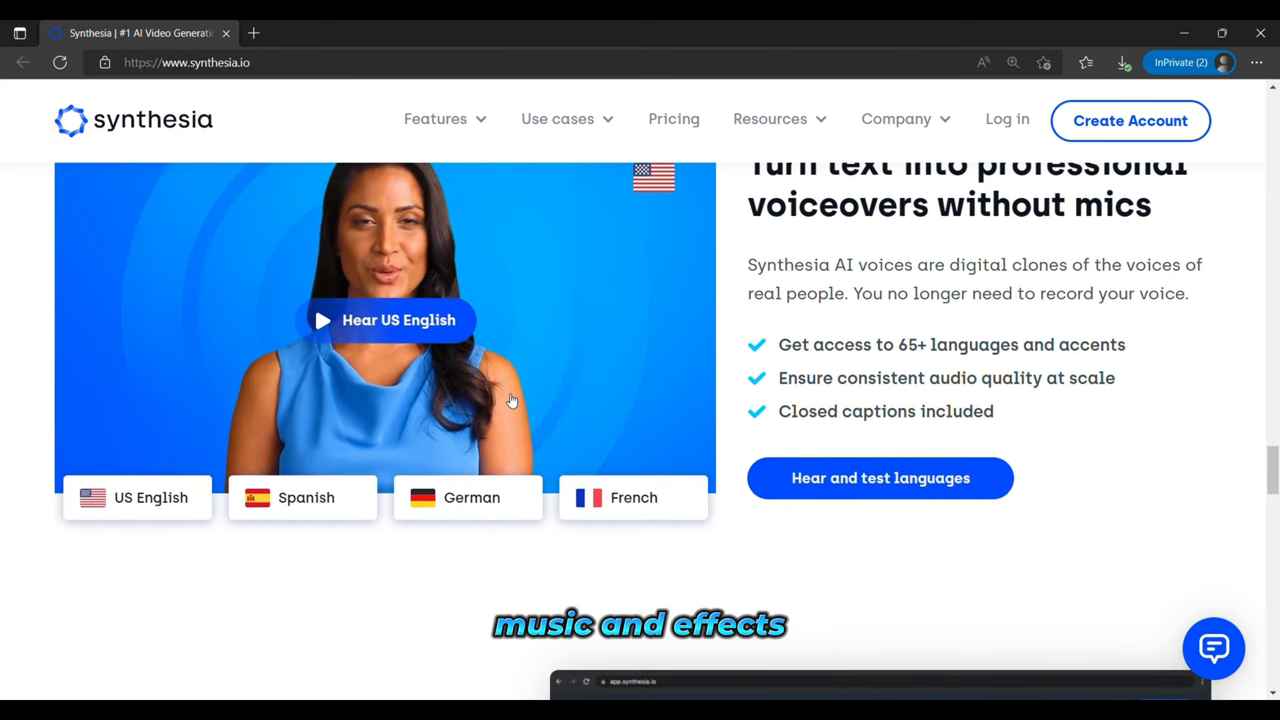
pyautogui.scroll(-3)
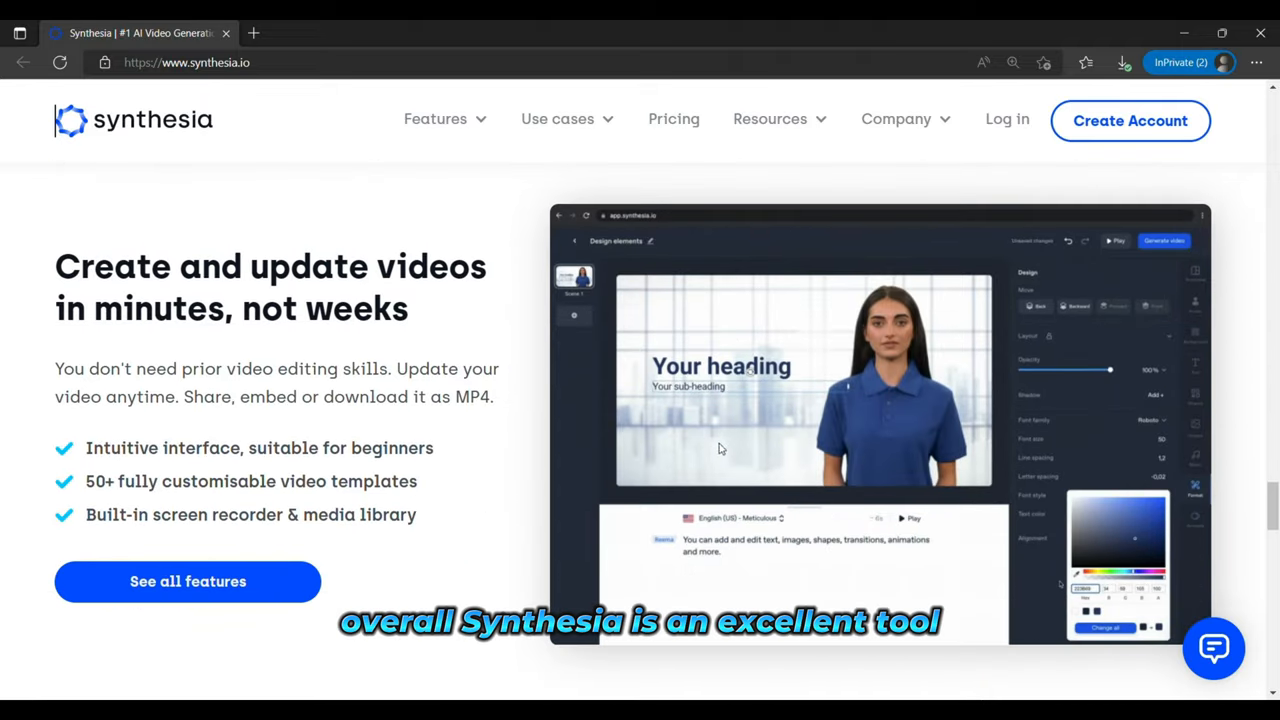
pyautogui.scroll(-3)
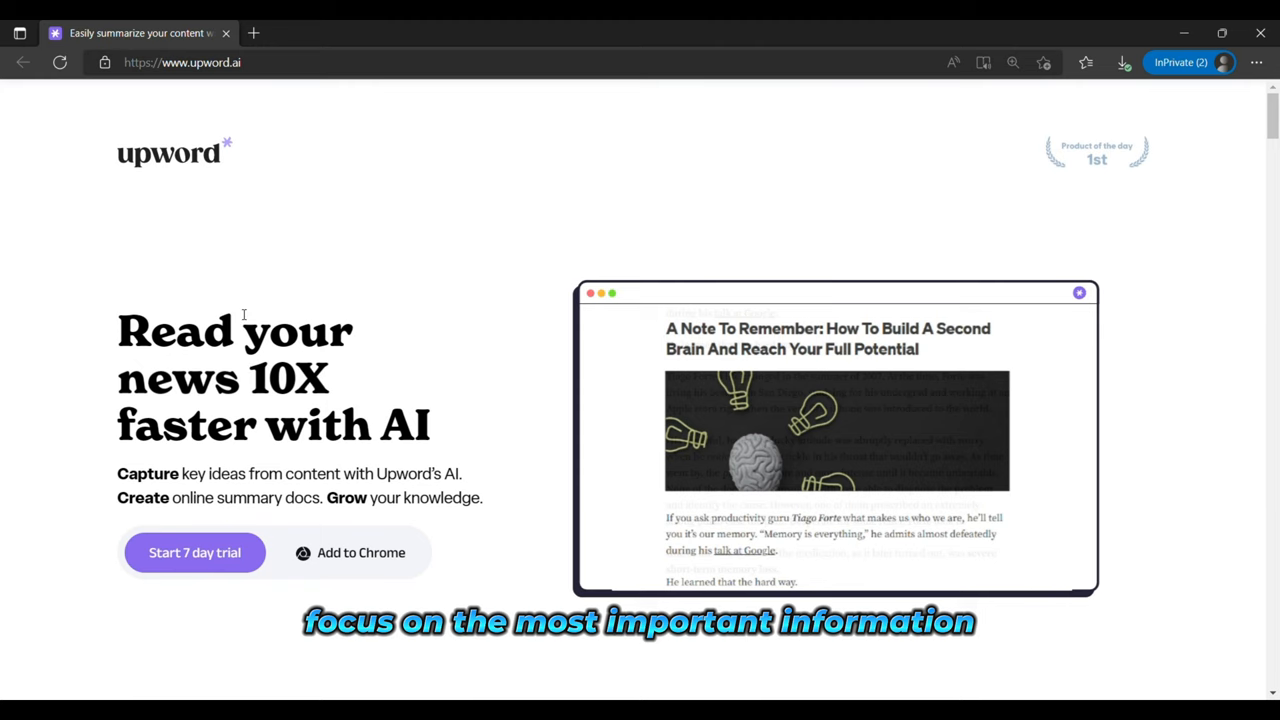
# Scroll Upword's homepage through the key features and pricing sections
pyautogui.scroll(-3)
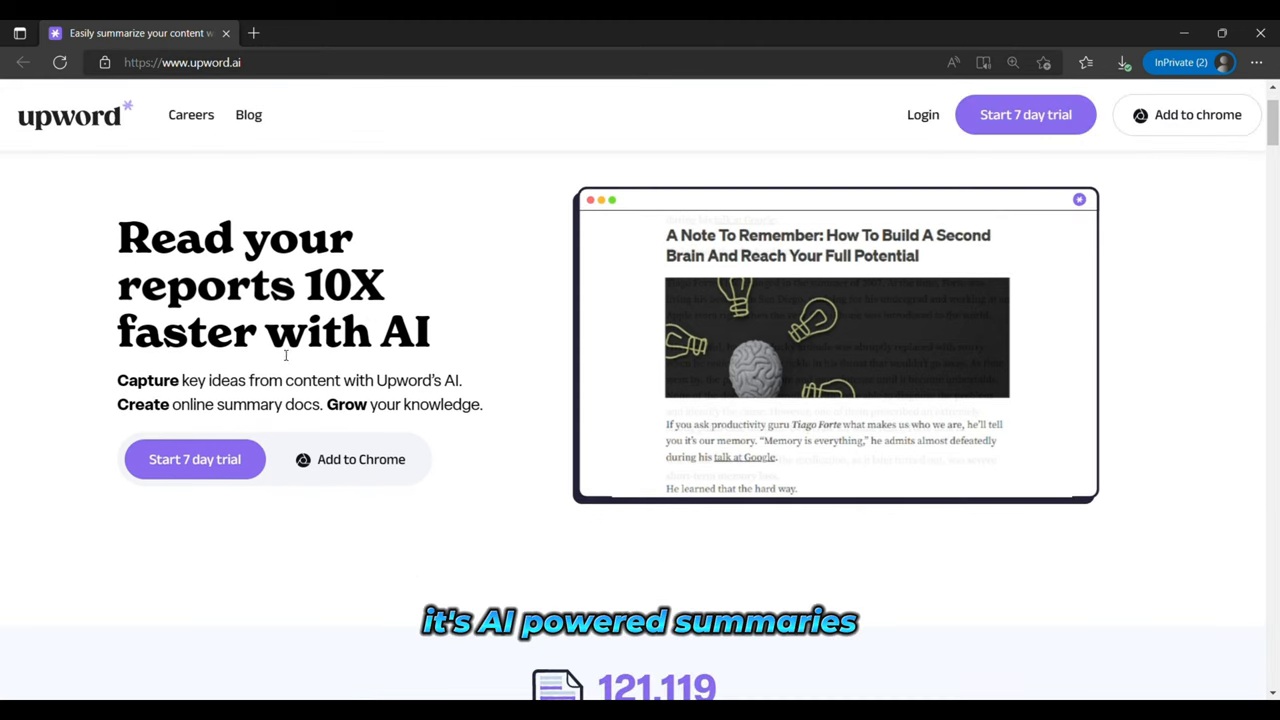
pyautogui.scroll(-3)
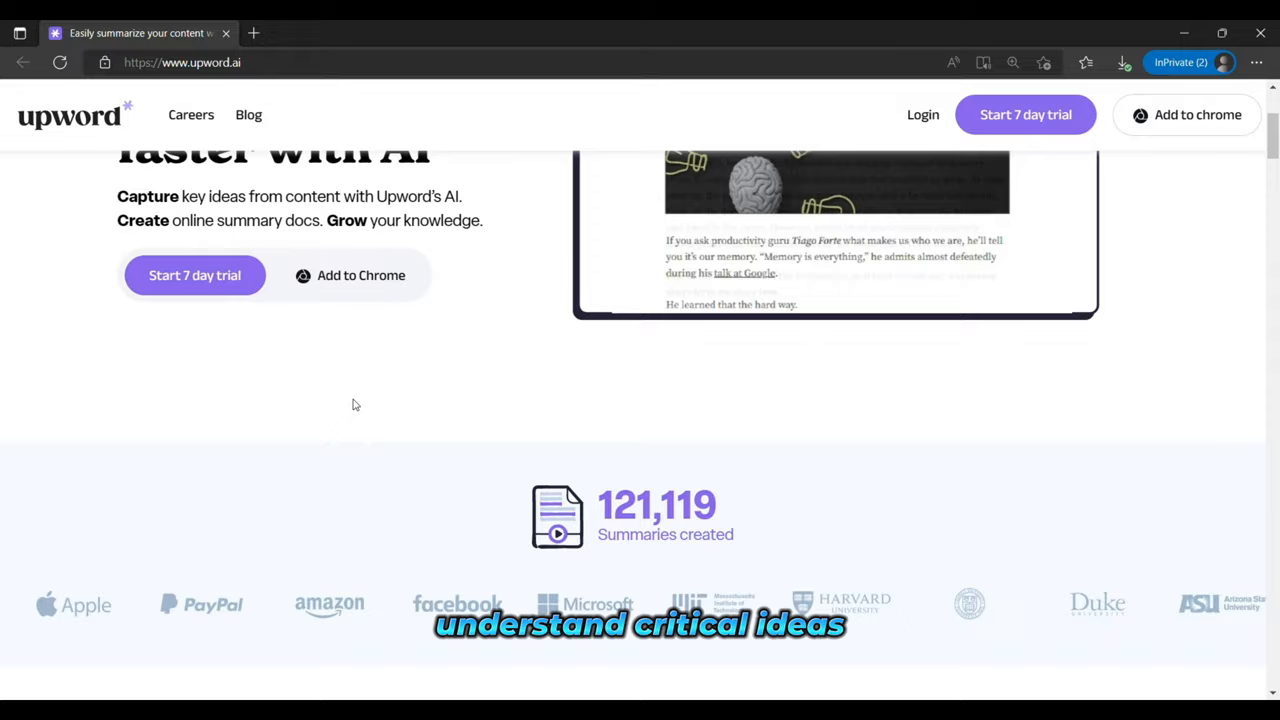
pyautogui.scroll(-3)
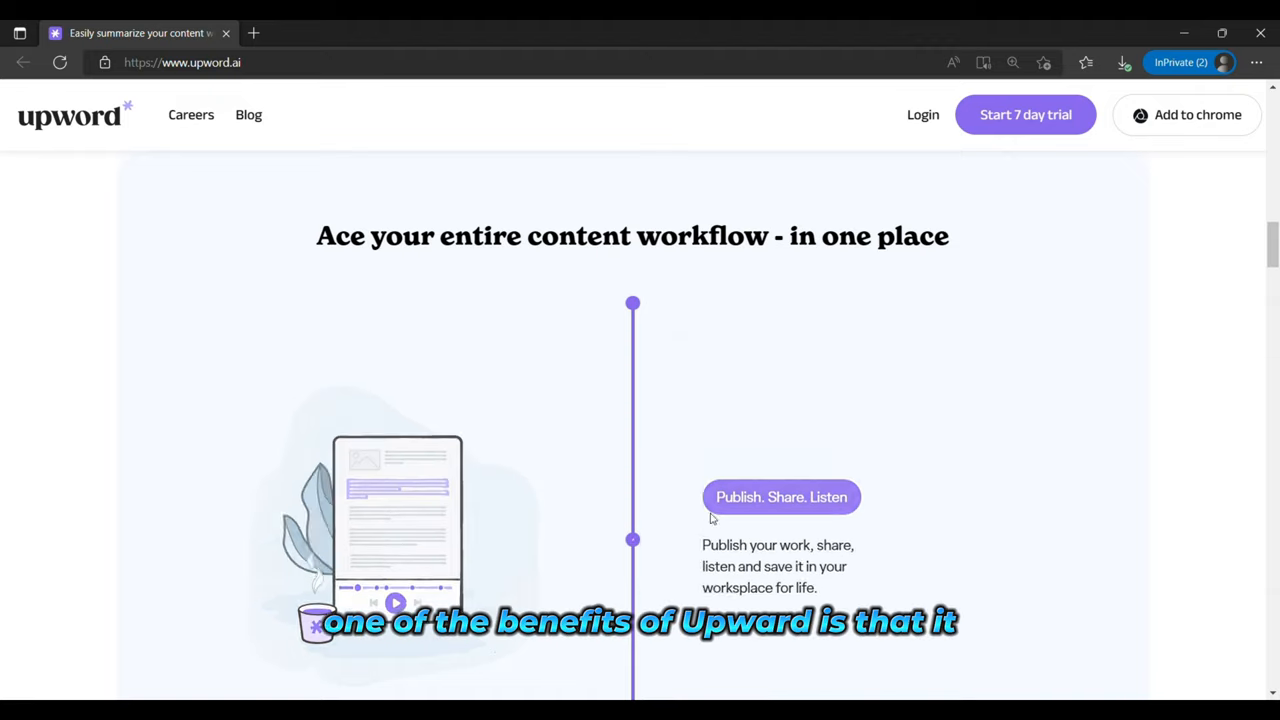
pyautogui.scroll(-3)
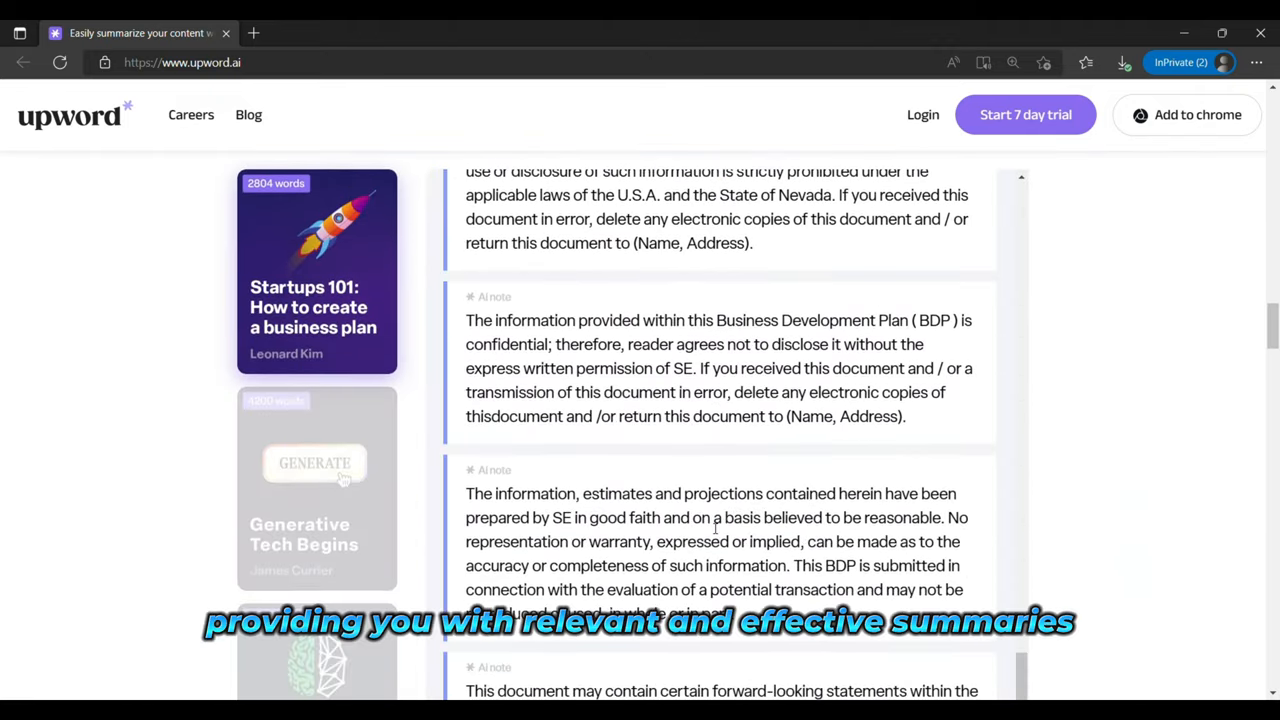
pyautogui.scroll(-3)
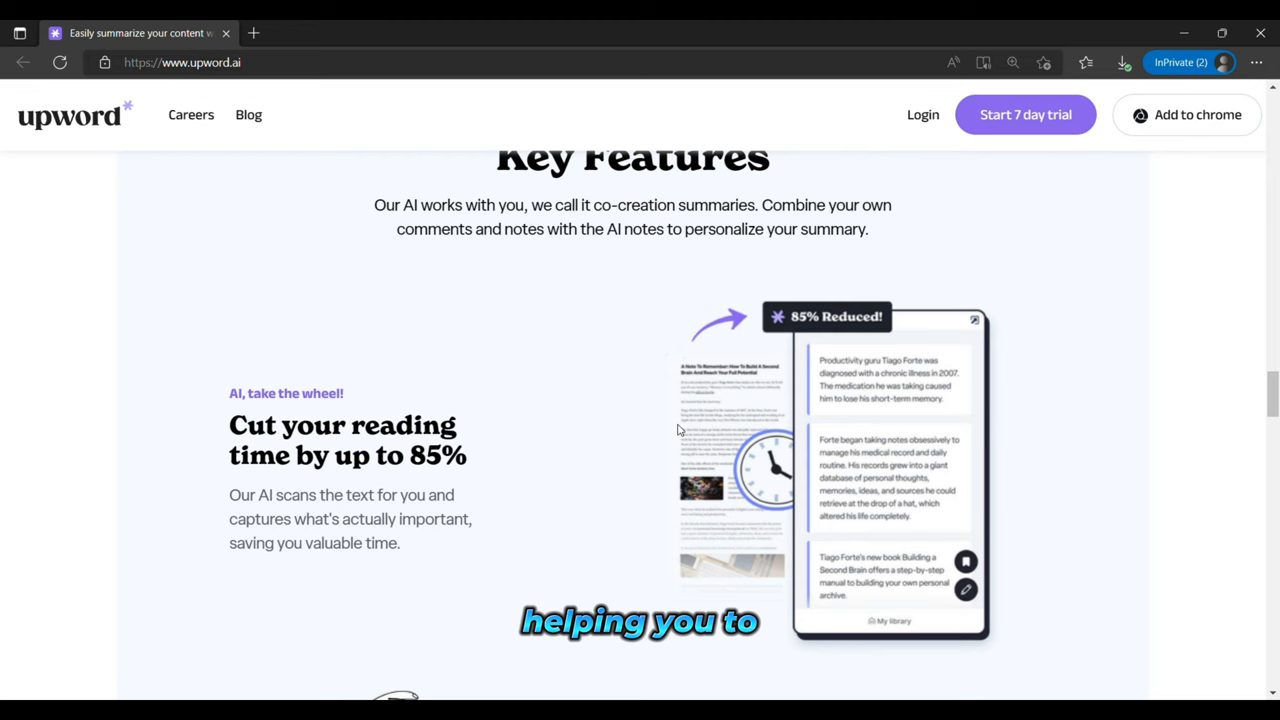
pyautogui.scroll(-3)
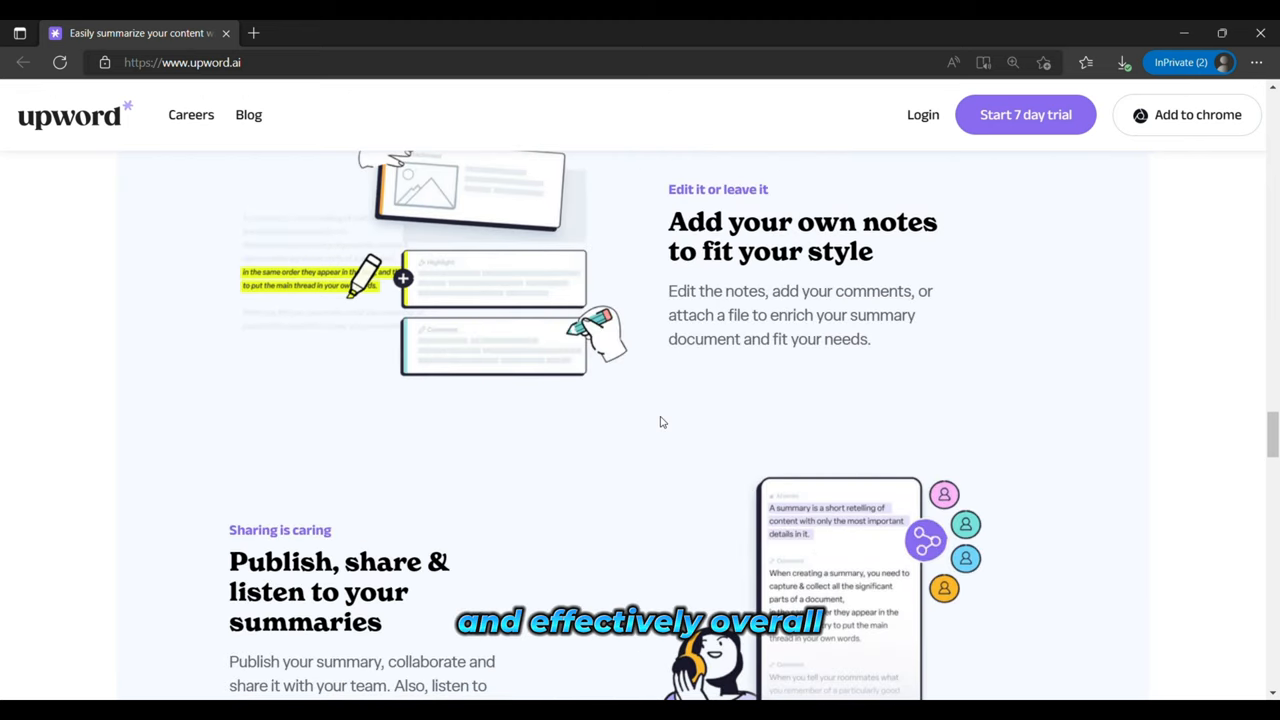
# Continue down past the audiences section to the Upword blog articles
pyautogui.scroll(-3)
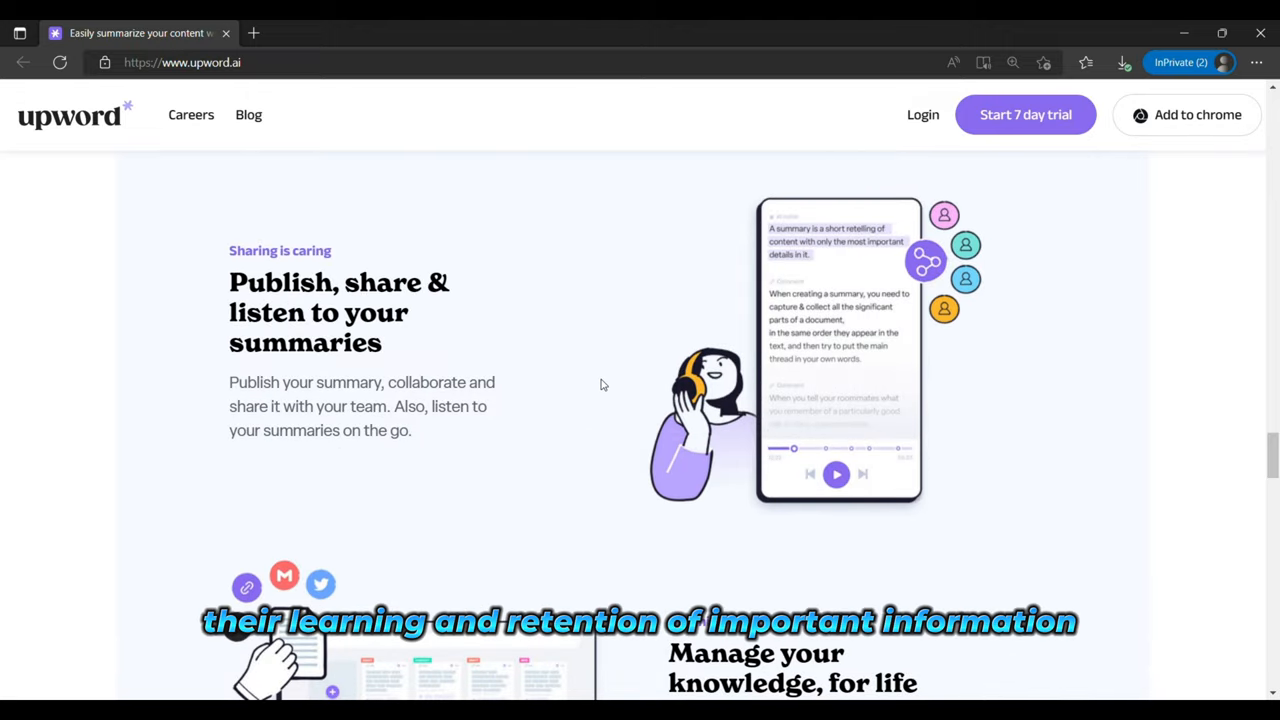
pyautogui.scroll(-3)
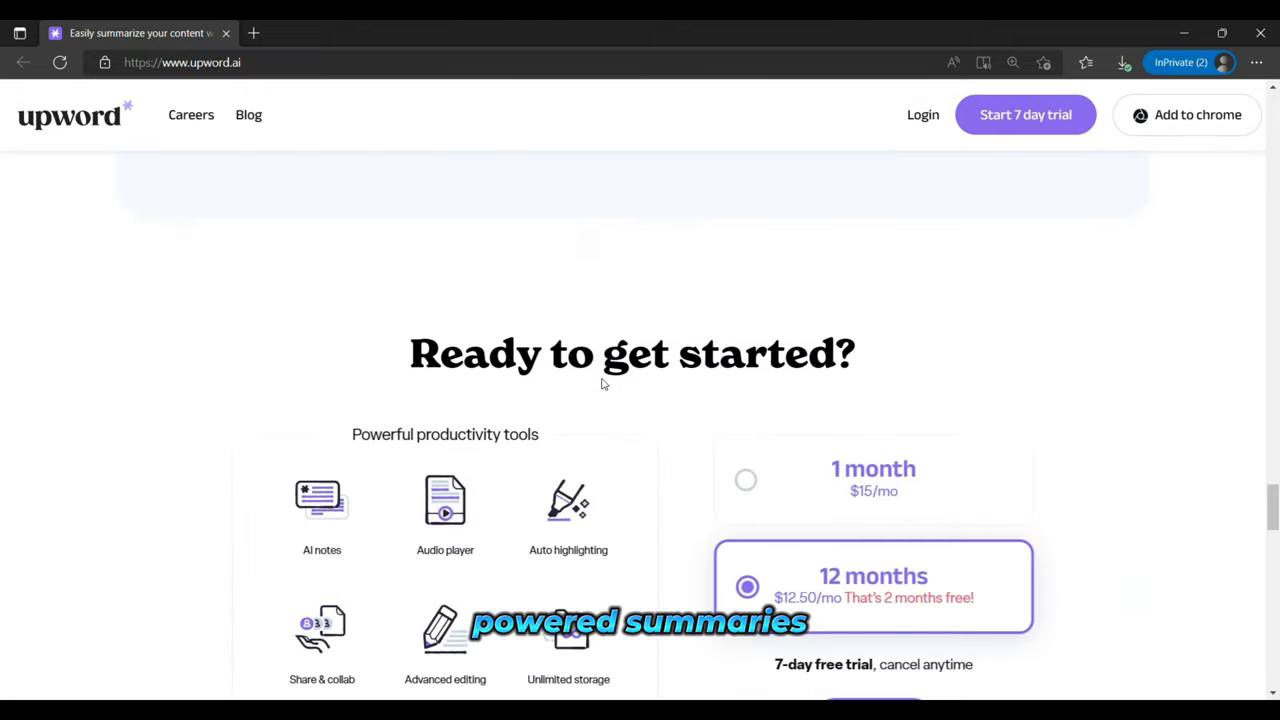
pyautogui.scroll(-3)
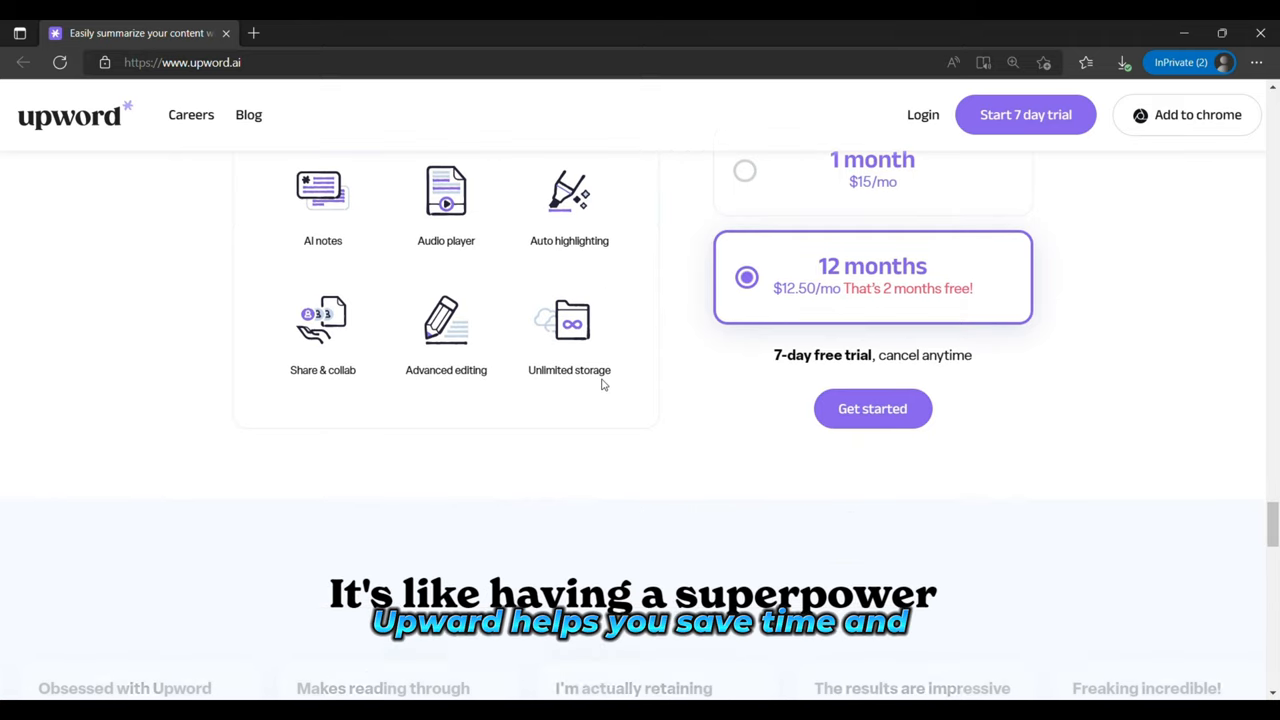
pyautogui.scroll(-3)
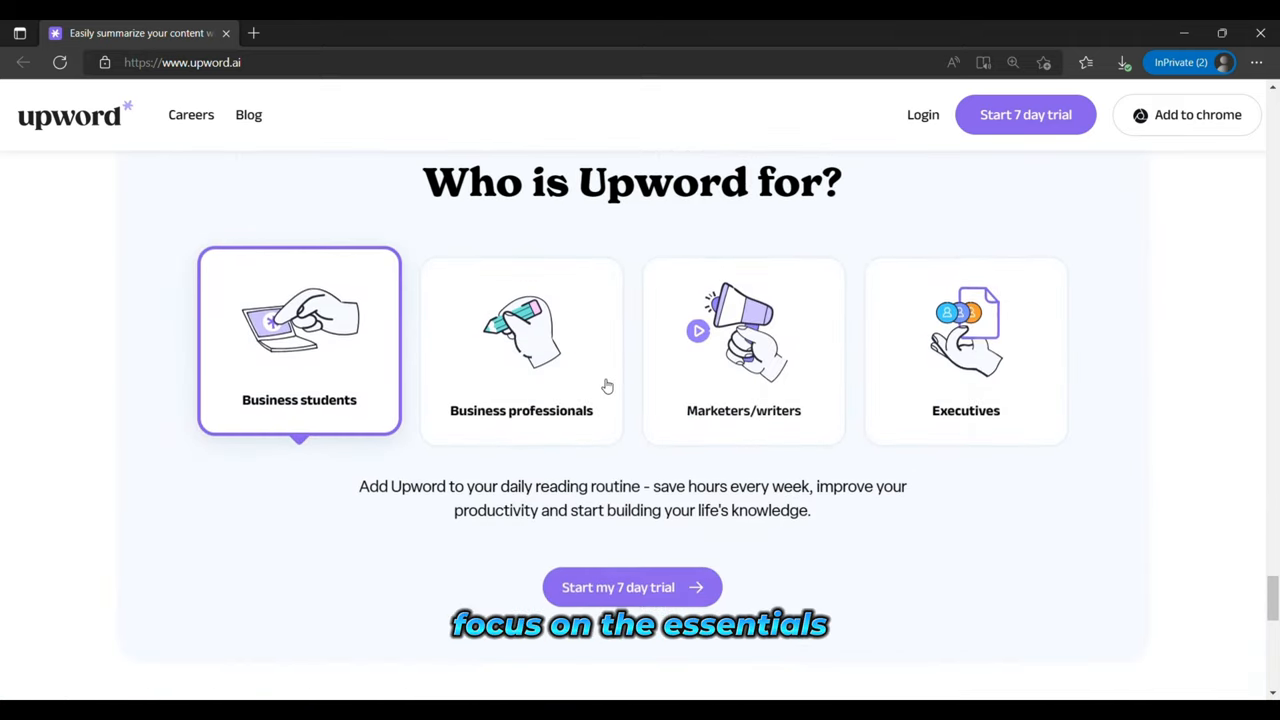
pyautogui.scroll(-3)
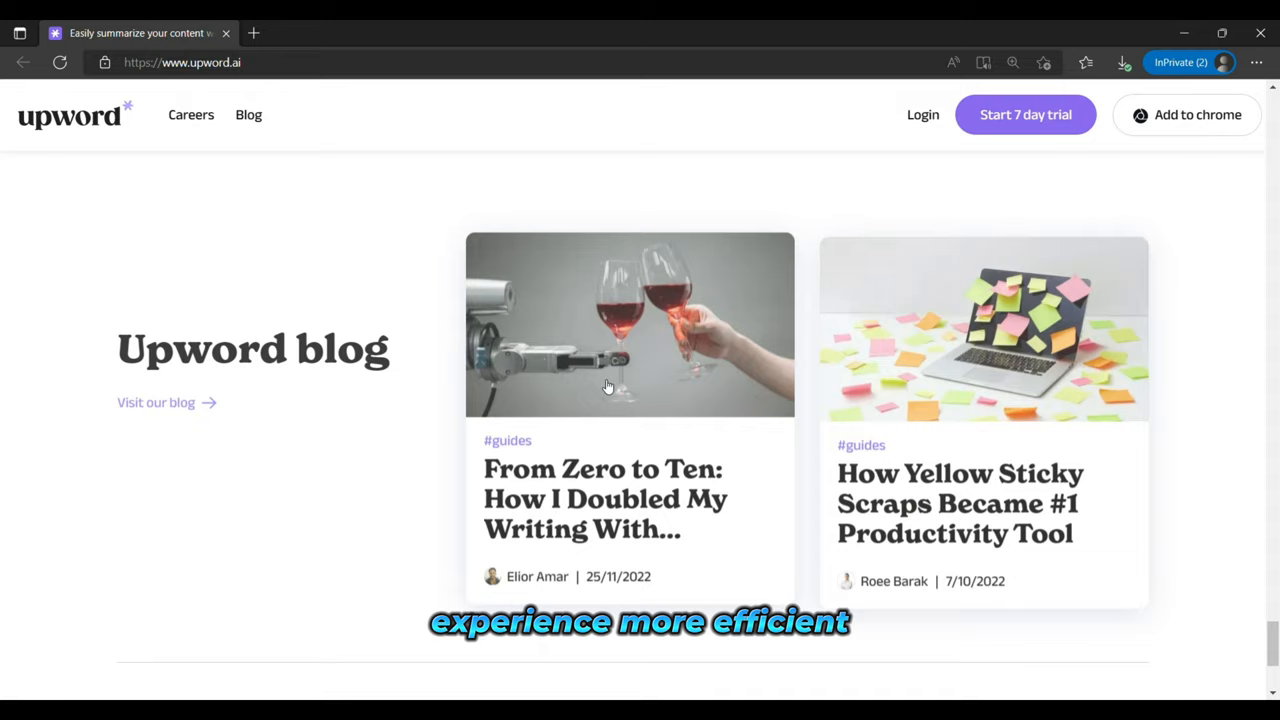
pyautogui.scroll(-3)
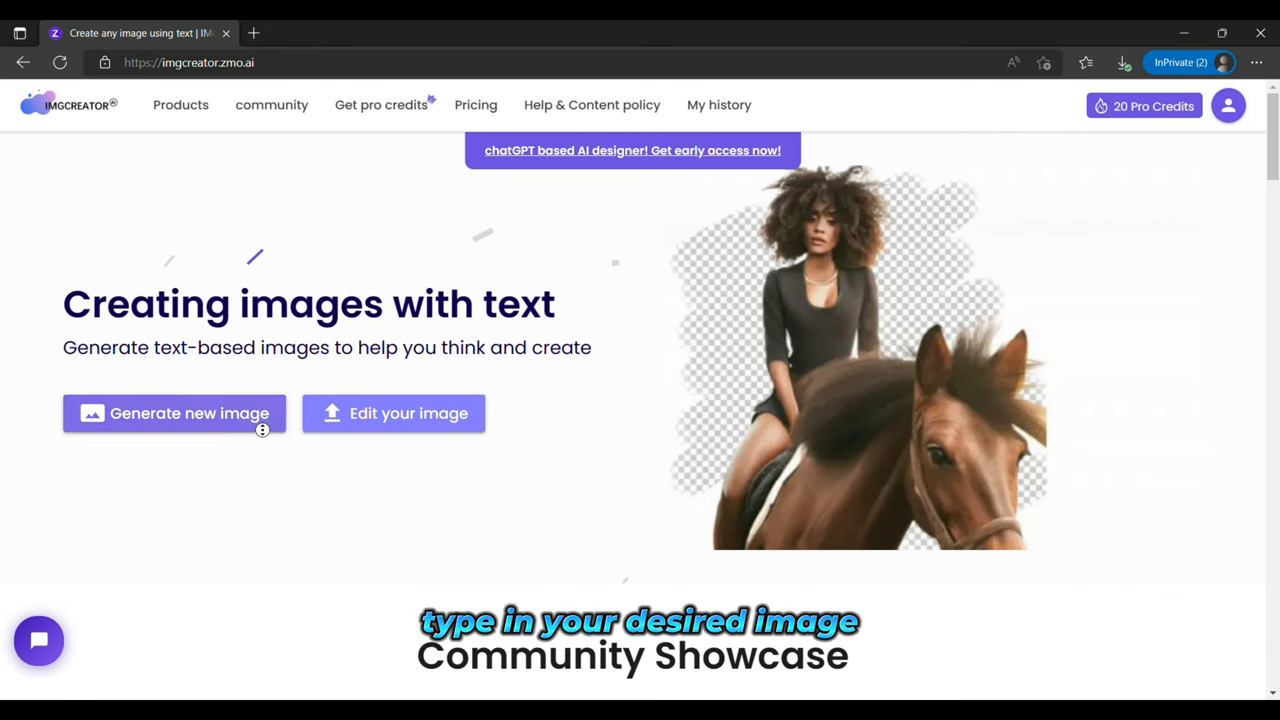
# Scroll IMGCreator's homepage through the community showcase and tutorial video
pyautogui.scroll(-3)
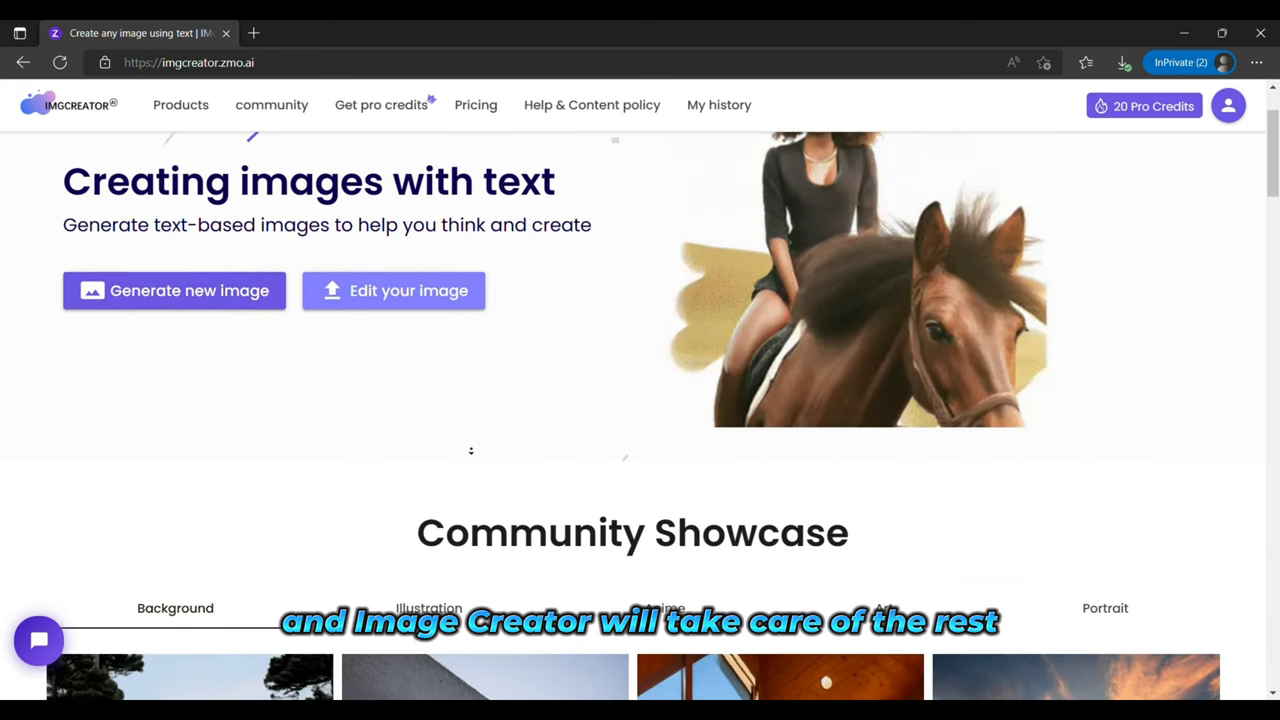
pyautogui.scroll(-3)
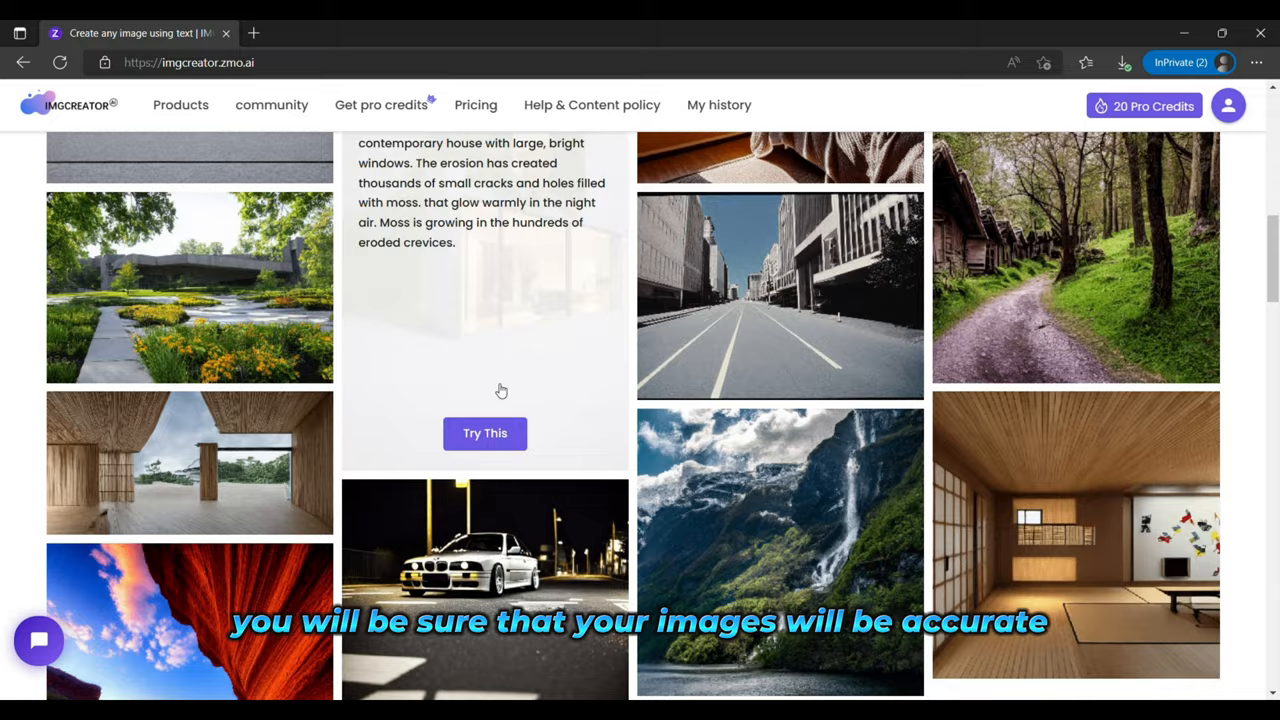
pyautogui.scroll(-3)
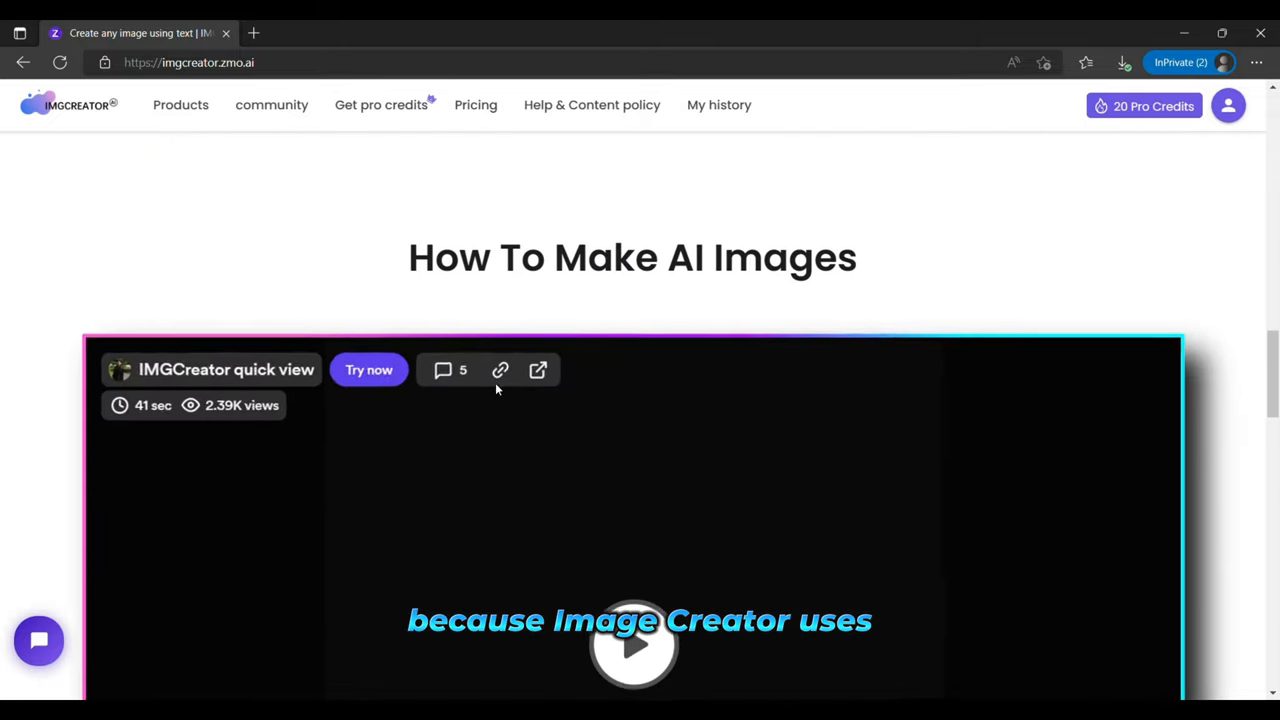
pyautogui.scroll(-3)
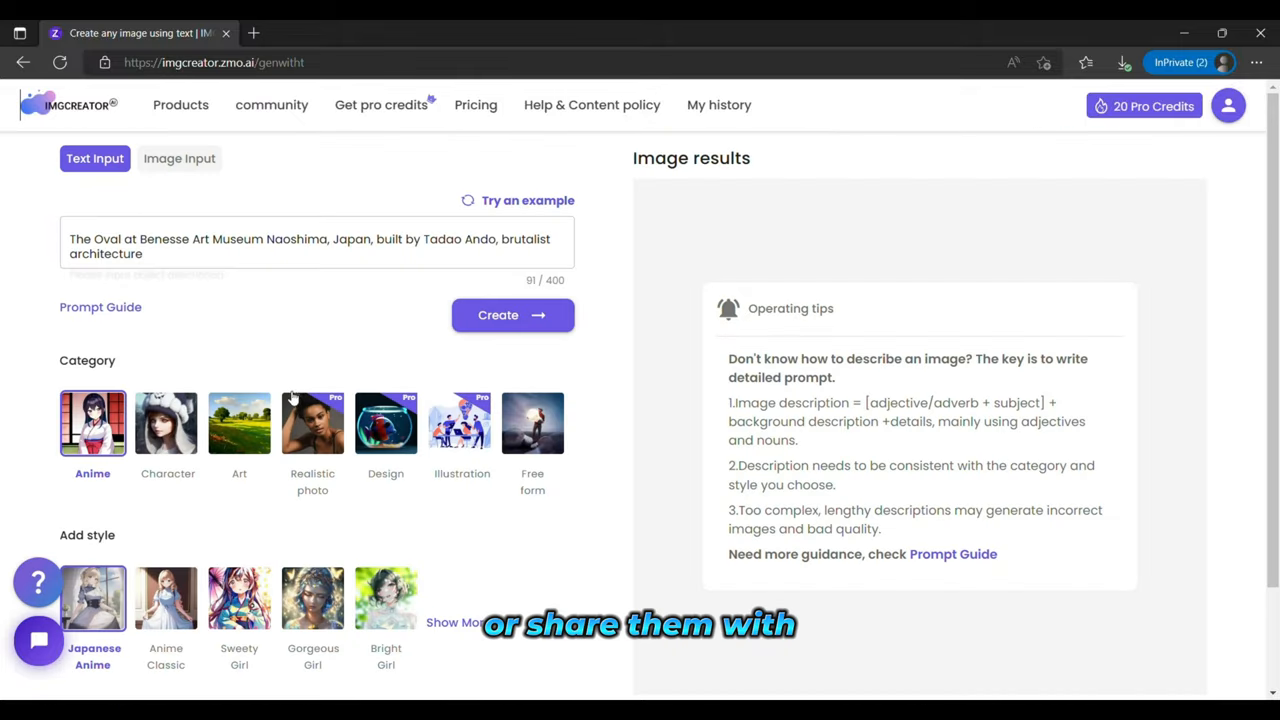
# Create an image from the Oval at Benesse Art Museum prompt and scroll to the result area
pyautogui.click(512, 316)
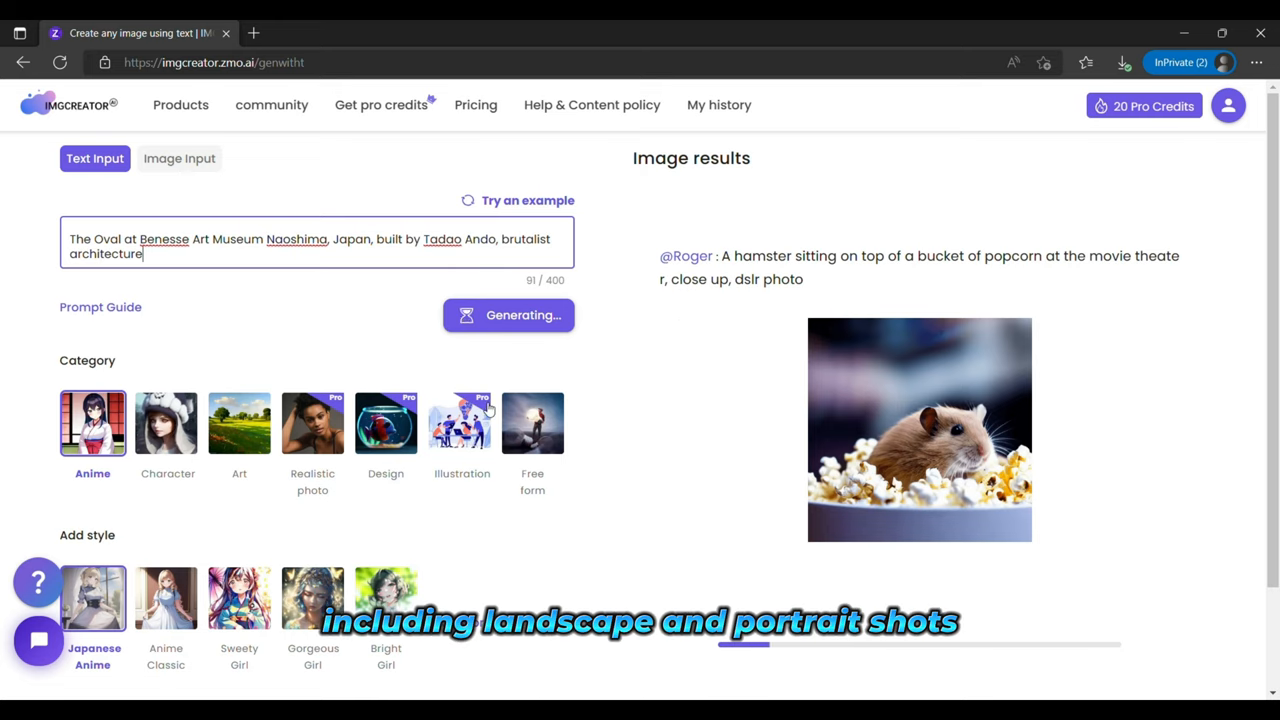
pyautogui.scroll(-3)
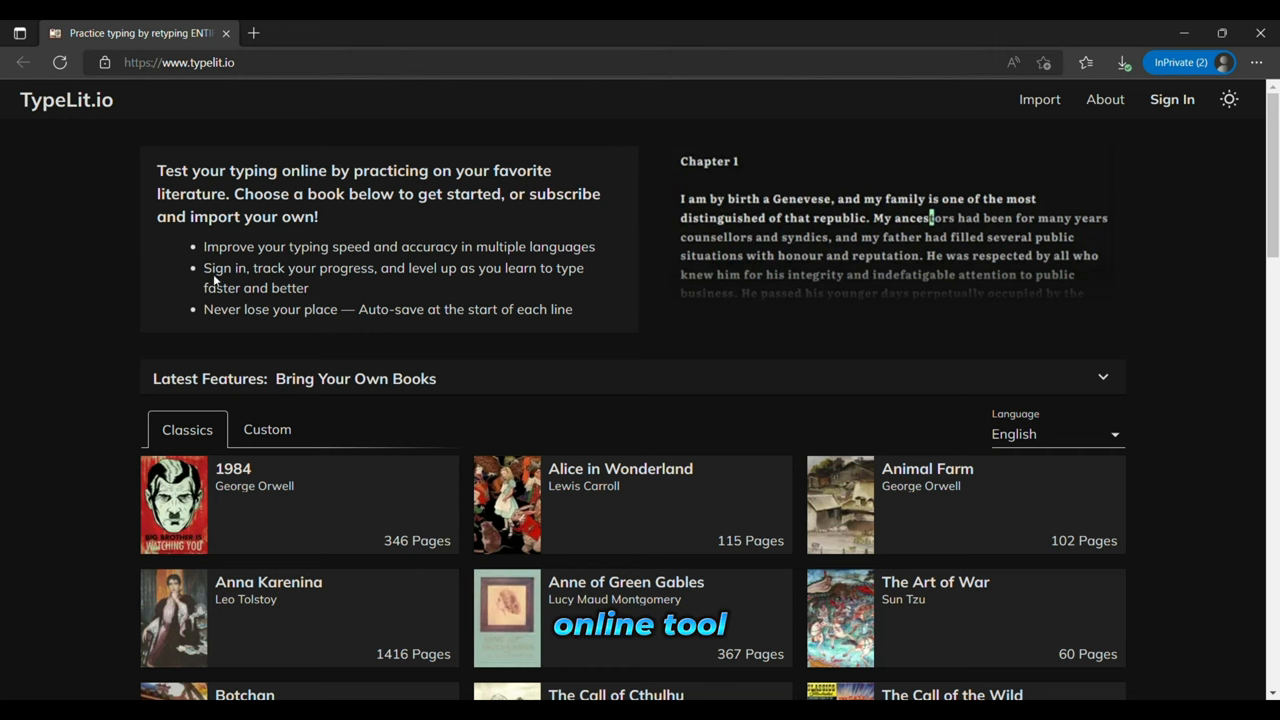
pyautogui.moveTo(320, 240)
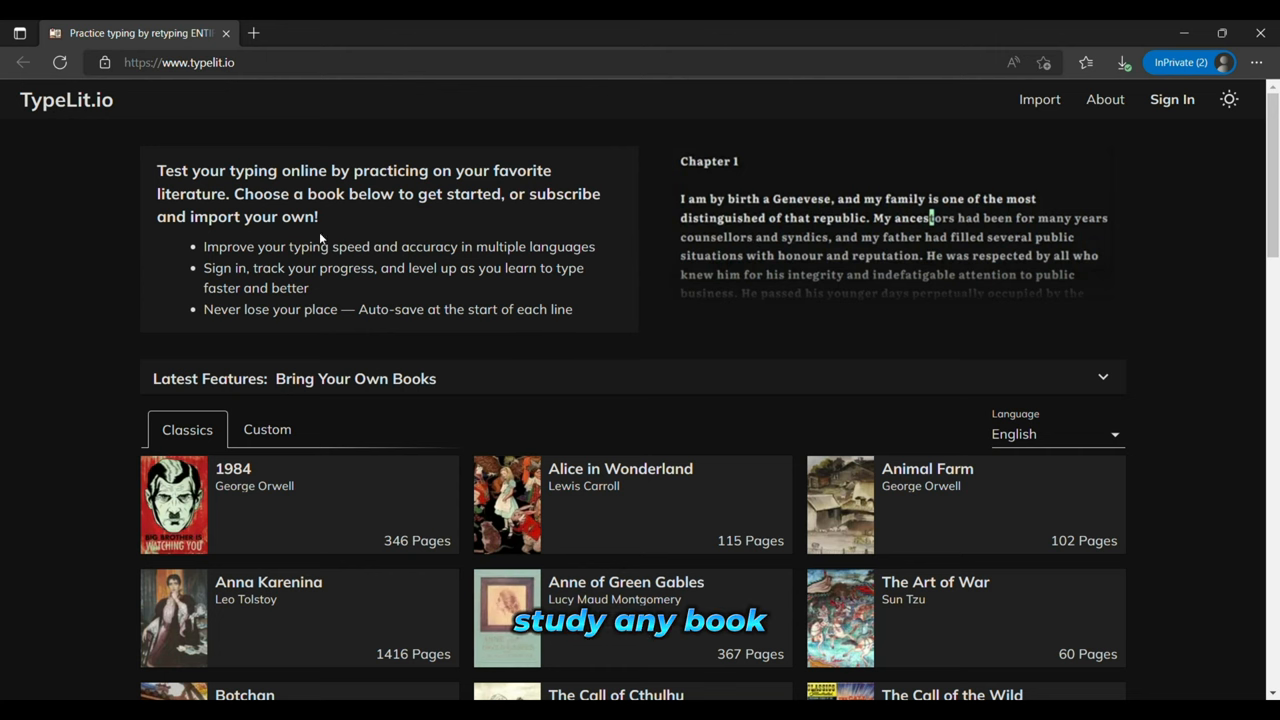
# Scroll the Classics list and open George Orwell's 1984 to see its chapter list
pyautogui.scroll(-3)
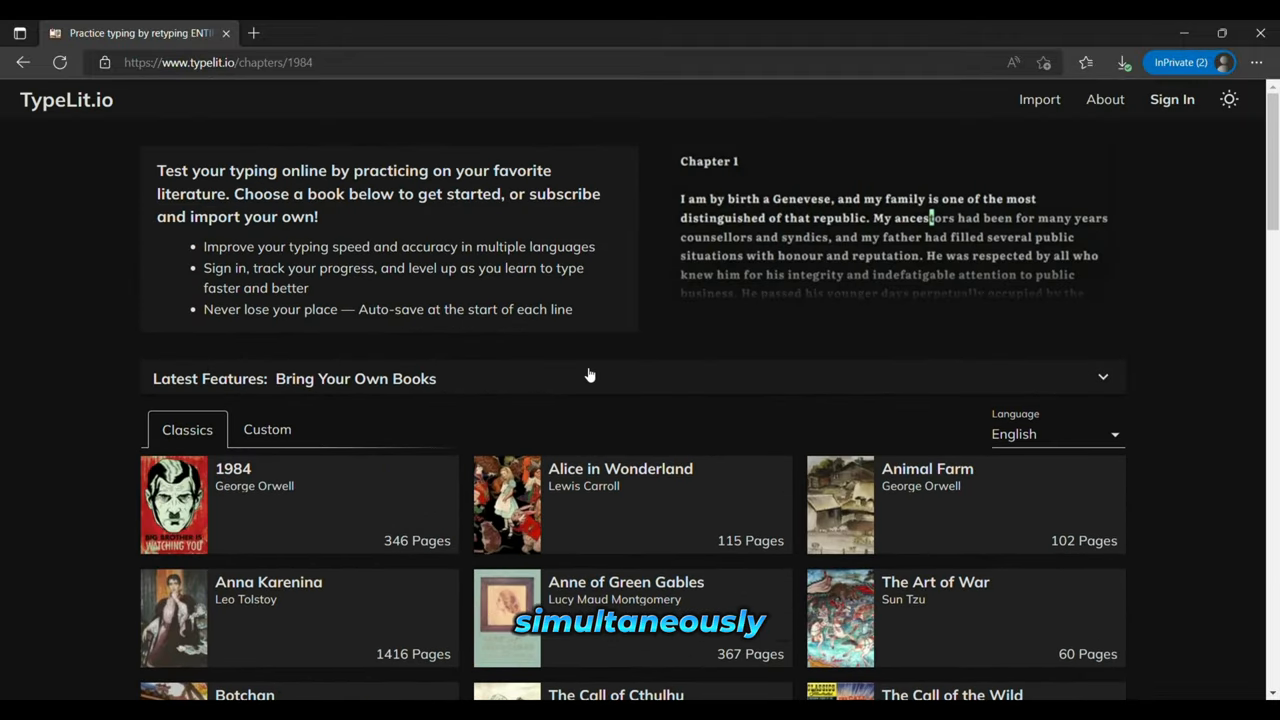
pyautogui.click(172, 504)
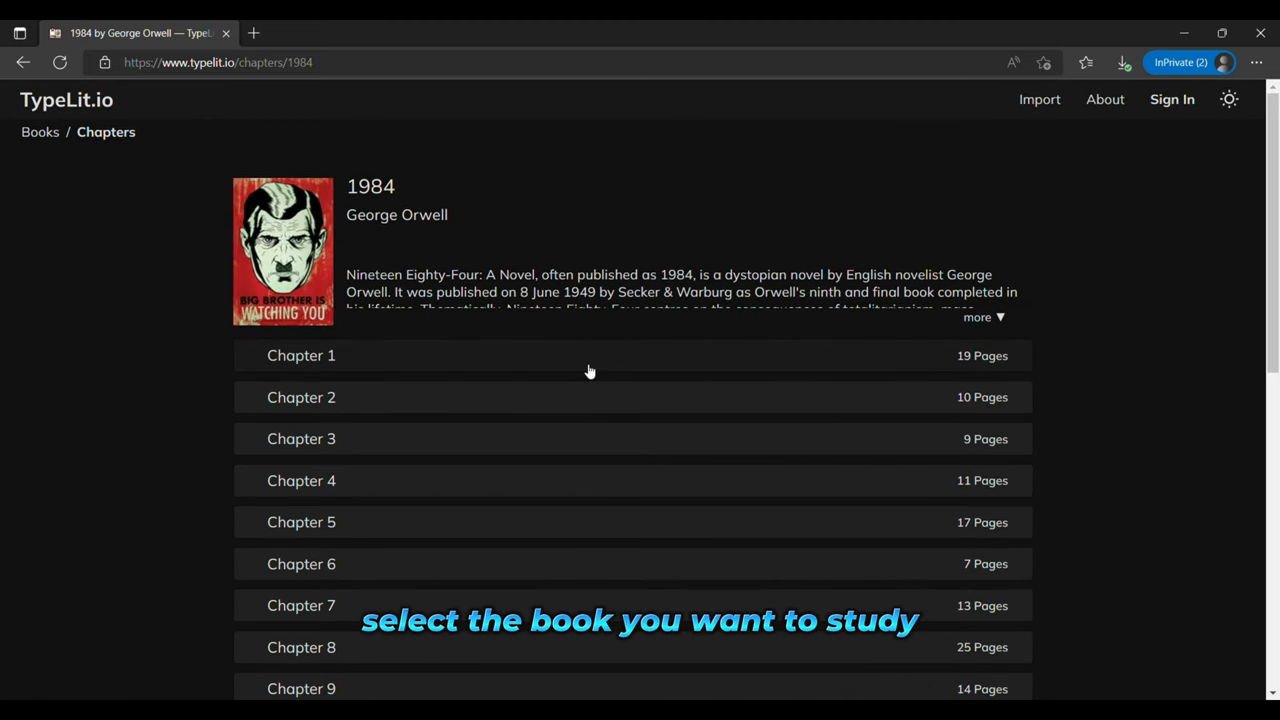
# Start typing practice on Chapter 1 of 1984
pyautogui.click(300, 356)
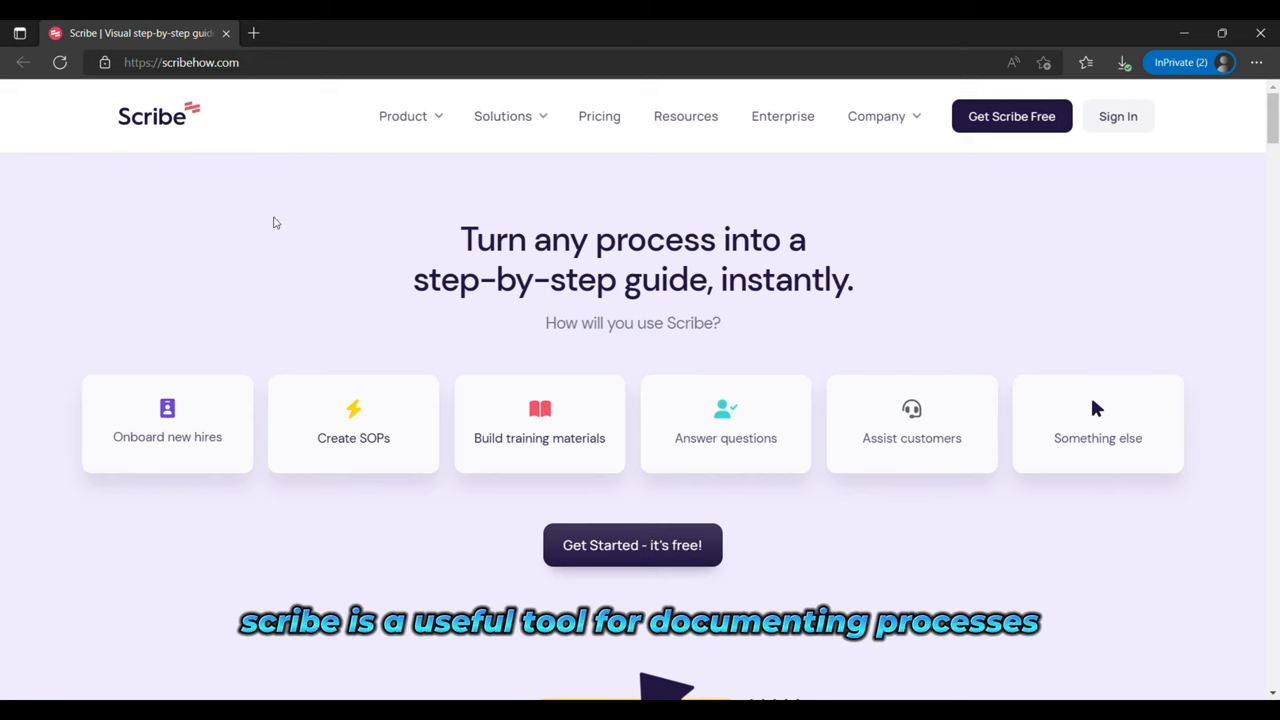
pyautogui.moveTo(402, 280)
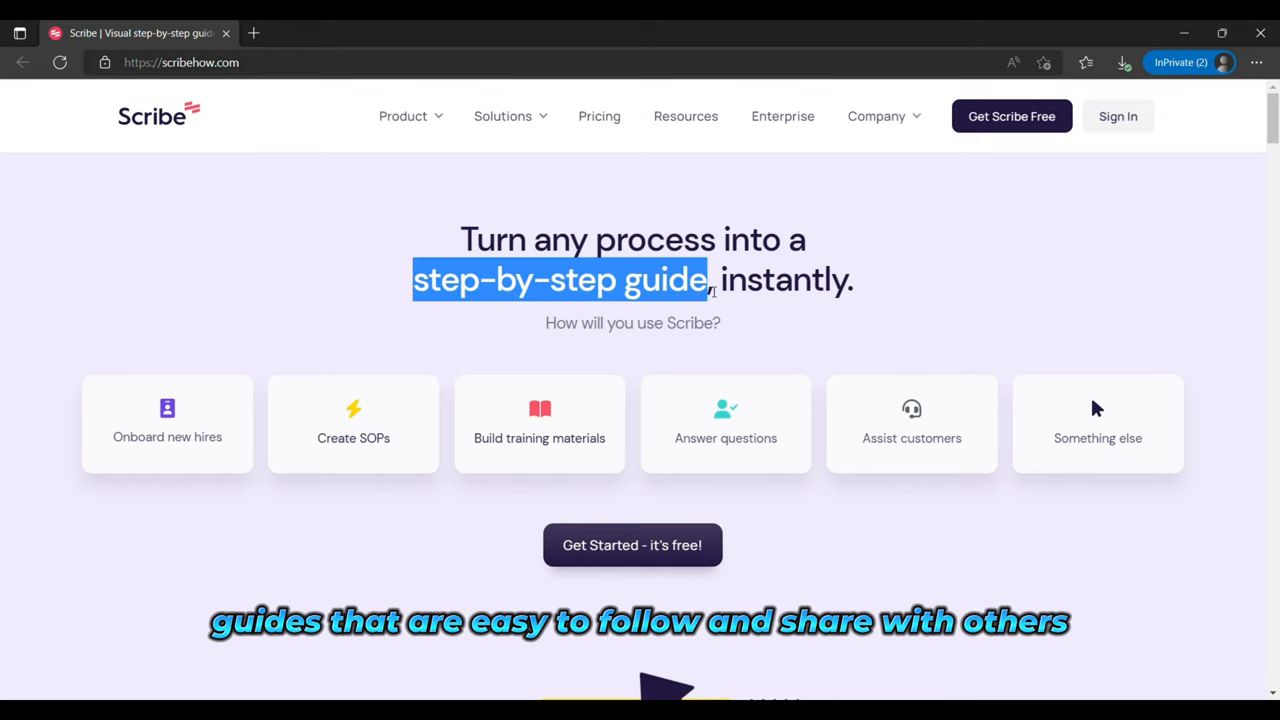
# Clear the headline highlight and scroll through Scribe's how-it-works and share sections
pyautogui.click(360, 316)
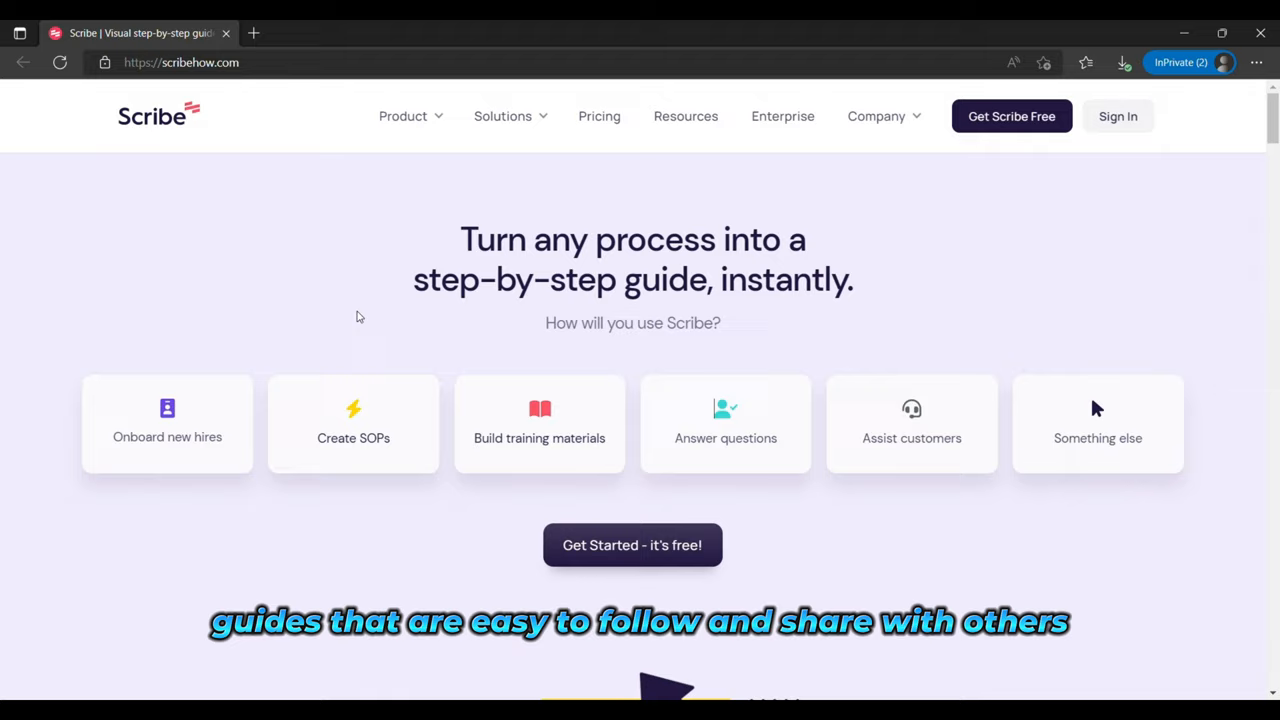
pyautogui.scroll(-3)
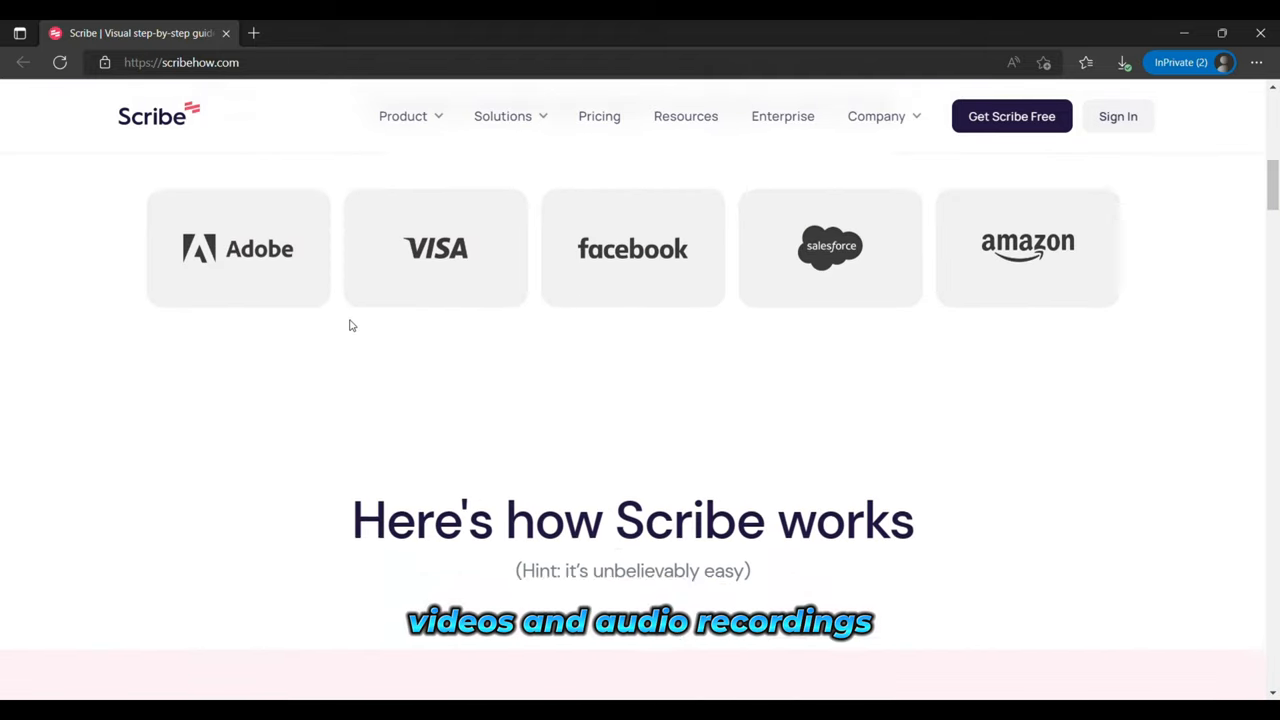
pyautogui.scroll(-3)
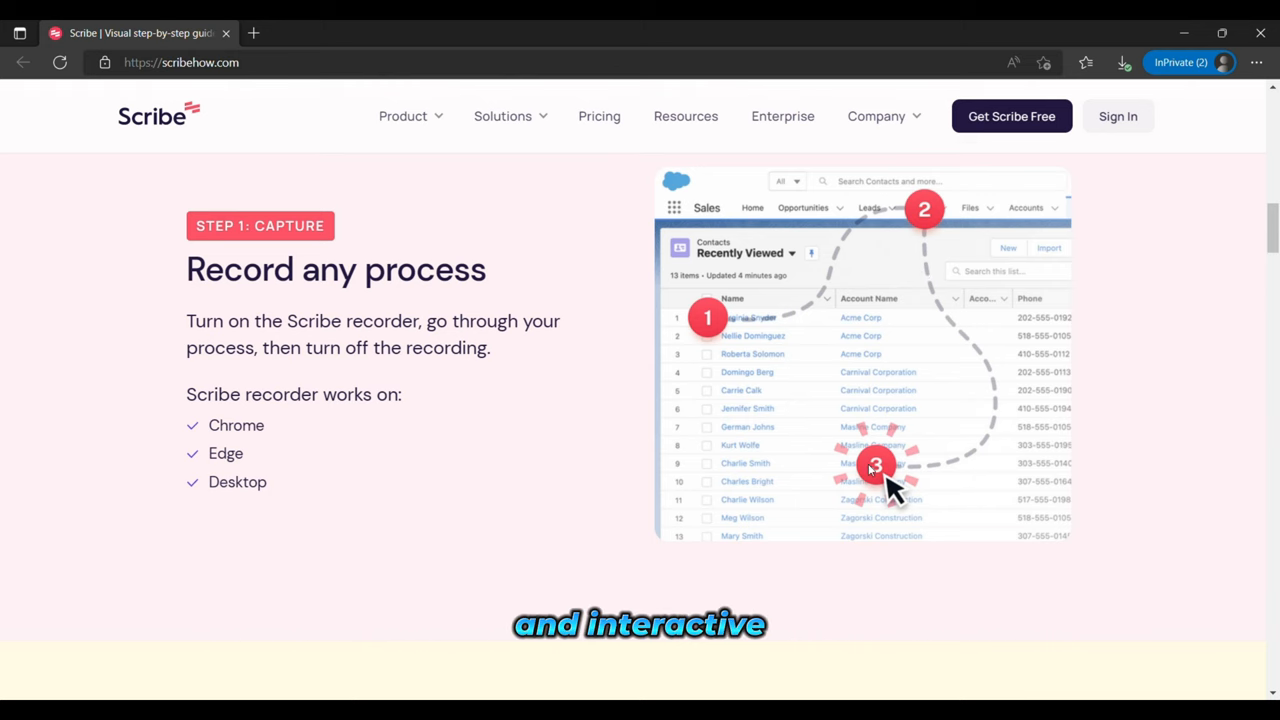
pyautogui.scroll(-3)
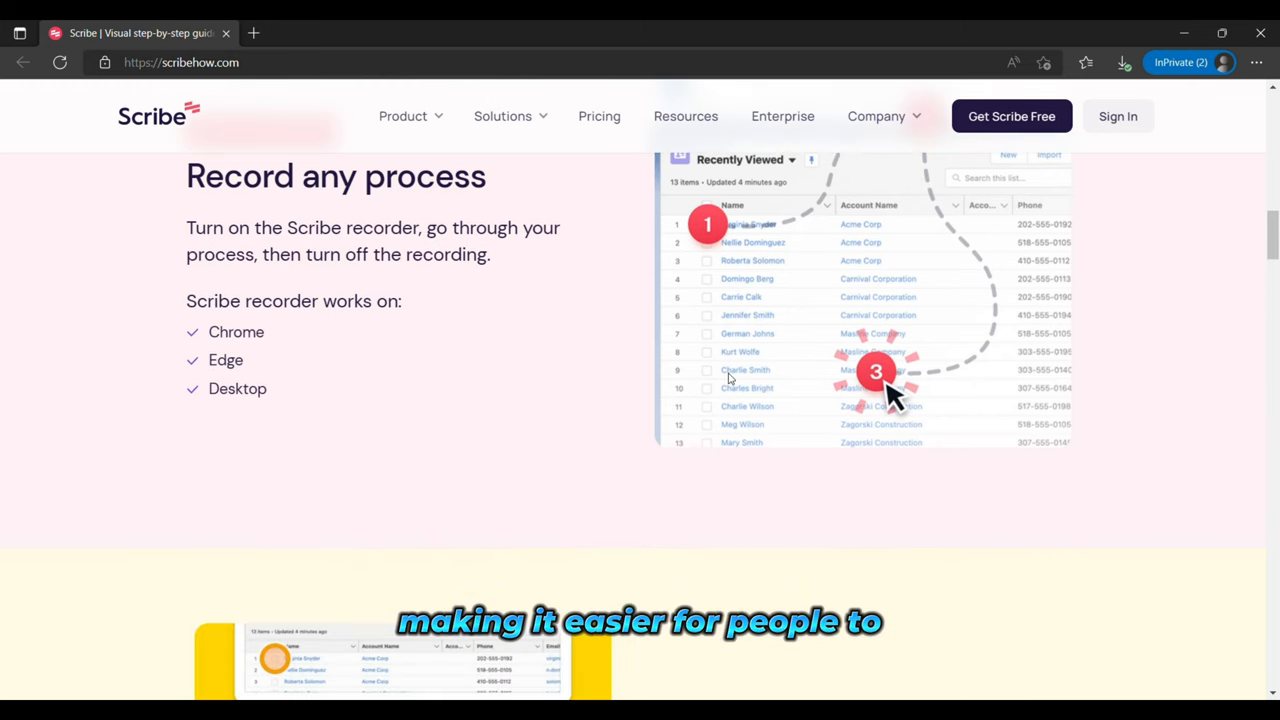
pyautogui.scroll(-3)
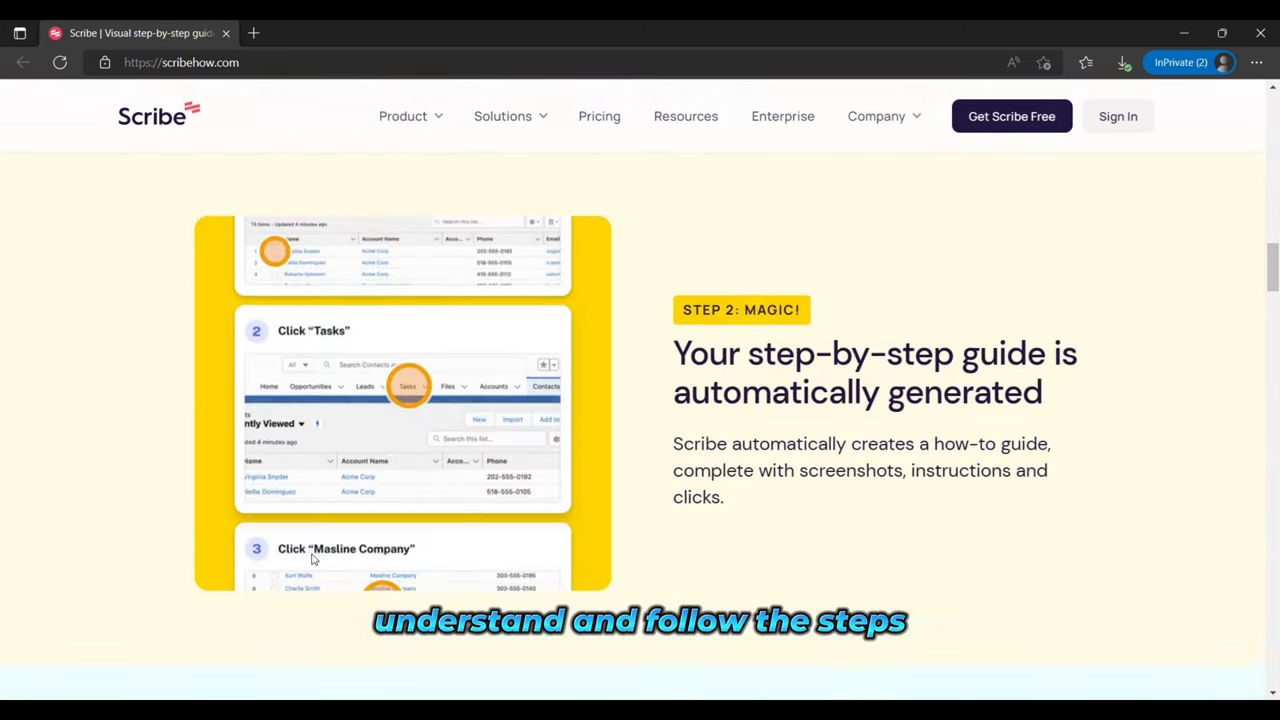
pyautogui.scroll(-3)
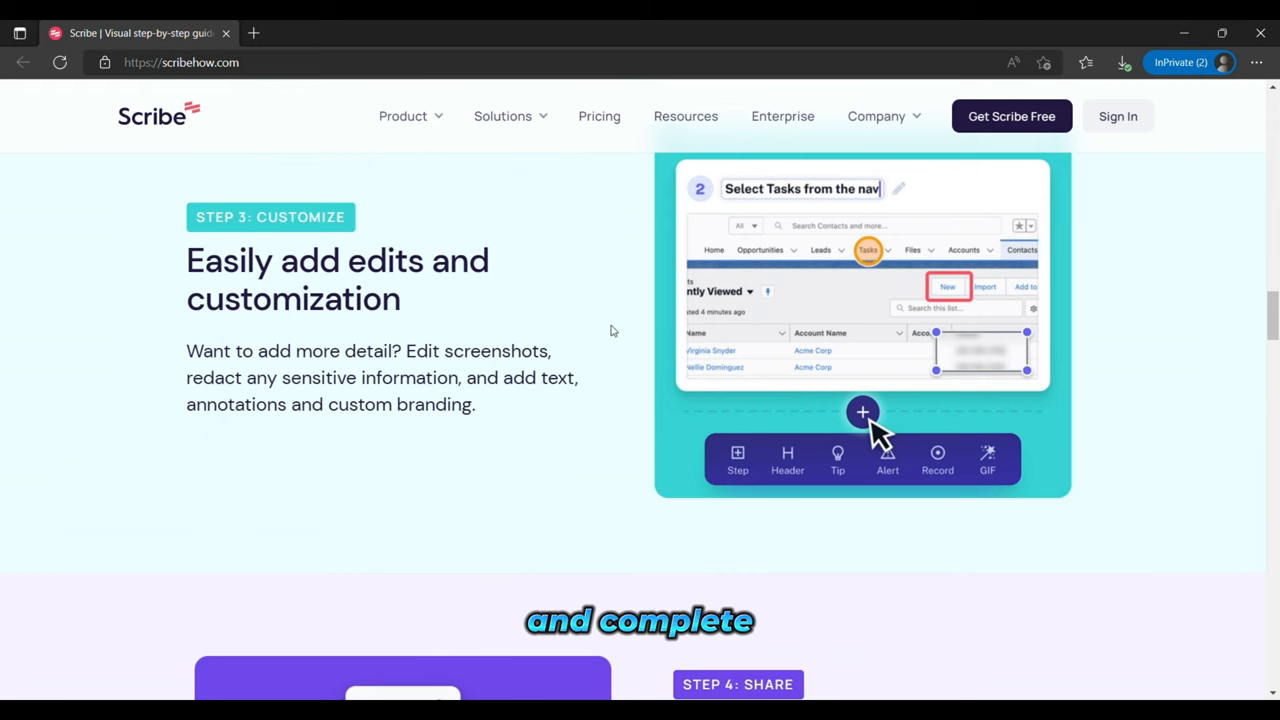
# Continue down through Scribe's reviews, testimonial and footer, then back toward Step 1: Capture
pyautogui.scroll(-3)
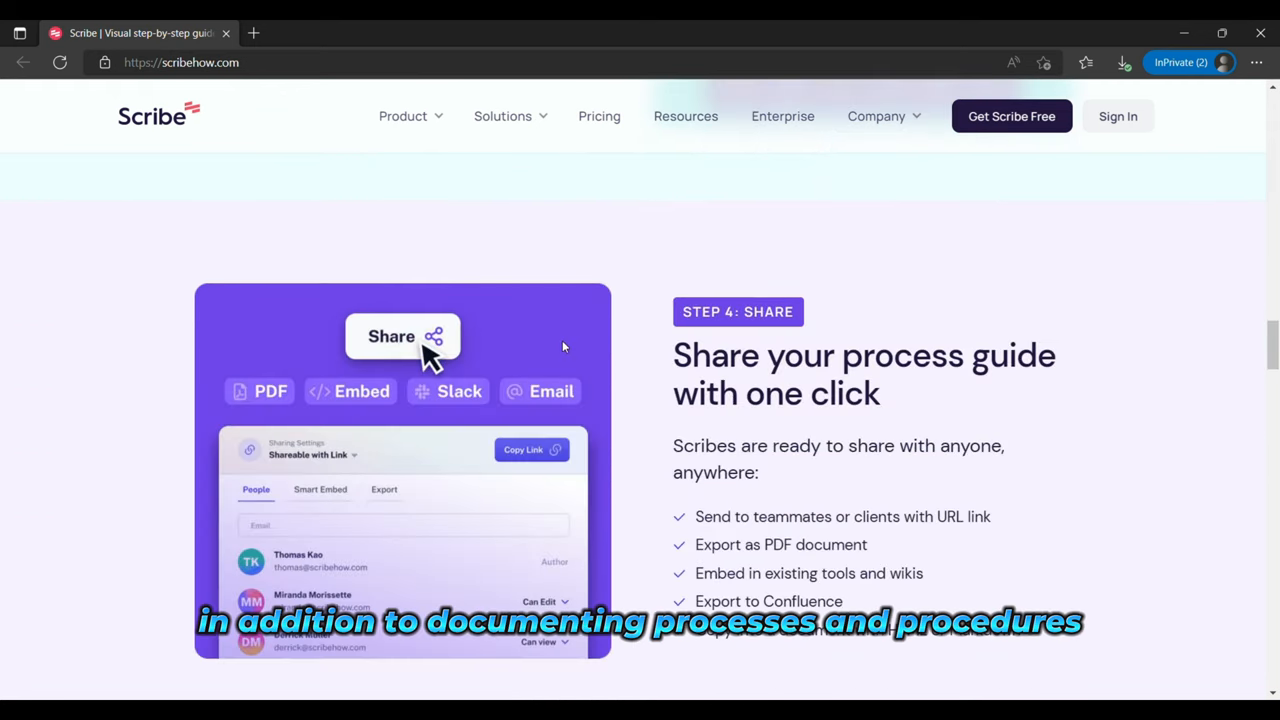
pyautogui.scroll(-3)
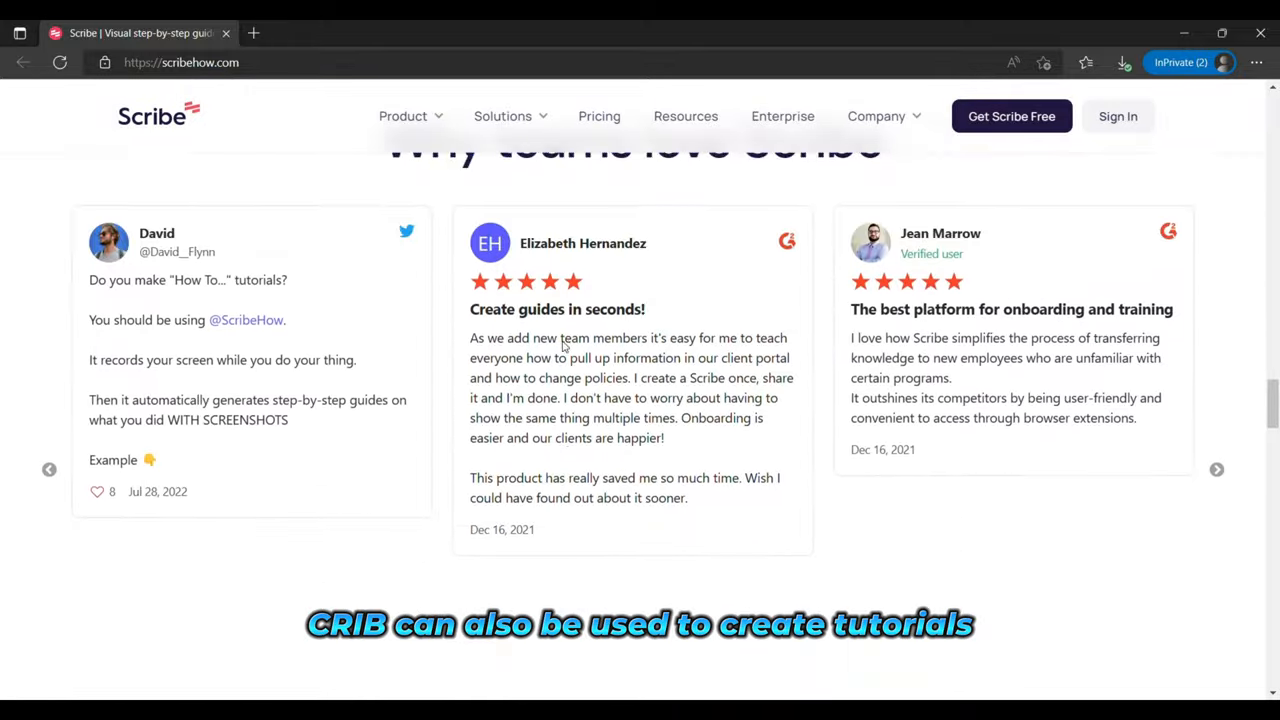
pyautogui.scroll(-3)
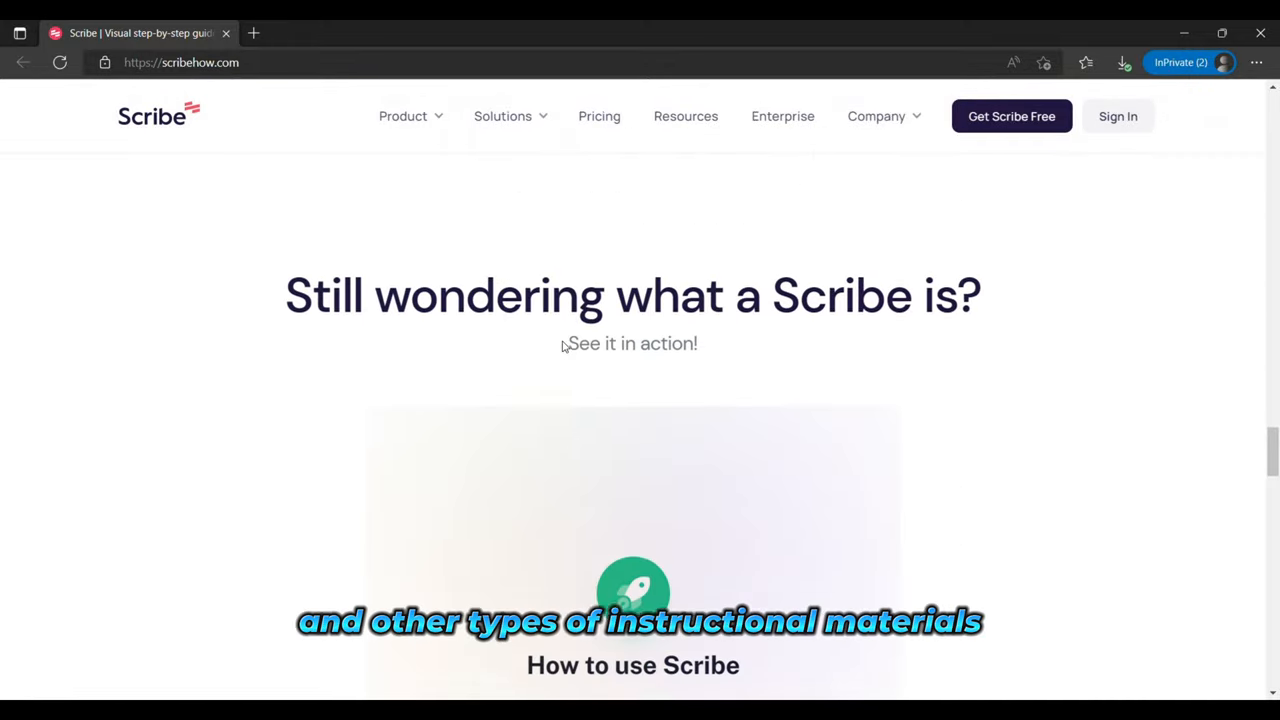
pyautogui.scroll(-3)
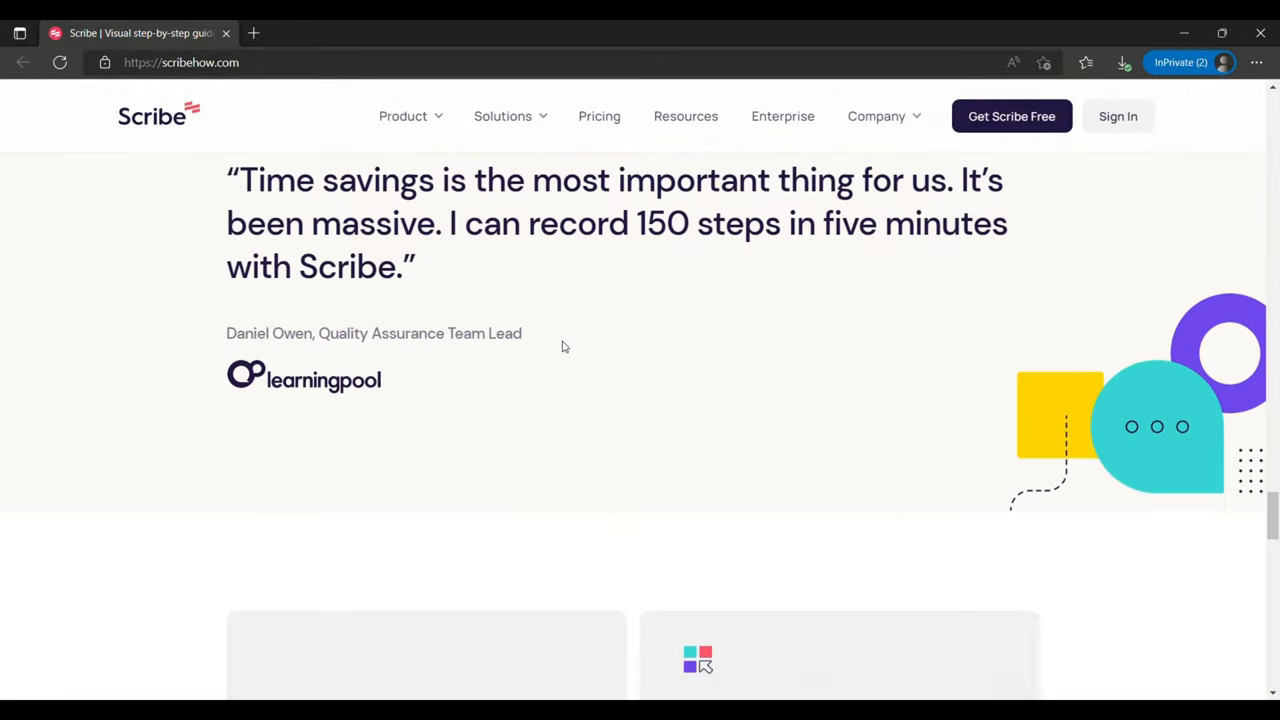
pyautogui.scroll(-3)
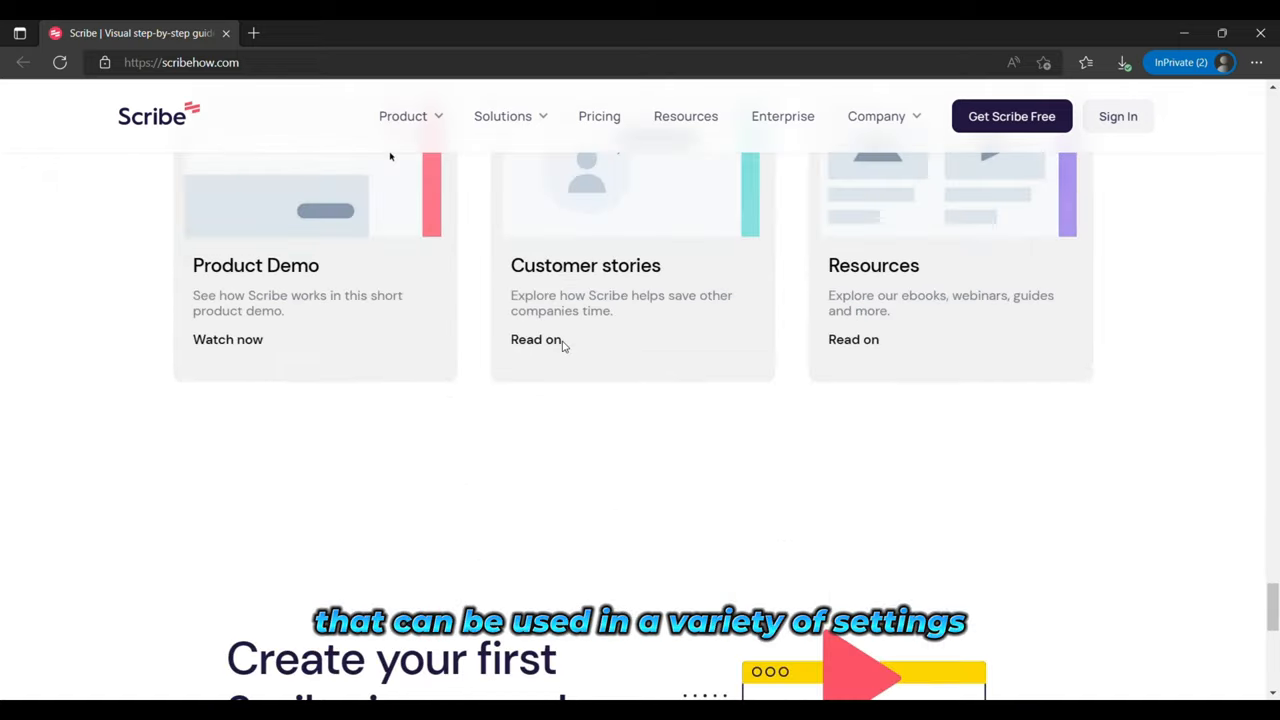
pyautogui.scroll(-3)
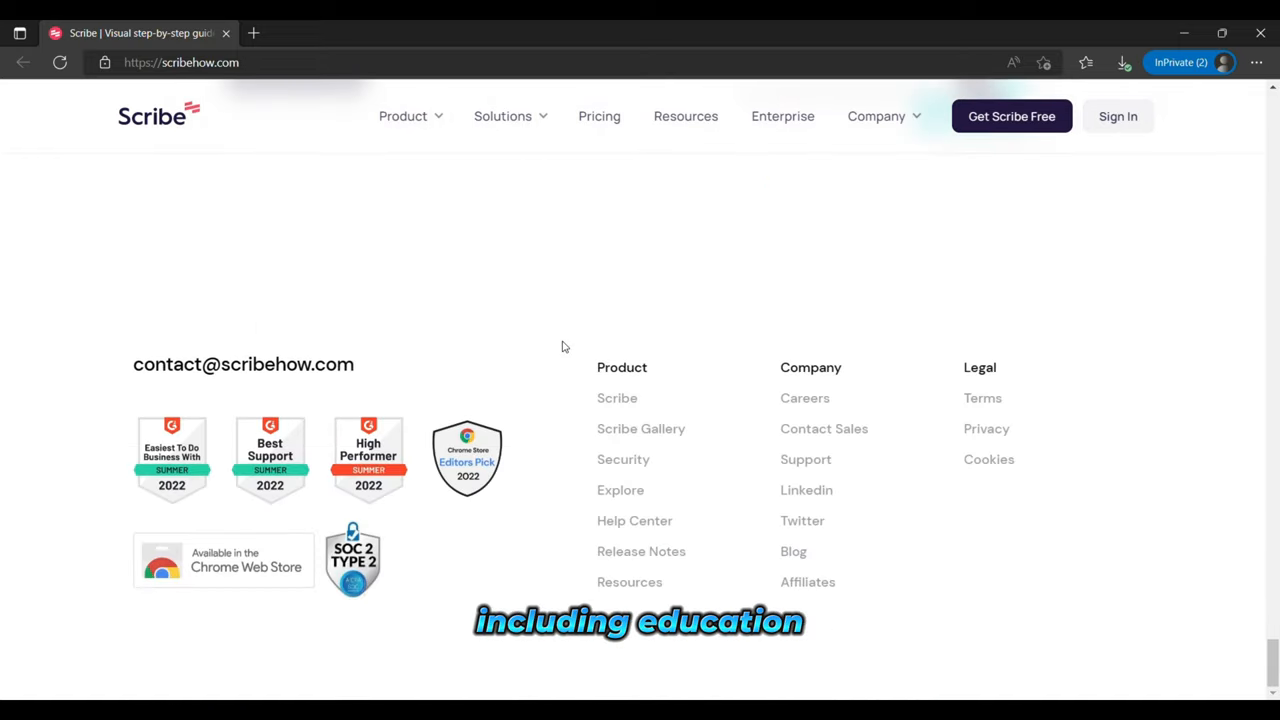
pyautogui.scroll(3)
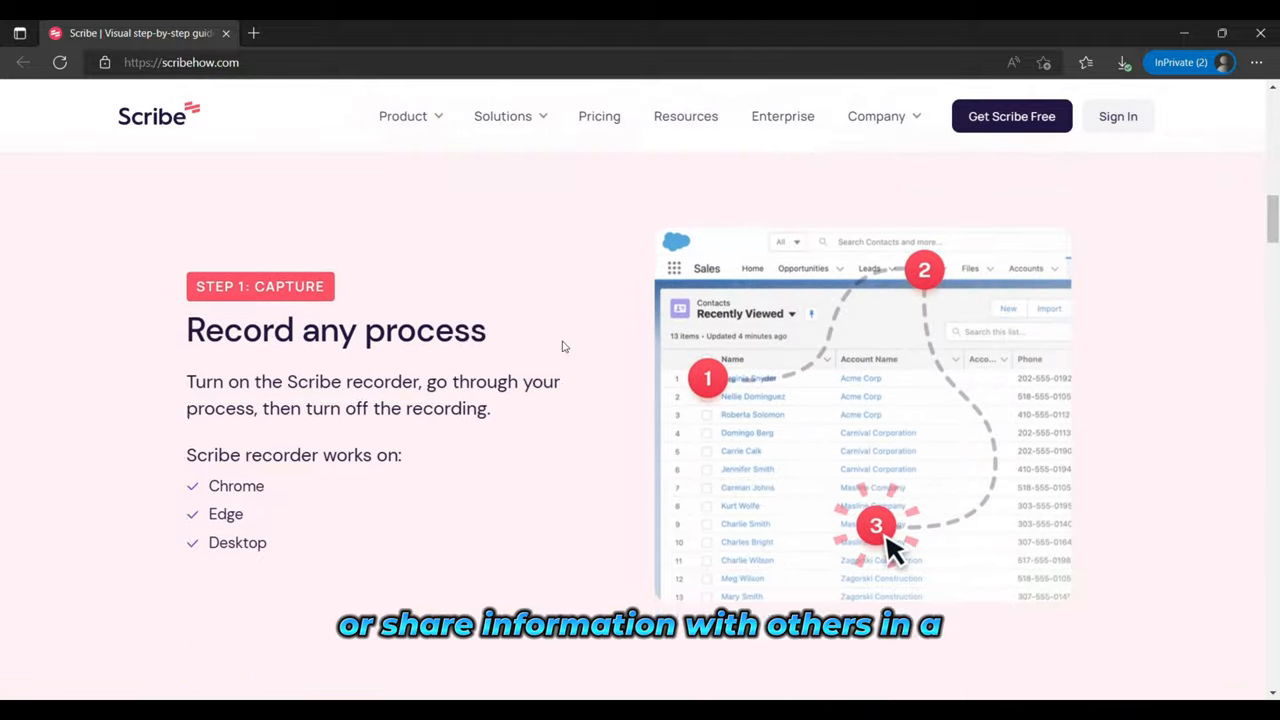
pyautogui.scroll(-3)
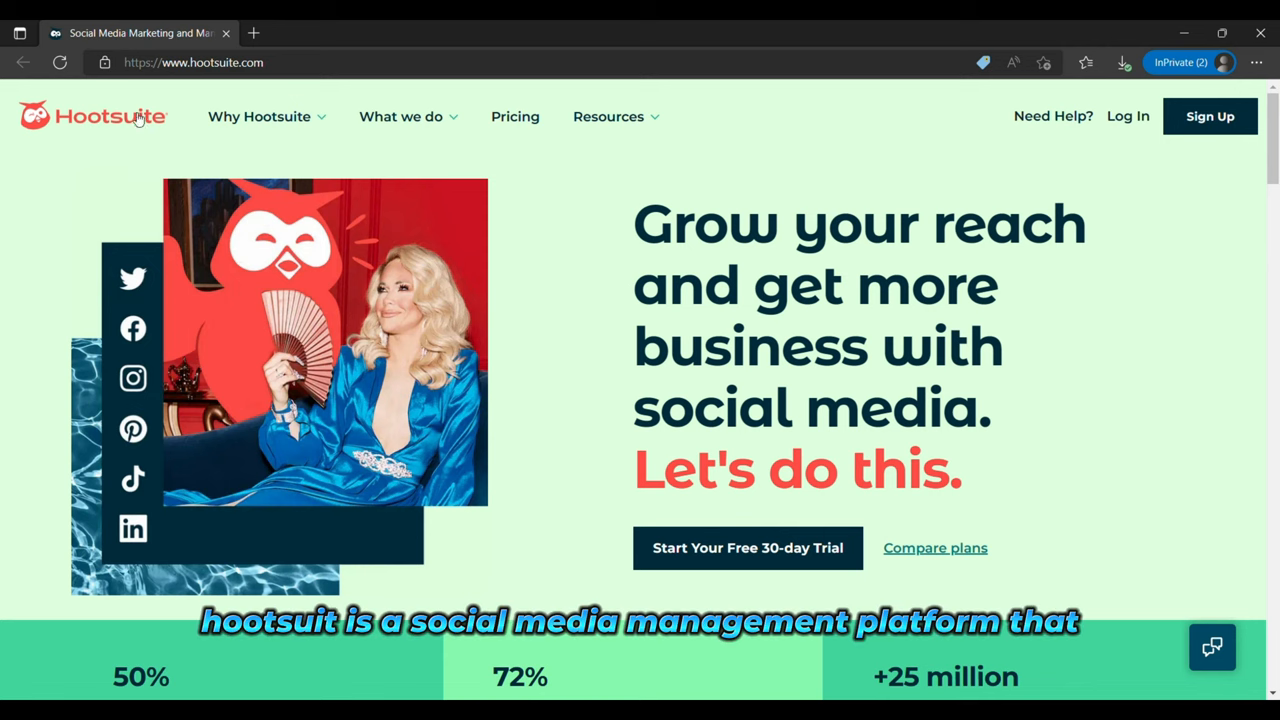
pyautogui.moveTo(288, 140)
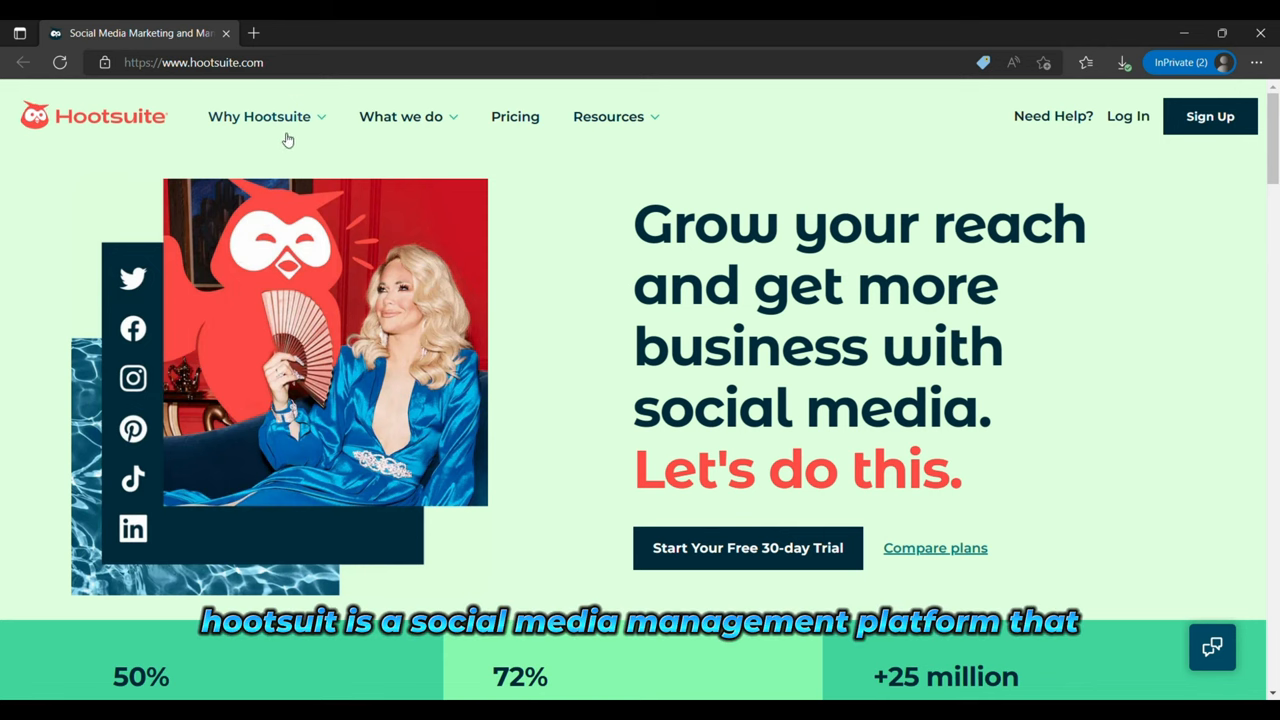
# Scroll through Hootsuite's social media management features and customer success story
pyautogui.scroll(-3)
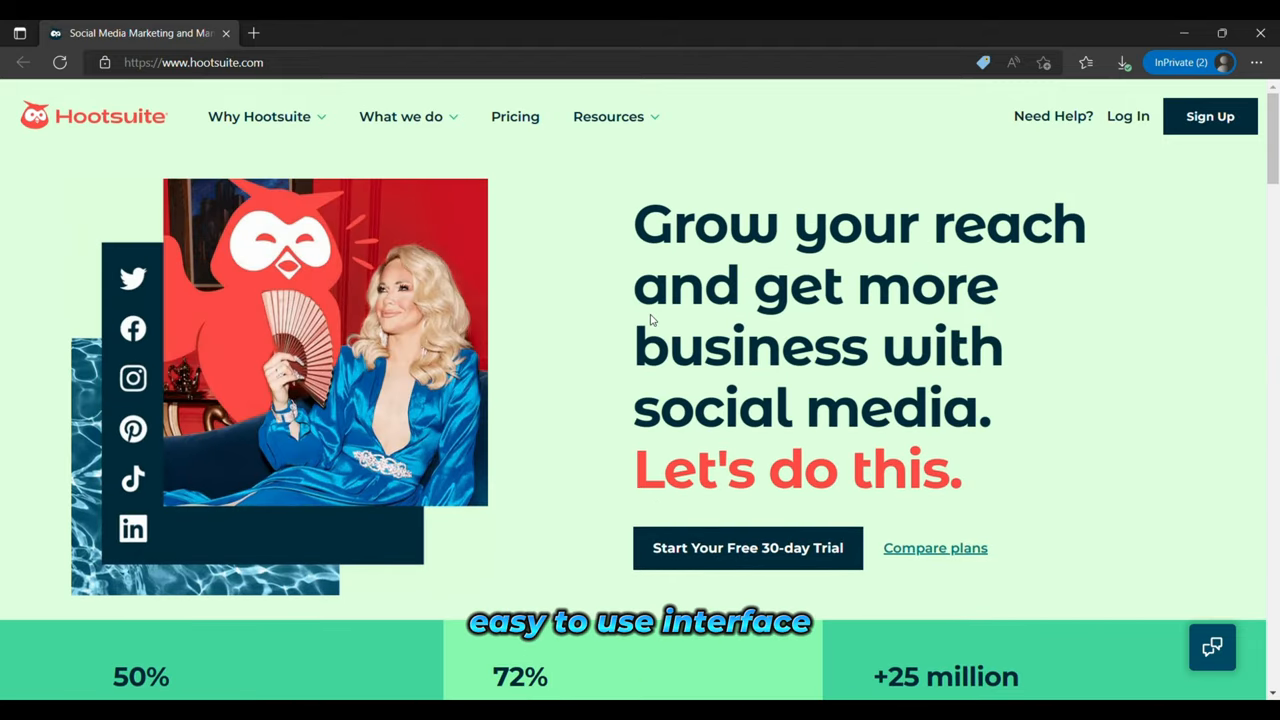
pyautogui.scroll(-3)
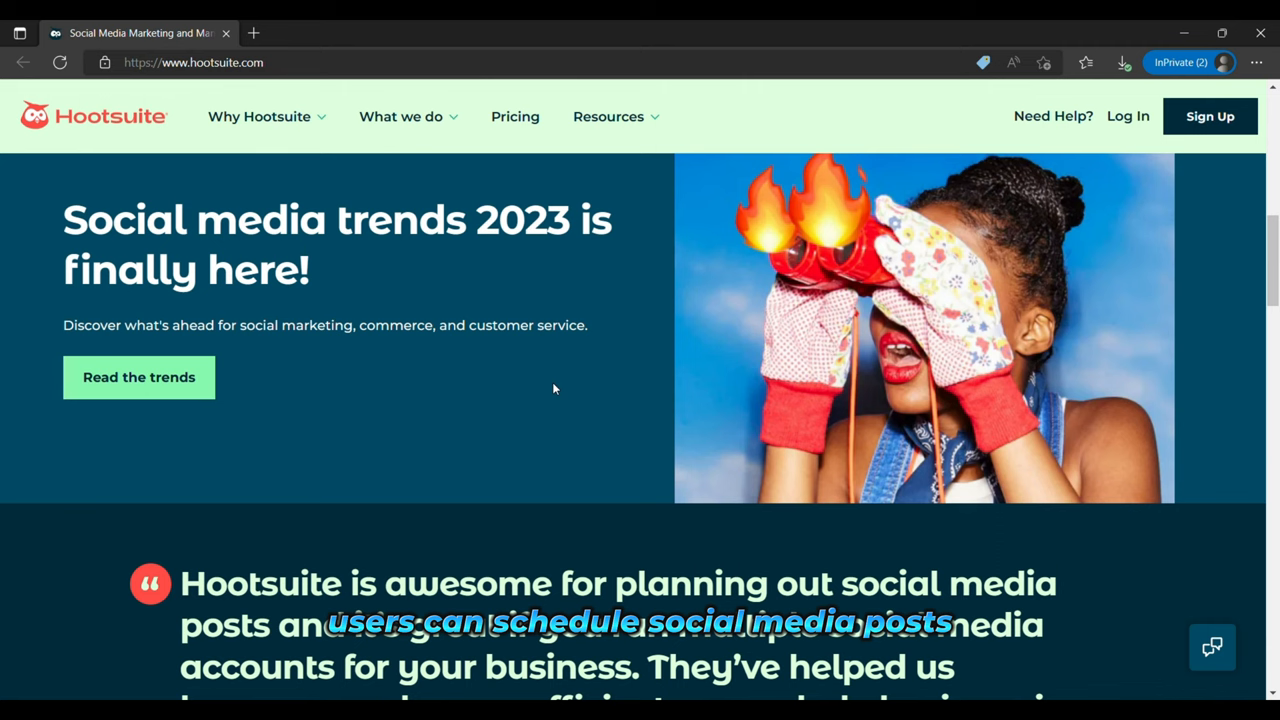
pyautogui.scroll(-3)
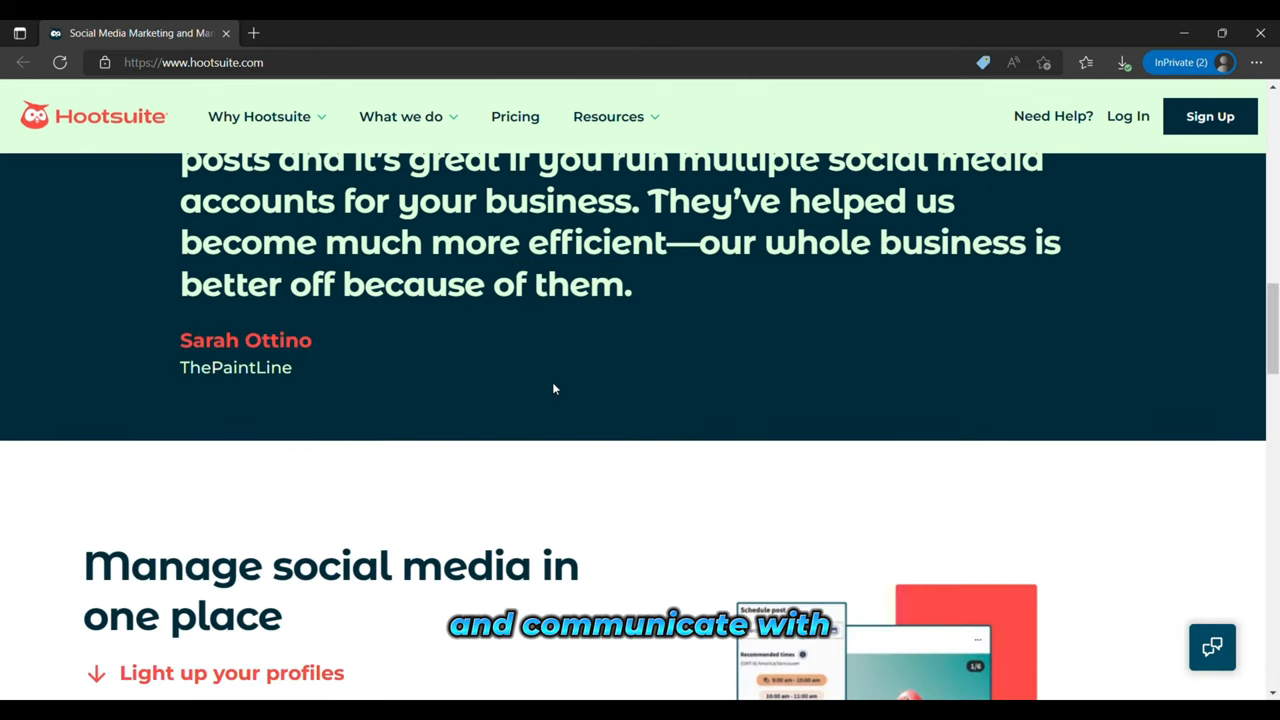
pyautogui.scroll(-3)
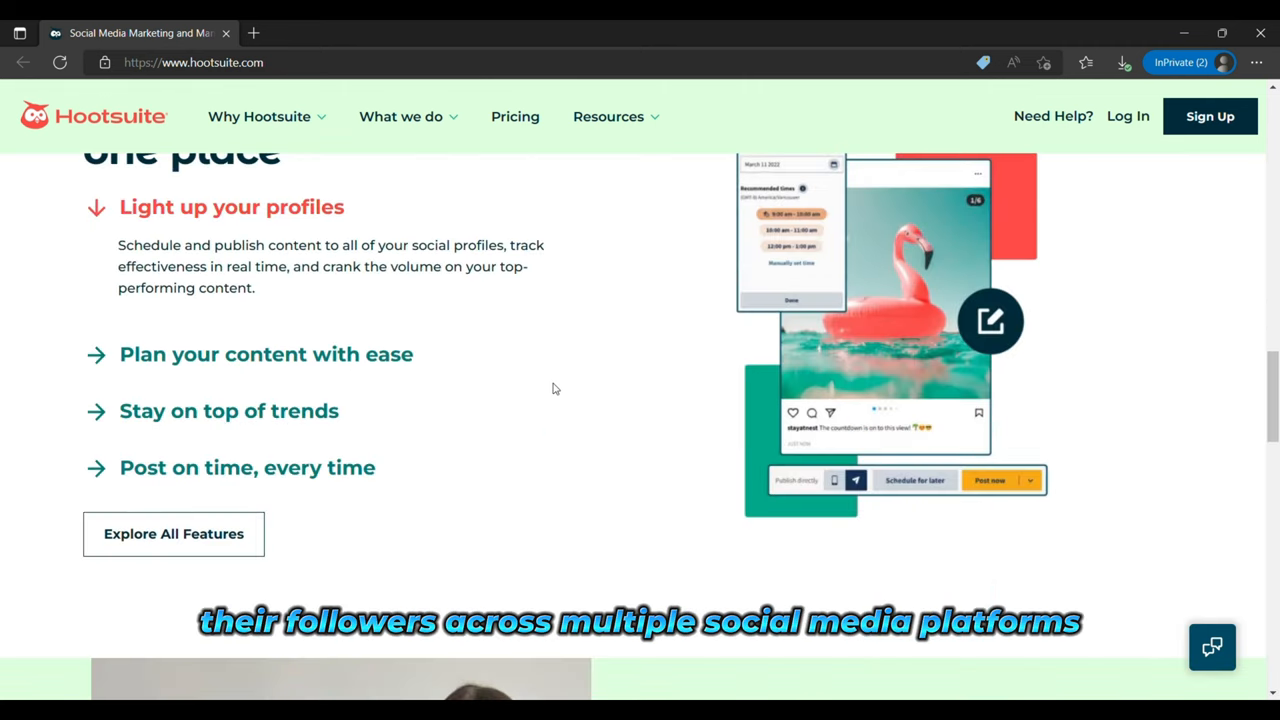
pyautogui.scroll(-3)
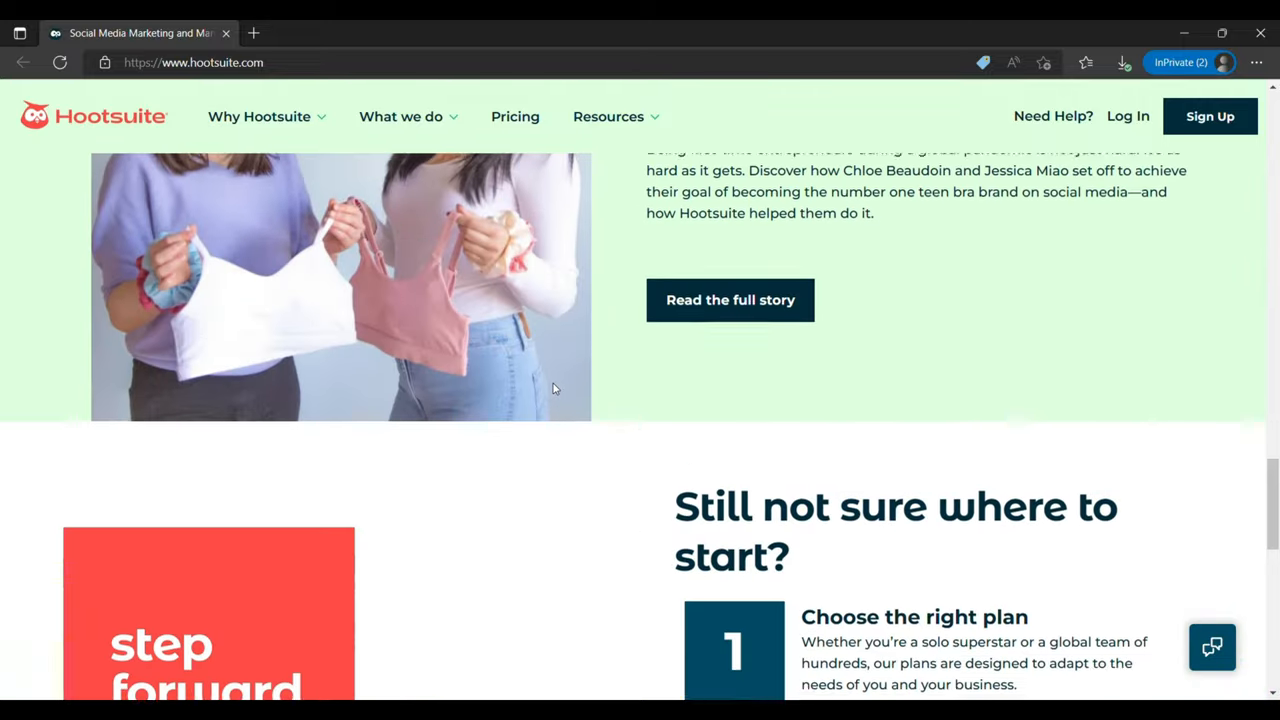
pyautogui.scroll(3)
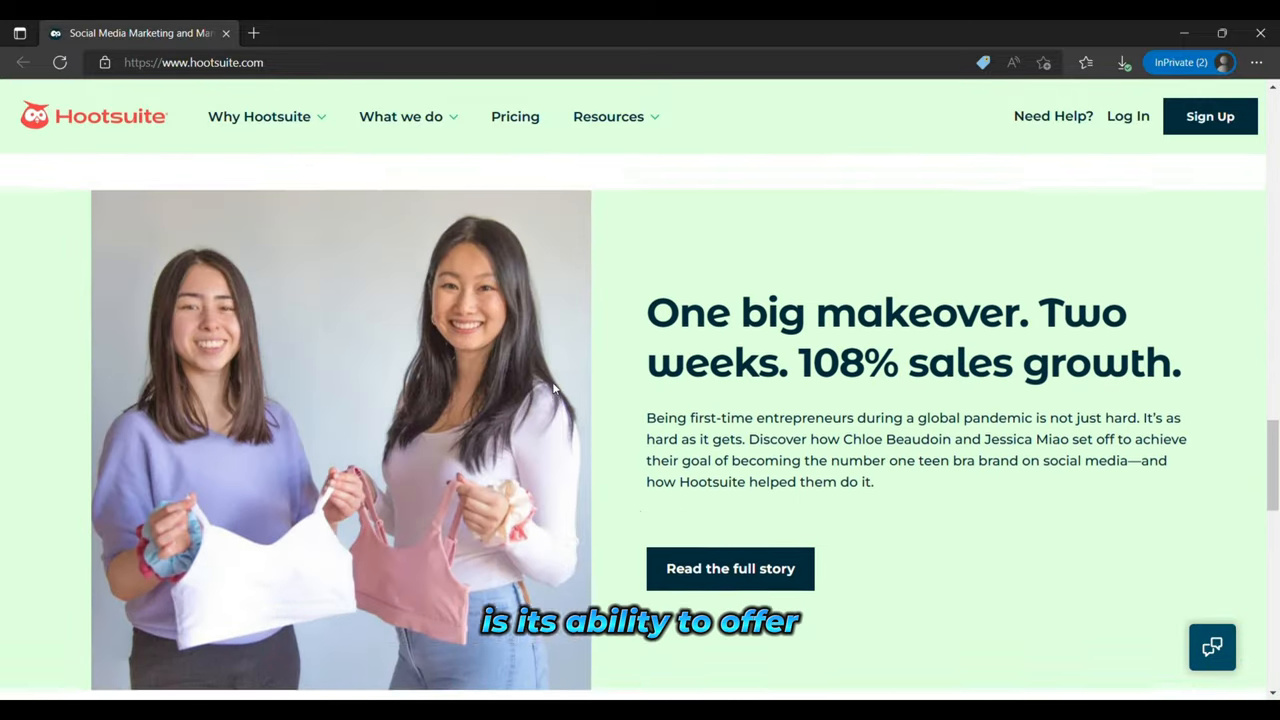
# Continue to the 'Still not sure where to start?' steps and footer, then back to social media trends
pyautogui.scroll(-3)
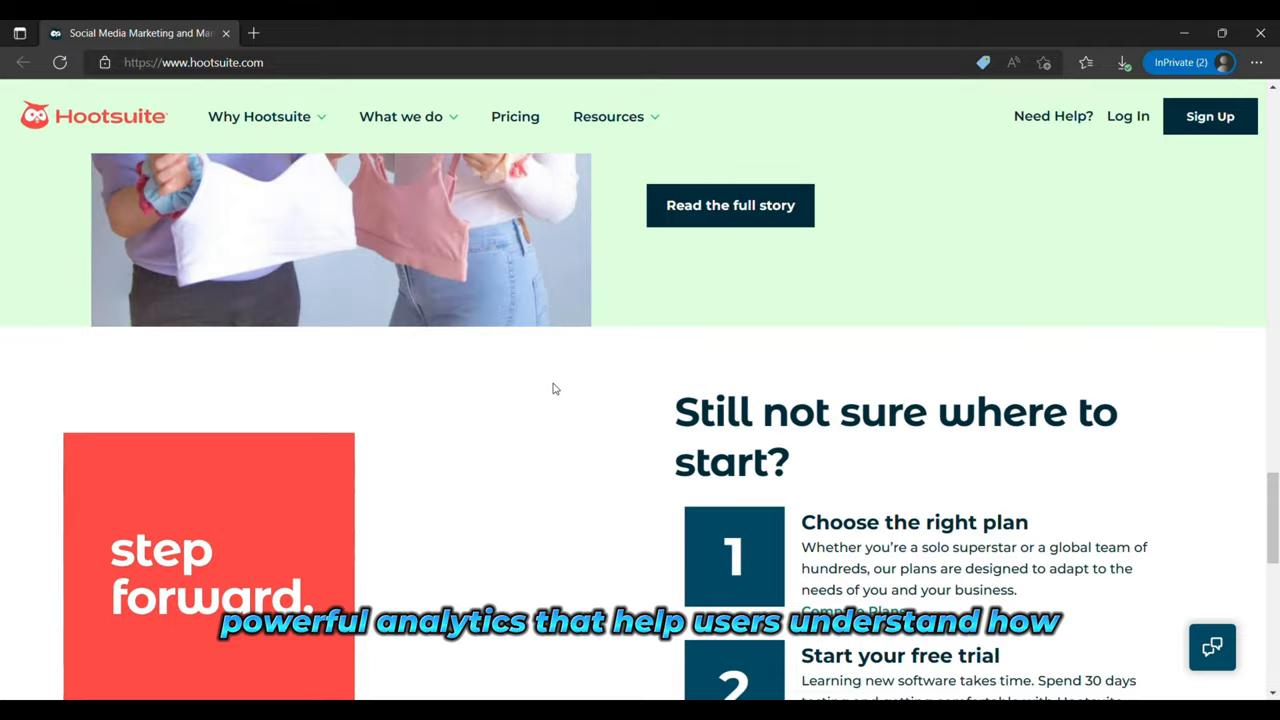
pyautogui.scroll(-3)
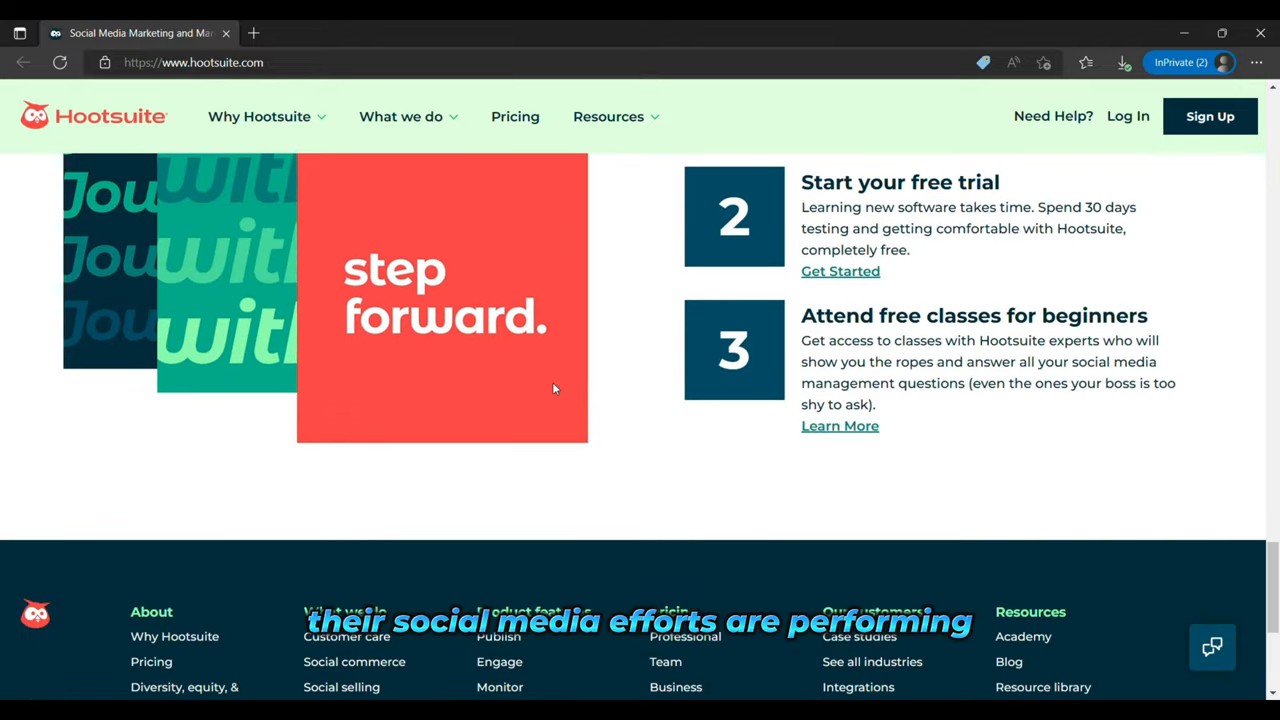
pyautogui.scroll(-3)
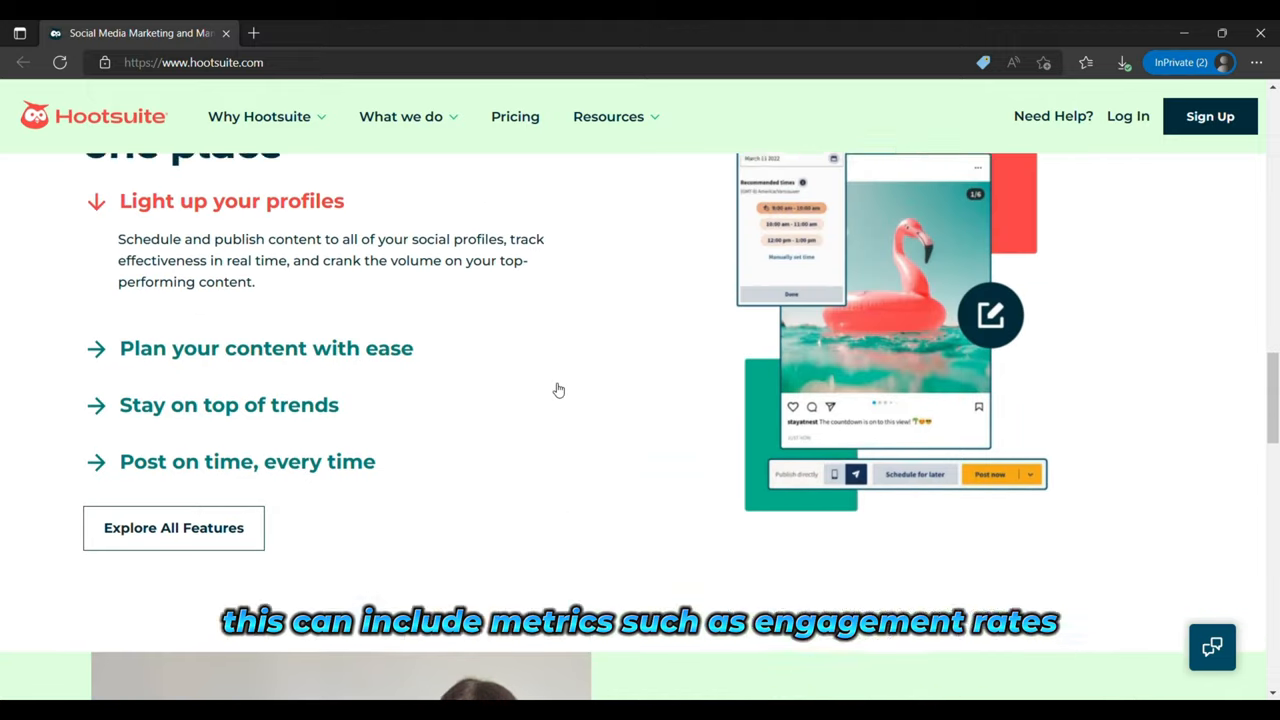
pyautogui.scroll(-3)
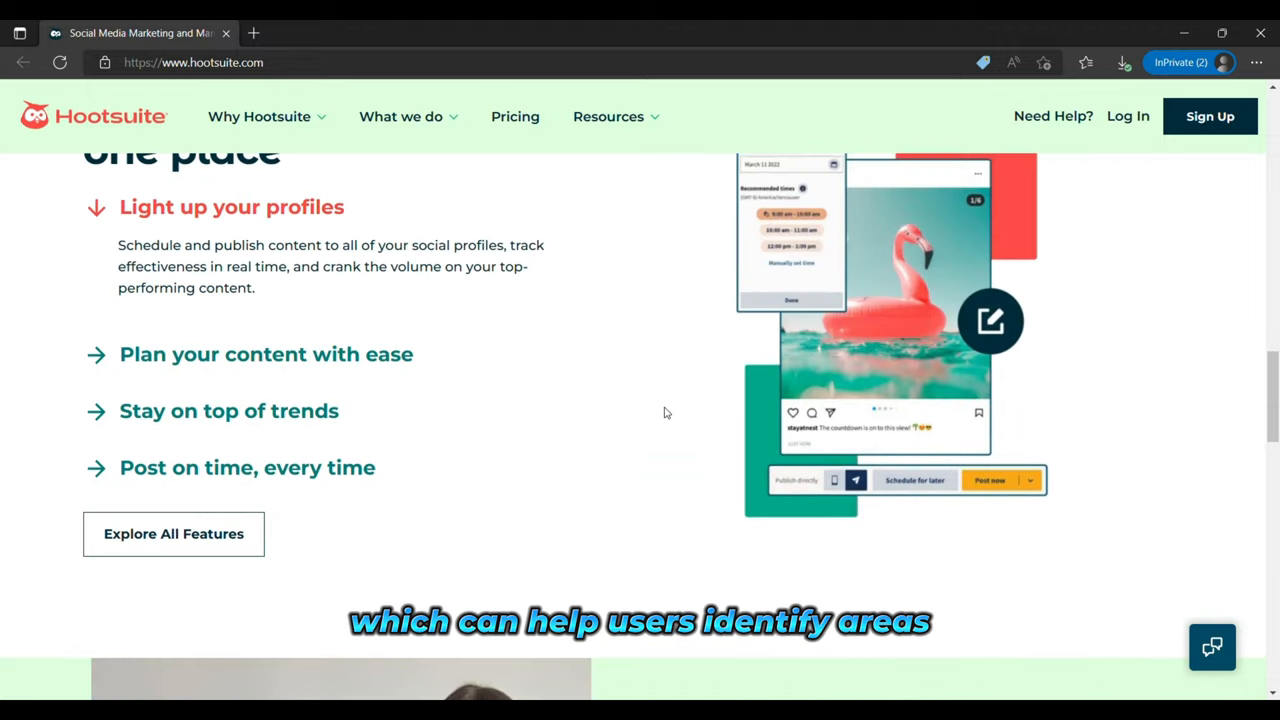
pyautogui.scroll(3)
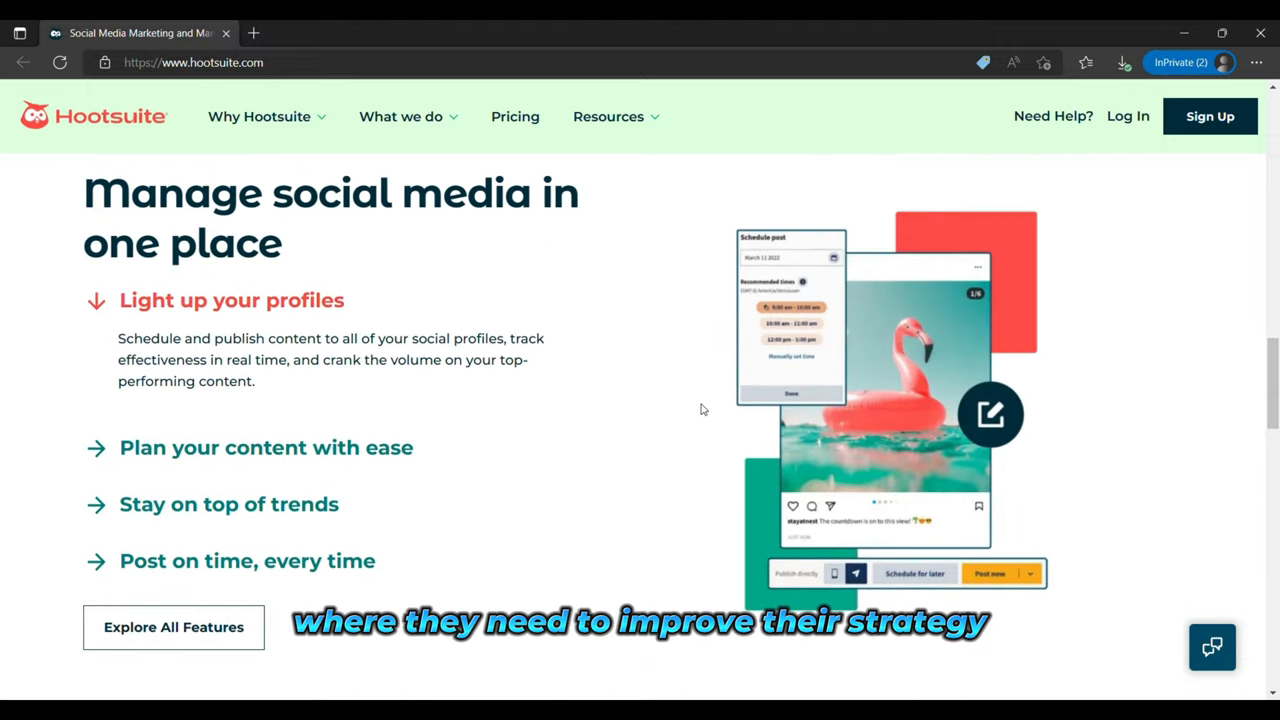
pyautogui.scroll(-3)
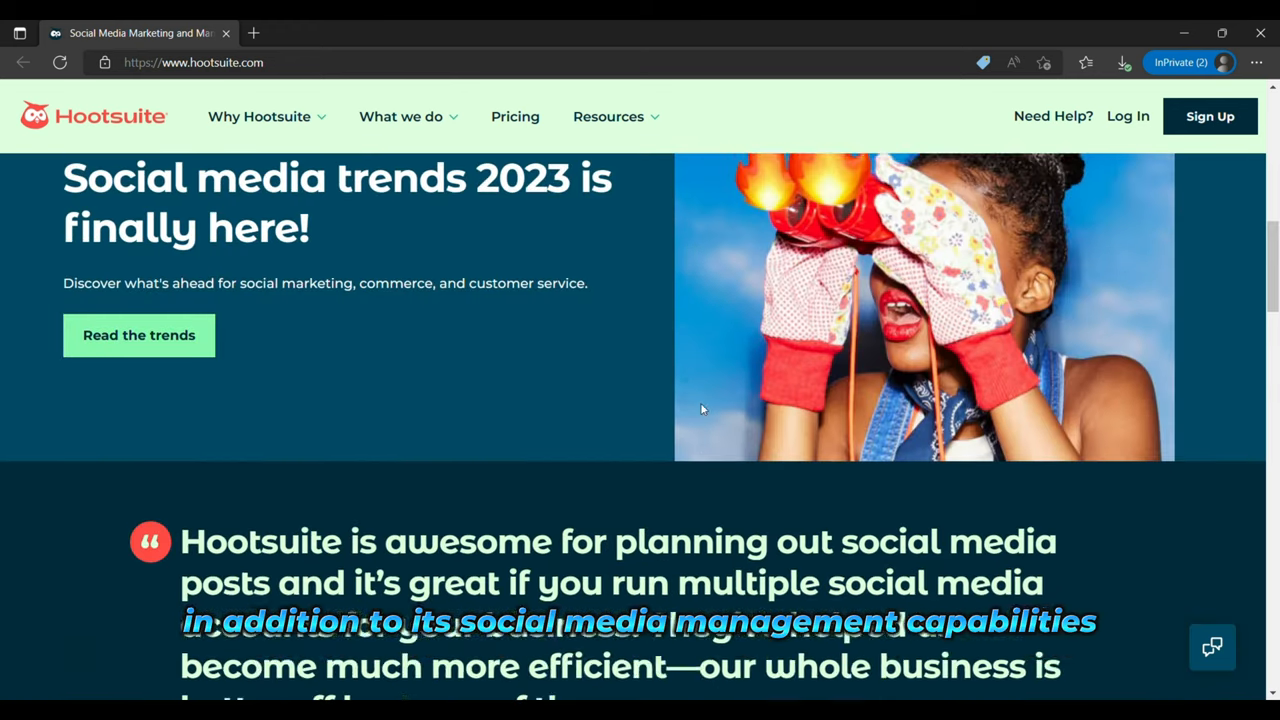
pyautogui.scroll(3)
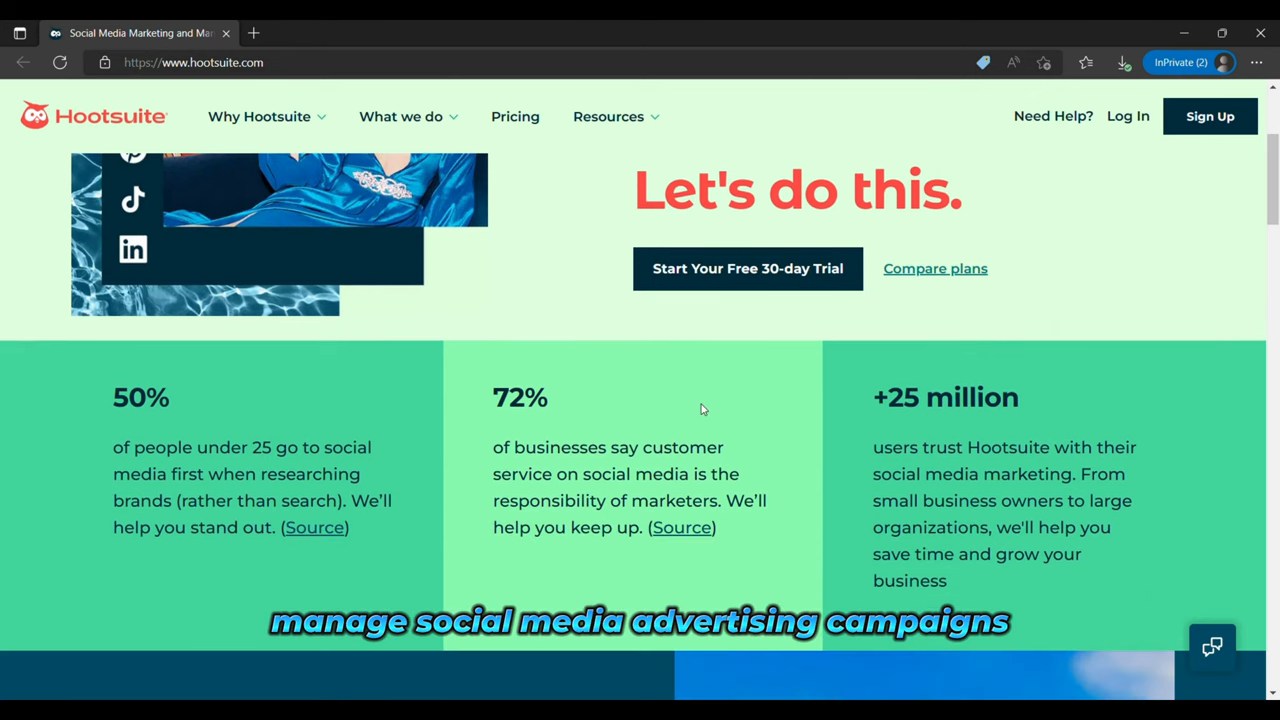
pyautogui.scroll(-3)
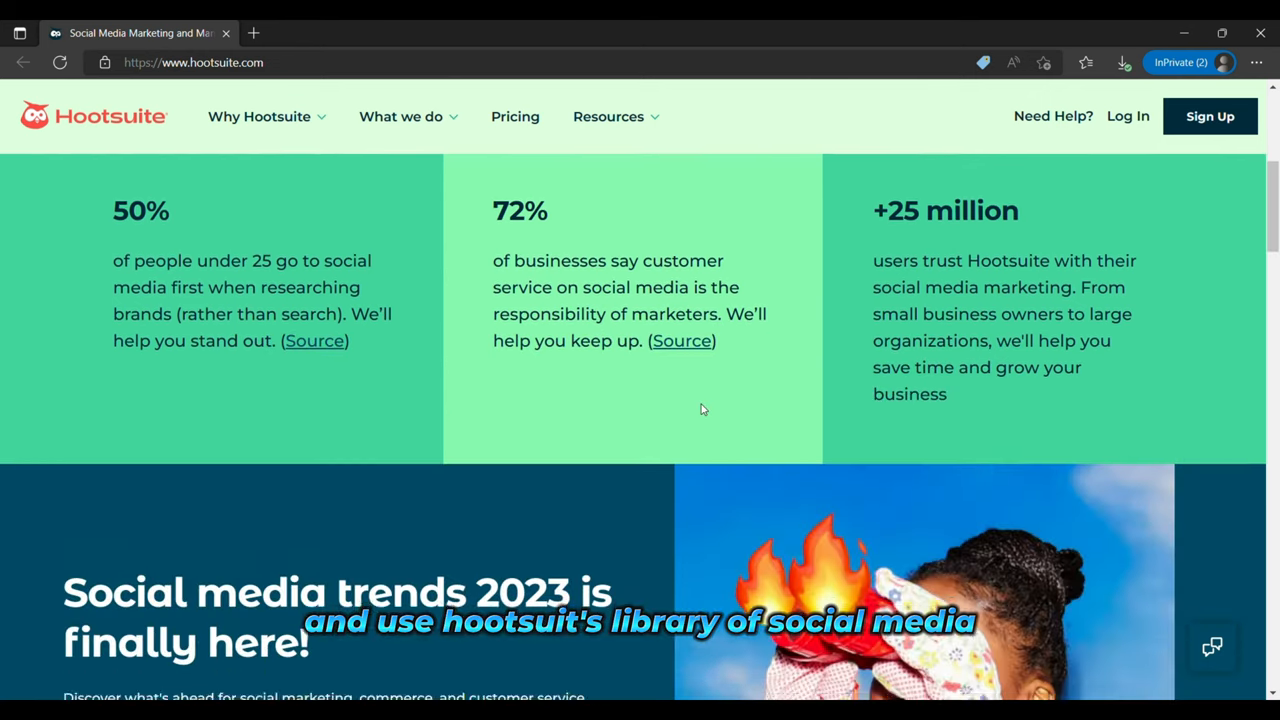
pyautogui.scroll(-3)
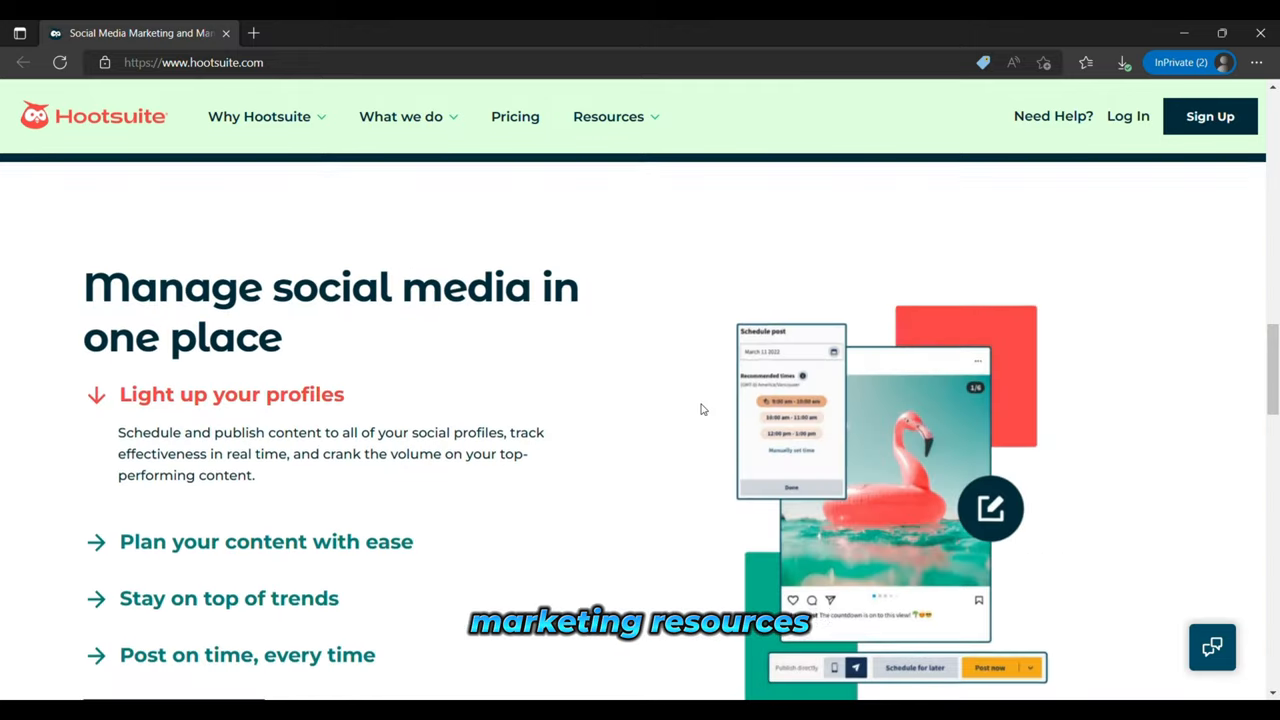
pyautogui.scroll(-3)
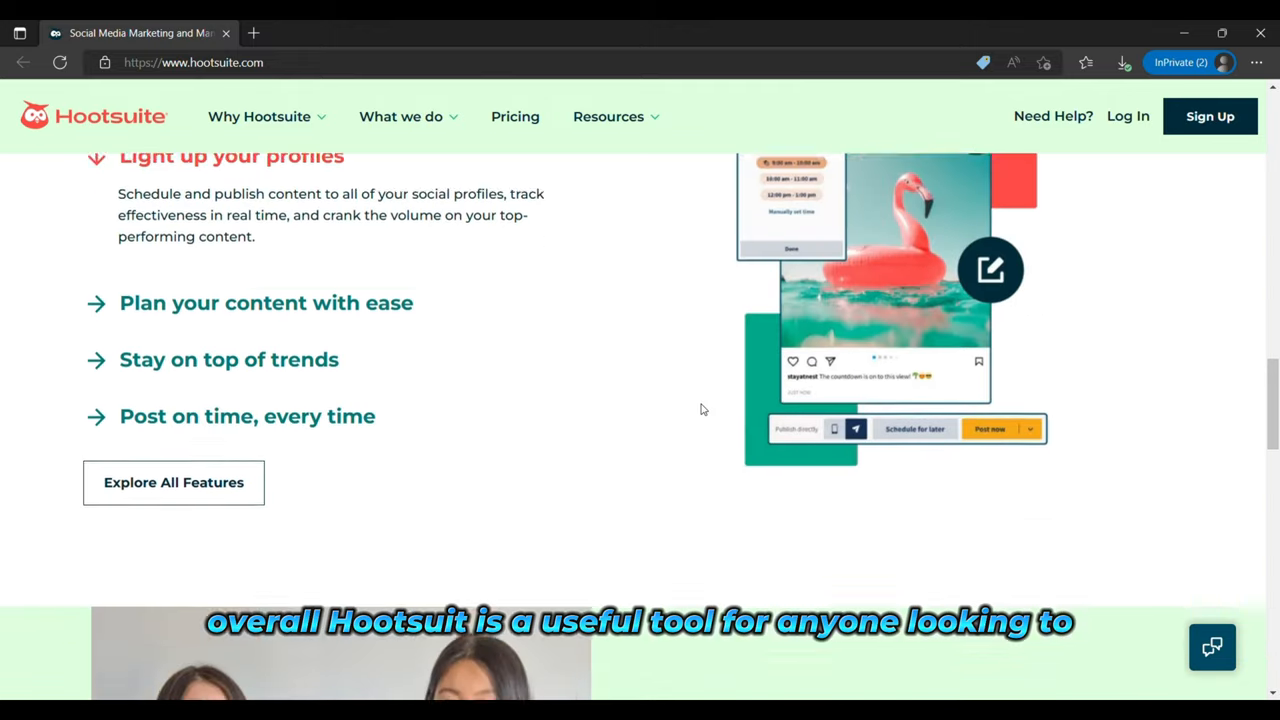
pyautogui.scroll(-3)
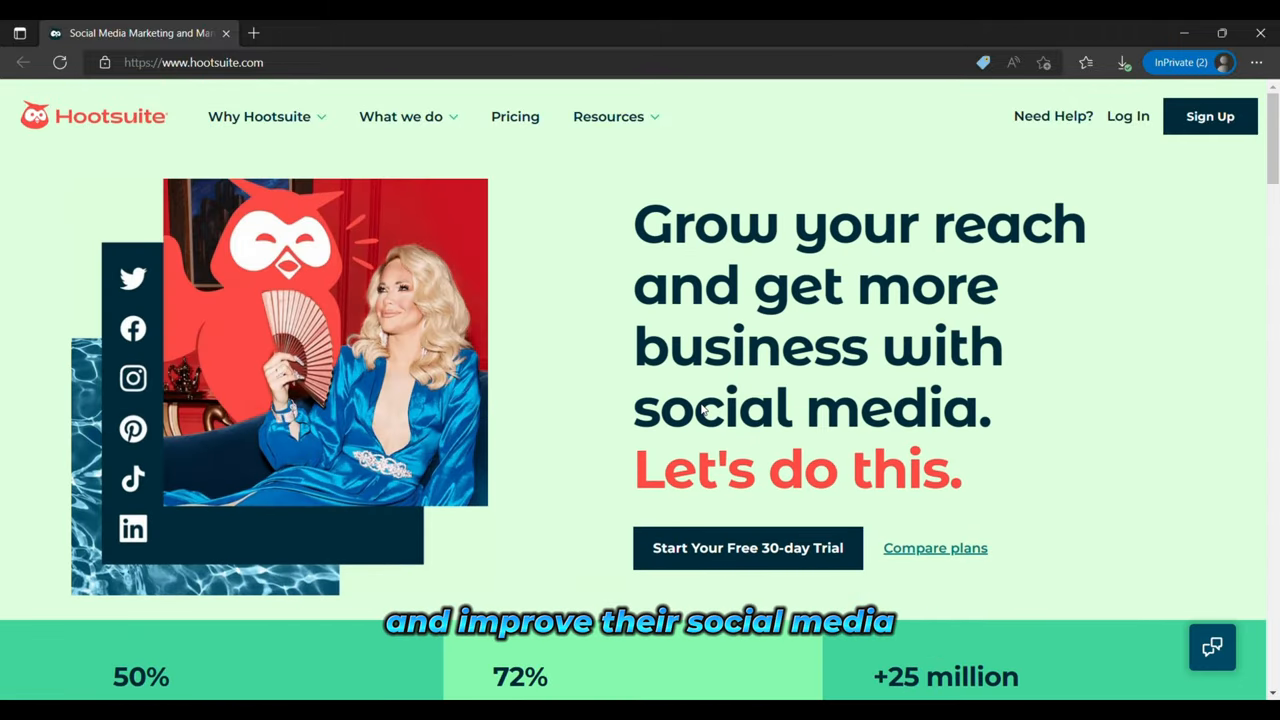
pyautogui.moveTo(616, 324)
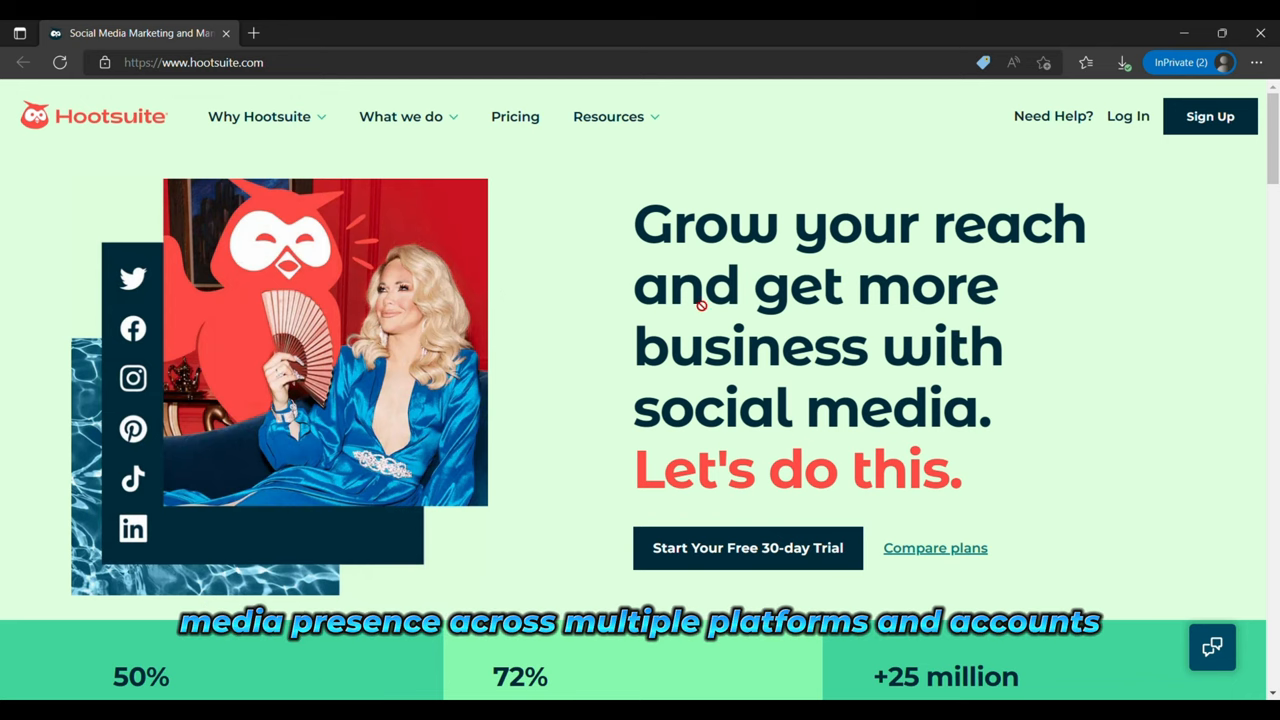
pyautogui.moveTo(652, 332)
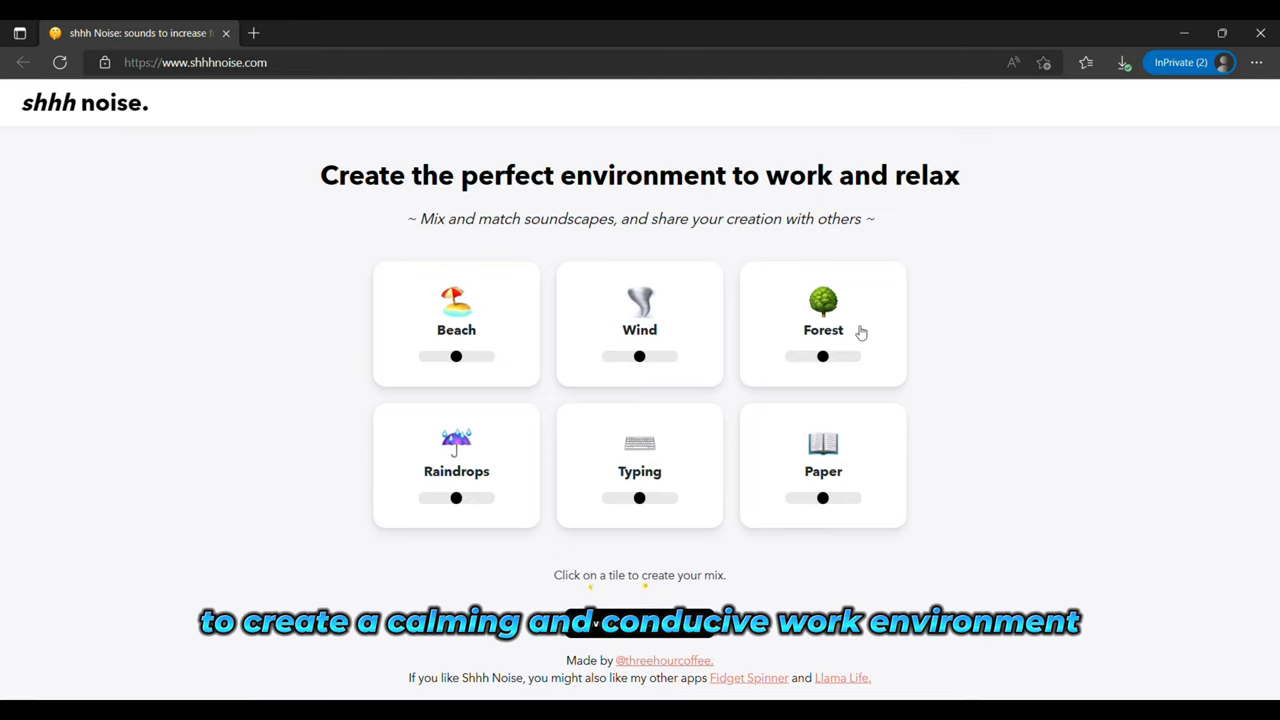
# Play the Beach sound and drag the Wind and Forest sliders to set their volumes
pyautogui.click(456, 324)
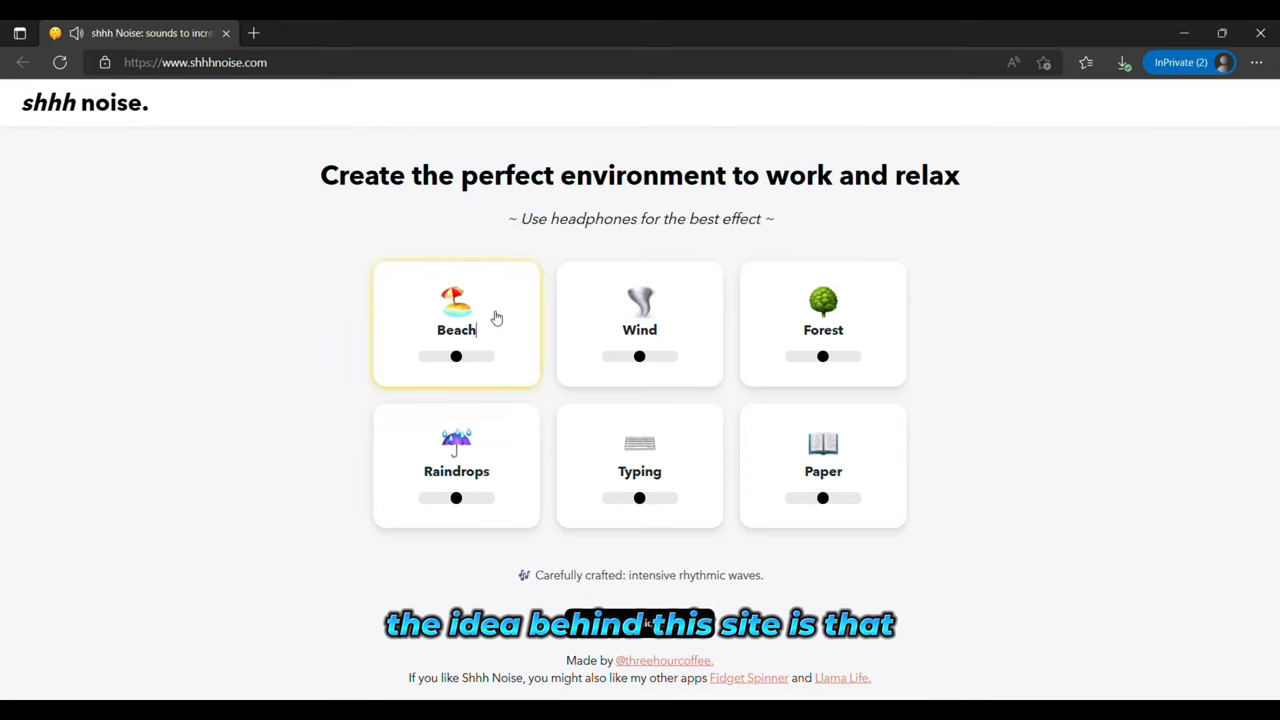
pyautogui.moveTo(686, 316)
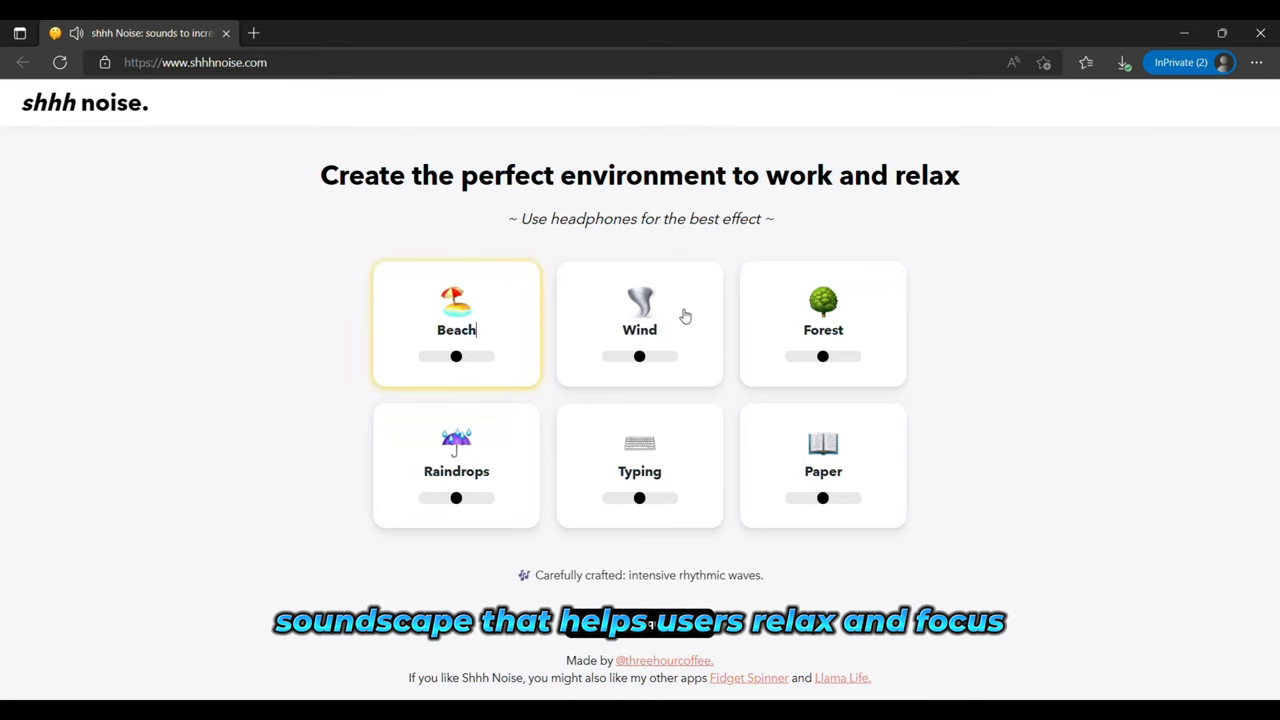
pyautogui.moveTo(456, 356); pyautogui.dragTo(464, 356)
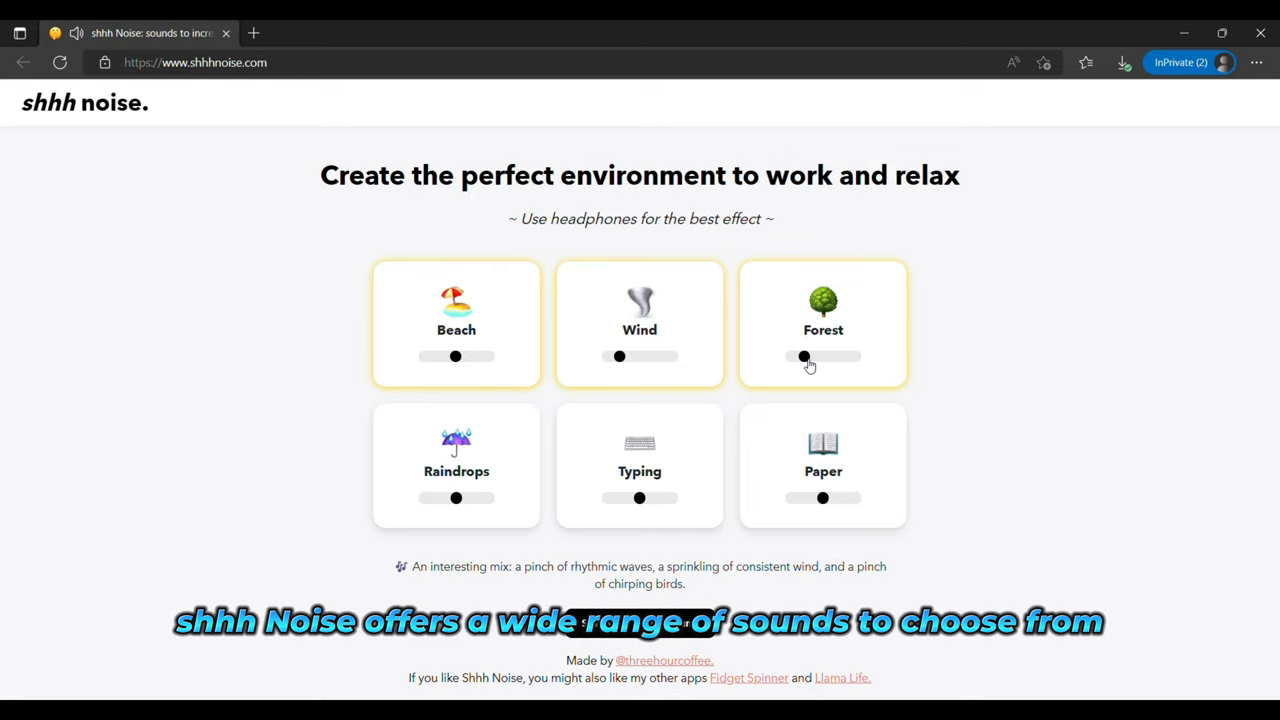
pyautogui.moveTo(804, 356); pyautogui.dragTo(808, 356)
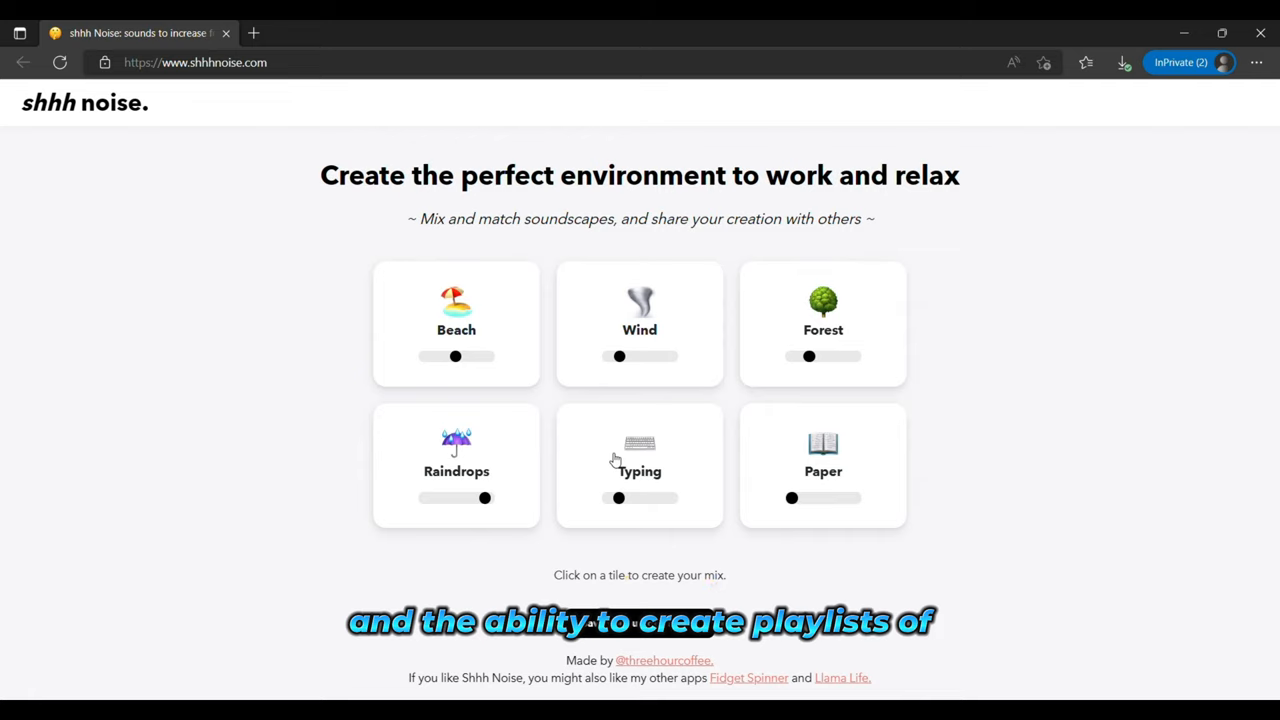
pyautogui.moveTo(684, 408)
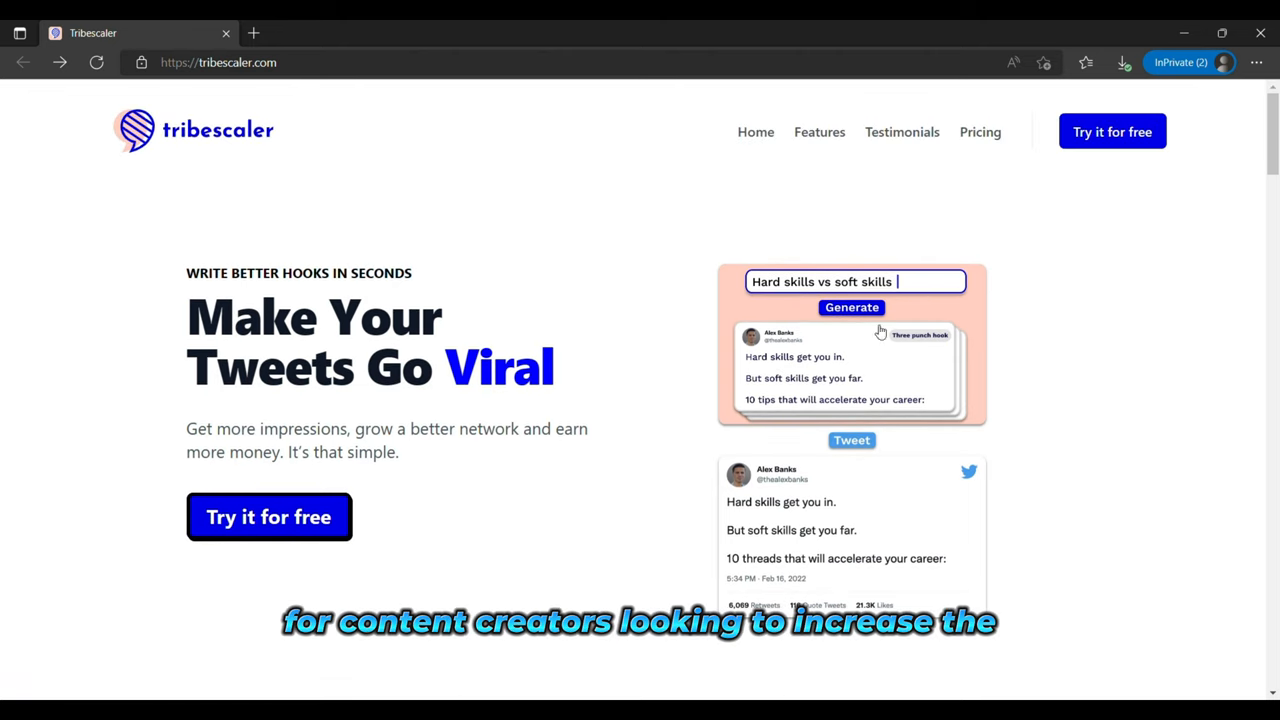
pyautogui.moveTo(780, 436)
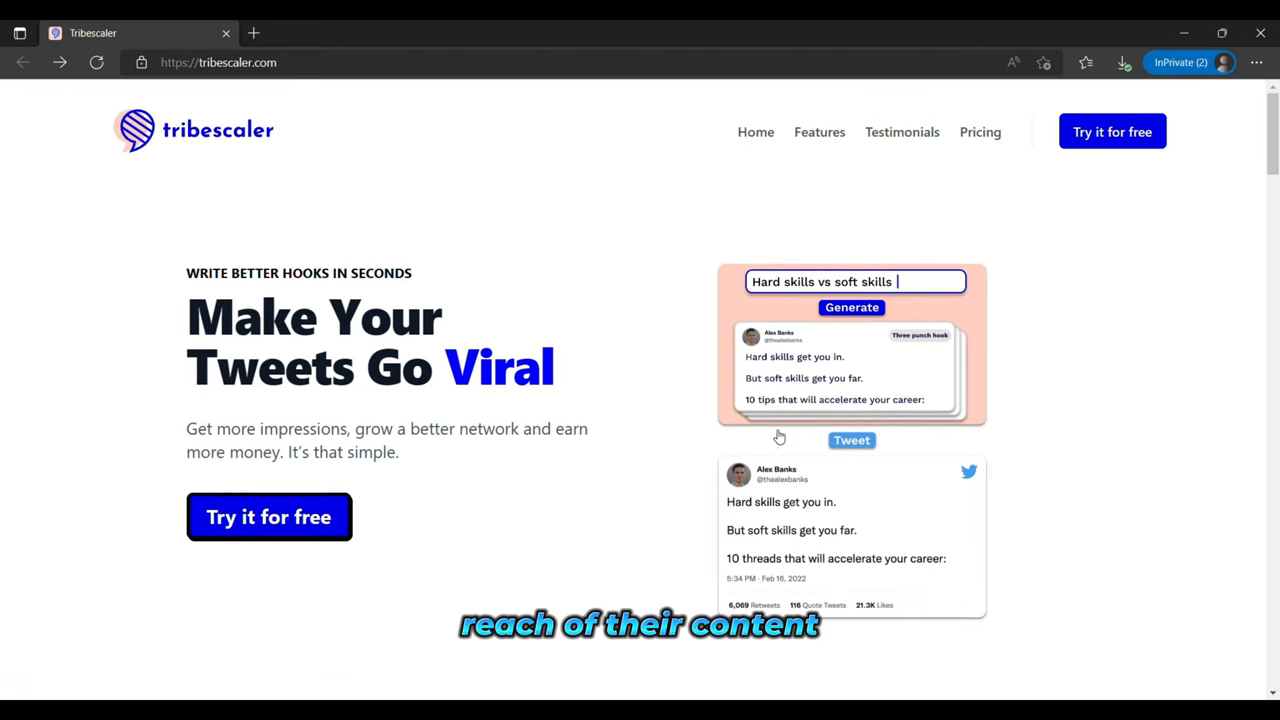
# Scroll Tribescaler's homepage past testimonials and Hook Generator, Refiner and Library features to the footer
pyautogui.scroll(-3)
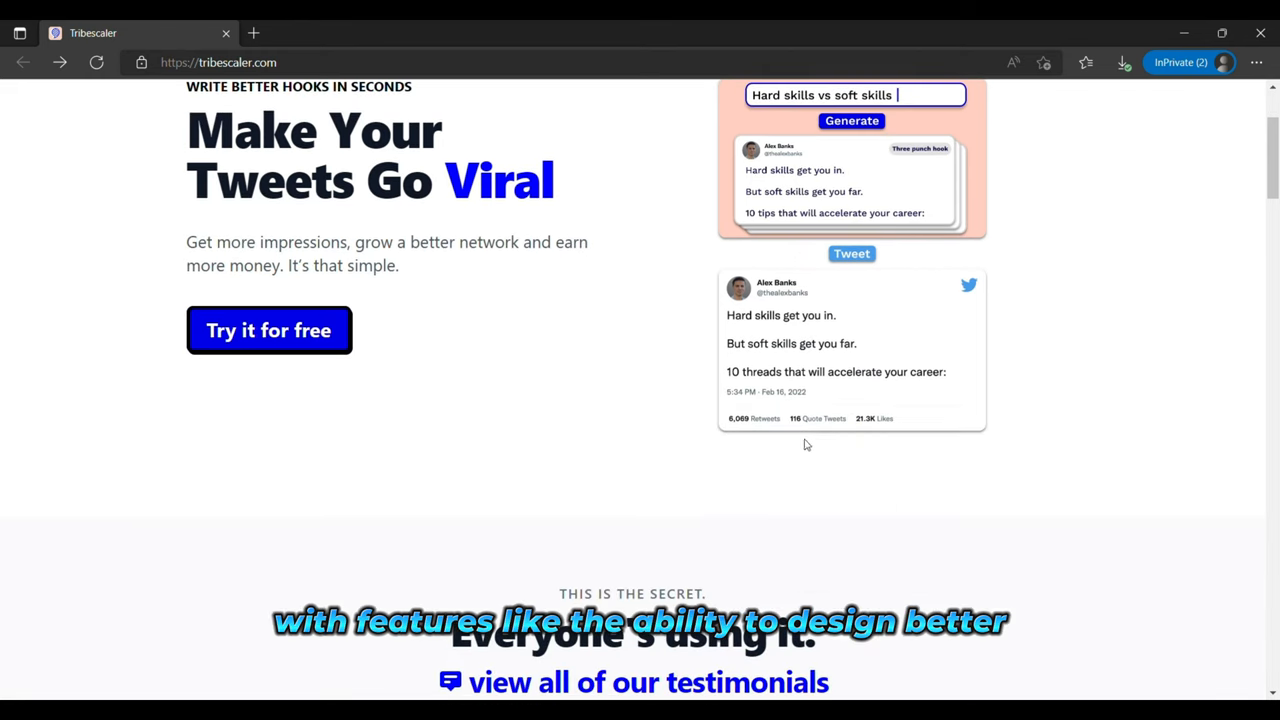
pyautogui.scroll(-3)
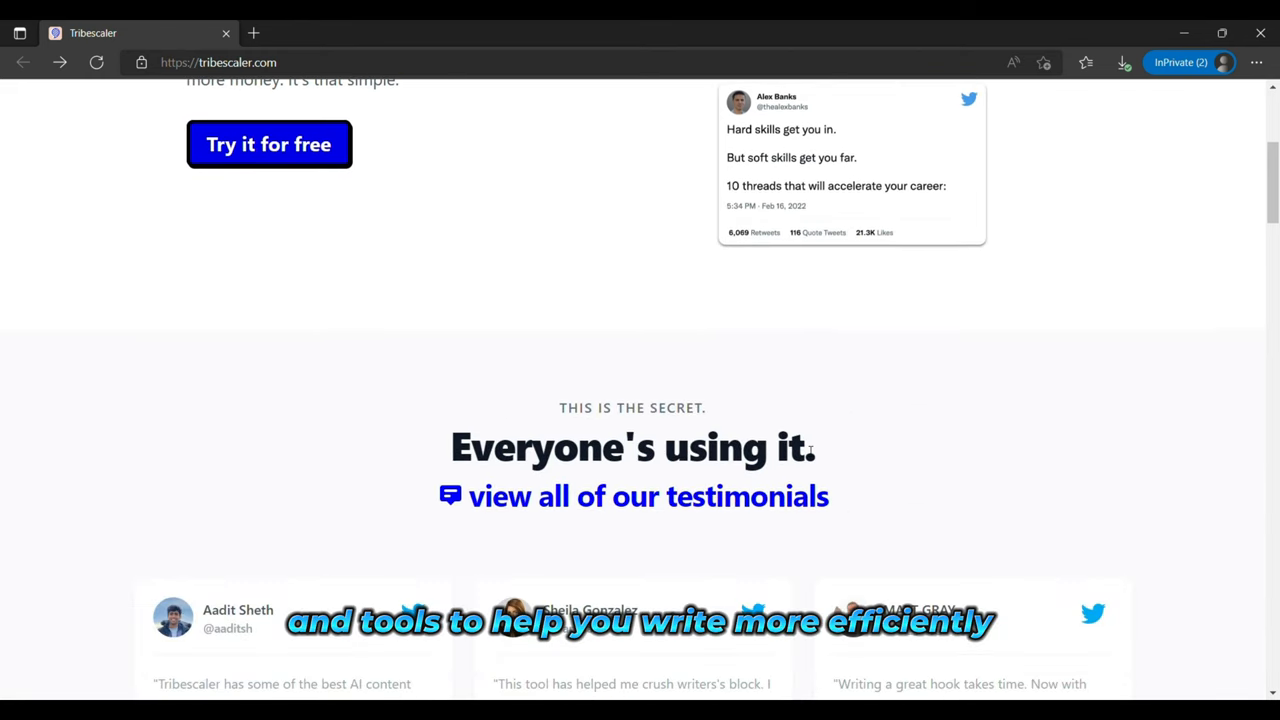
pyautogui.scroll(-3)
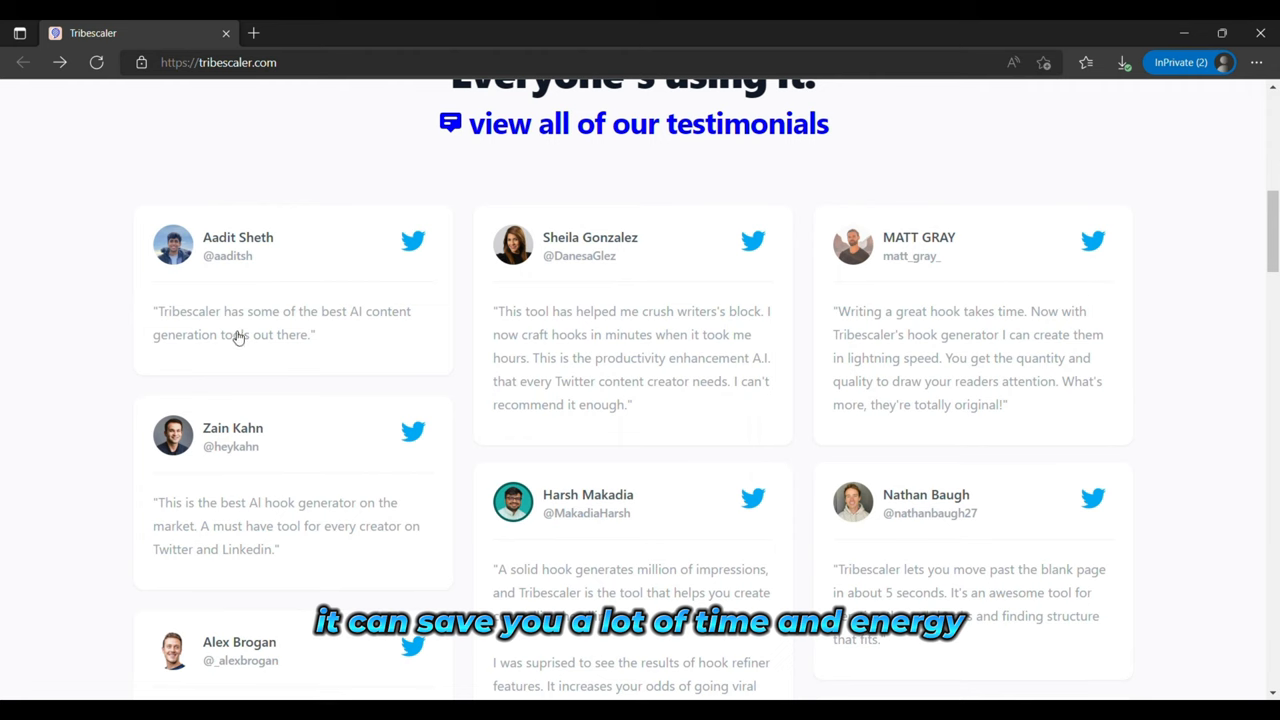
pyautogui.scroll(-3)
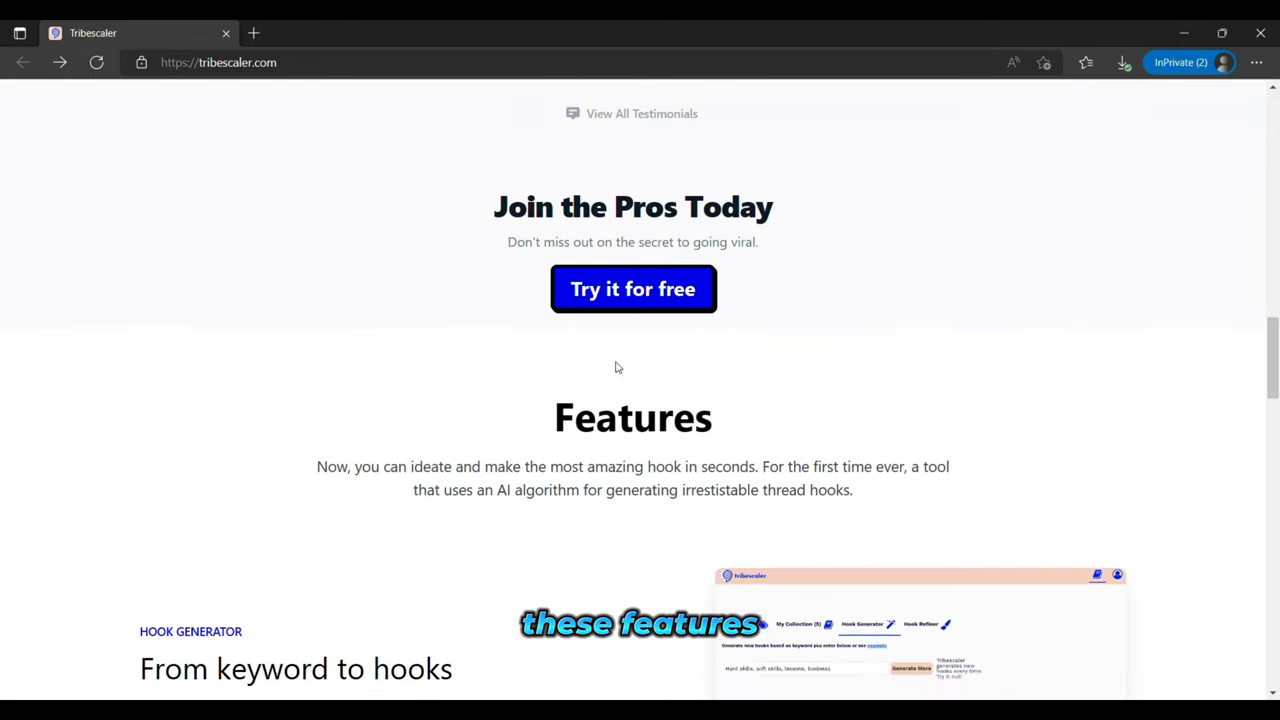
pyautogui.scroll(-3)
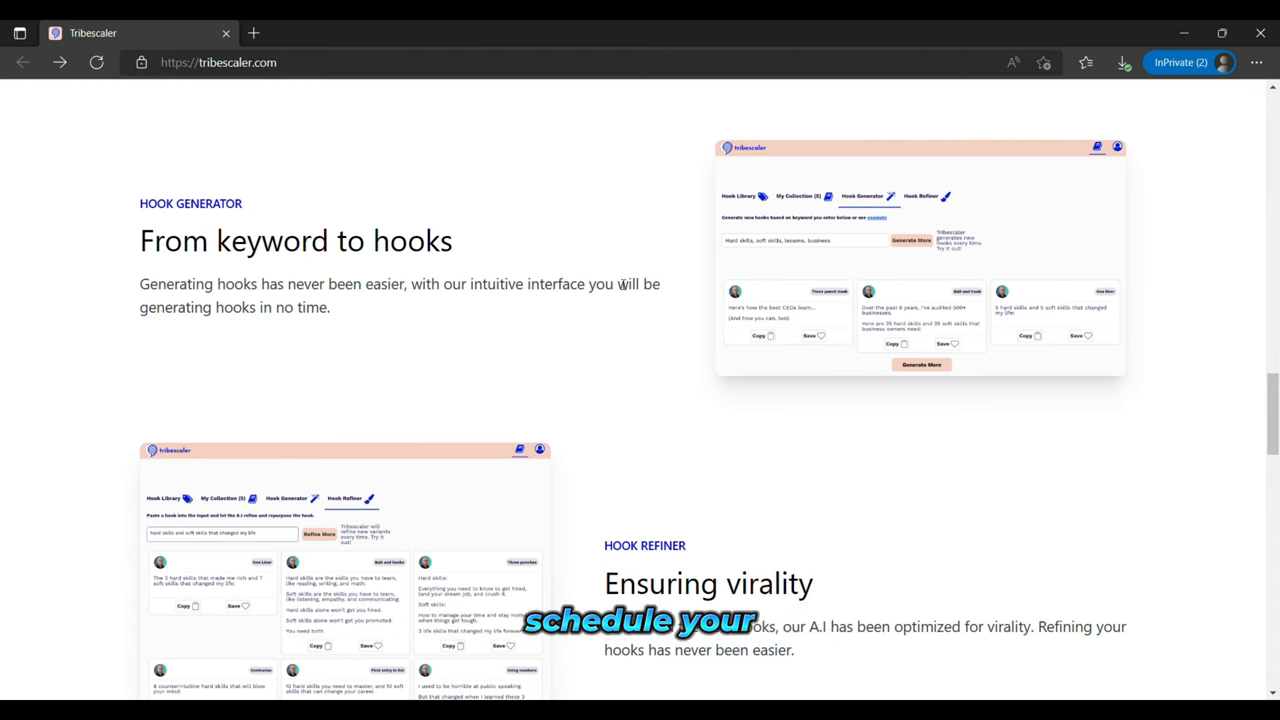
pyautogui.scroll(-3)
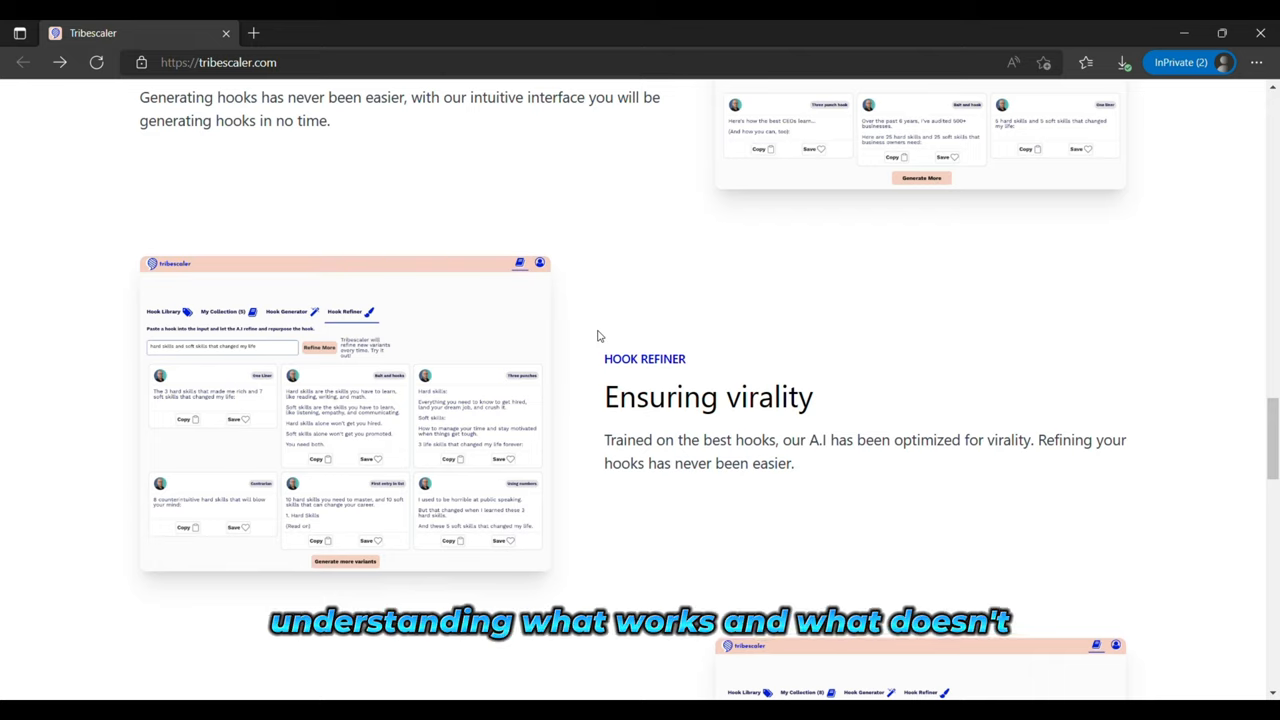
pyautogui.scroll(-3)
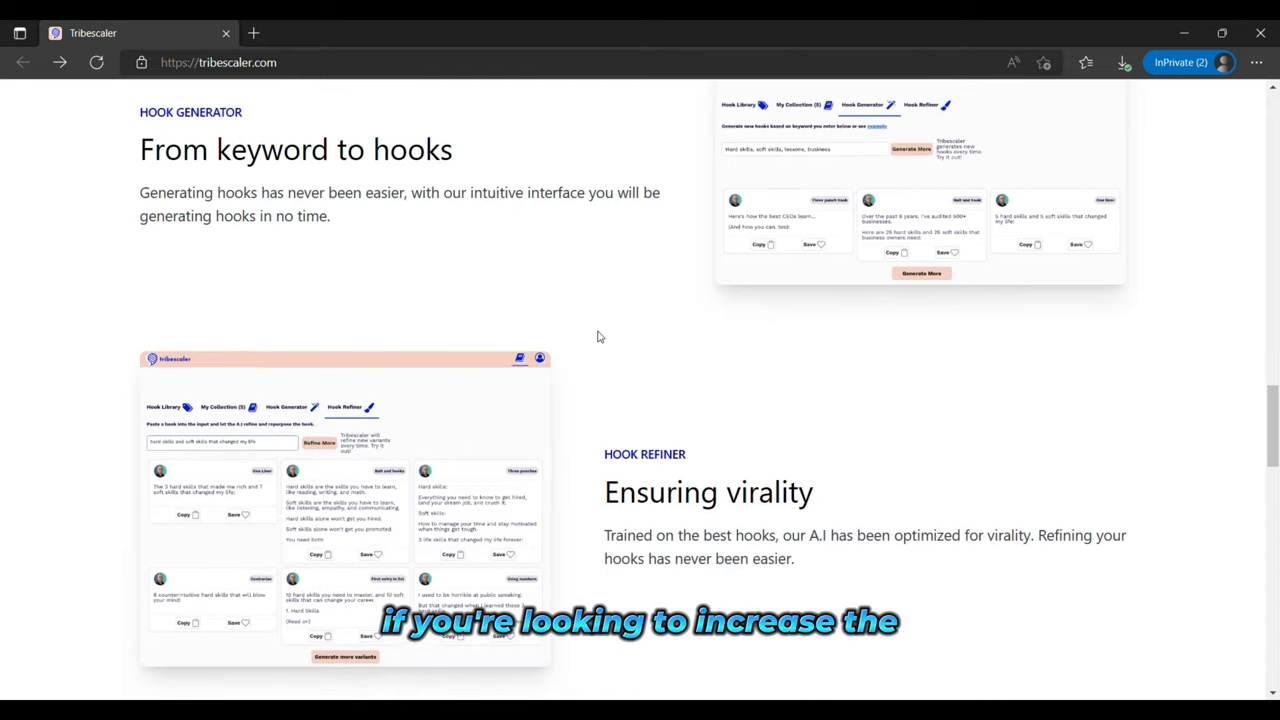
pyautogui.scroll(-3)
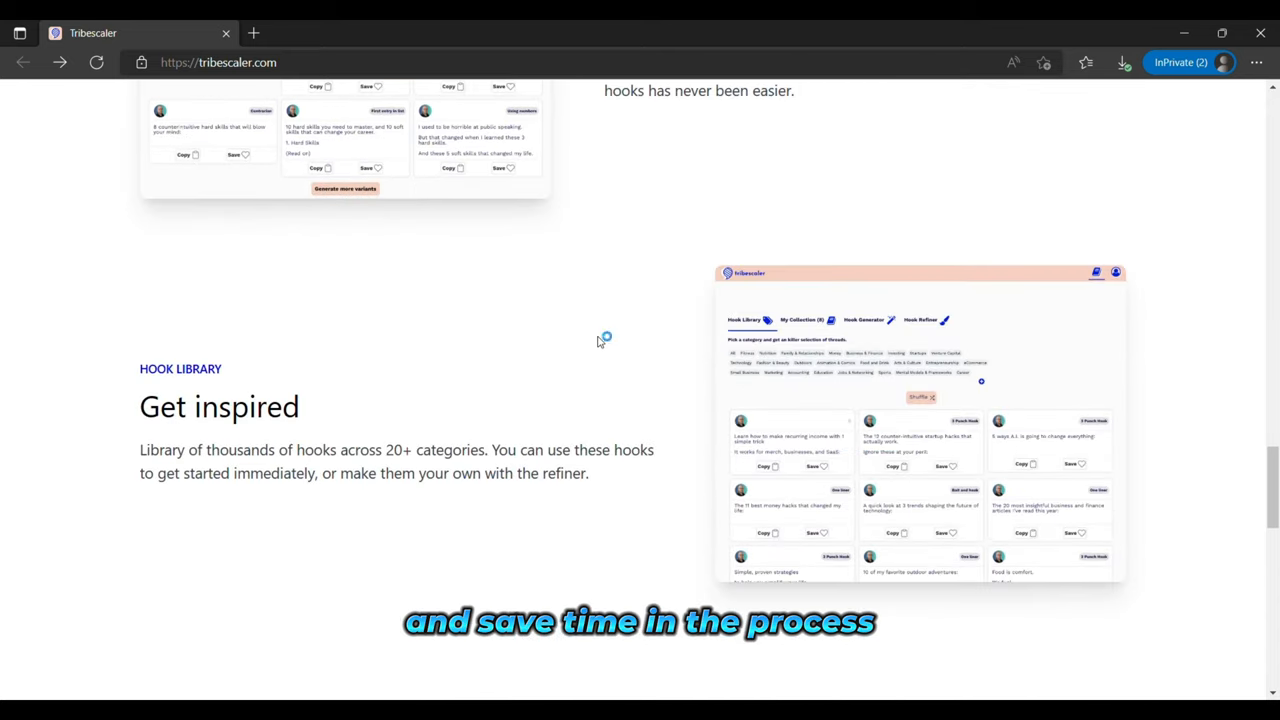
pyautogui.scroll(-3)
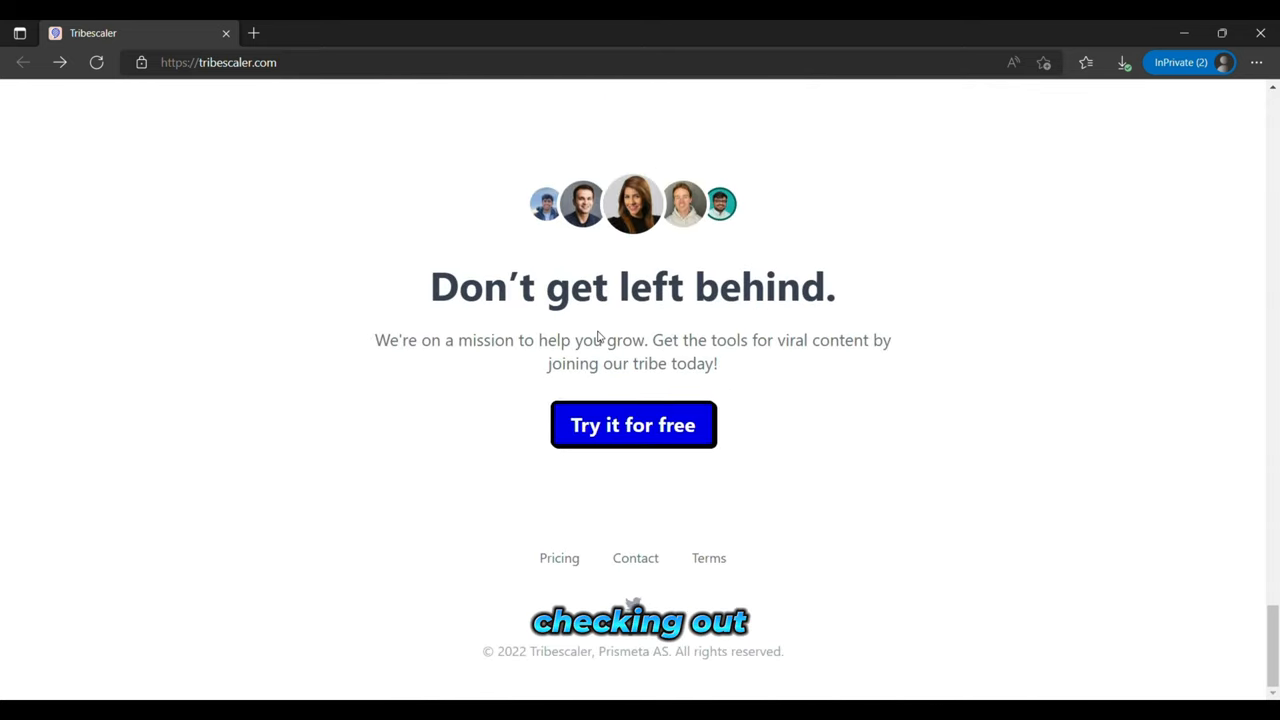